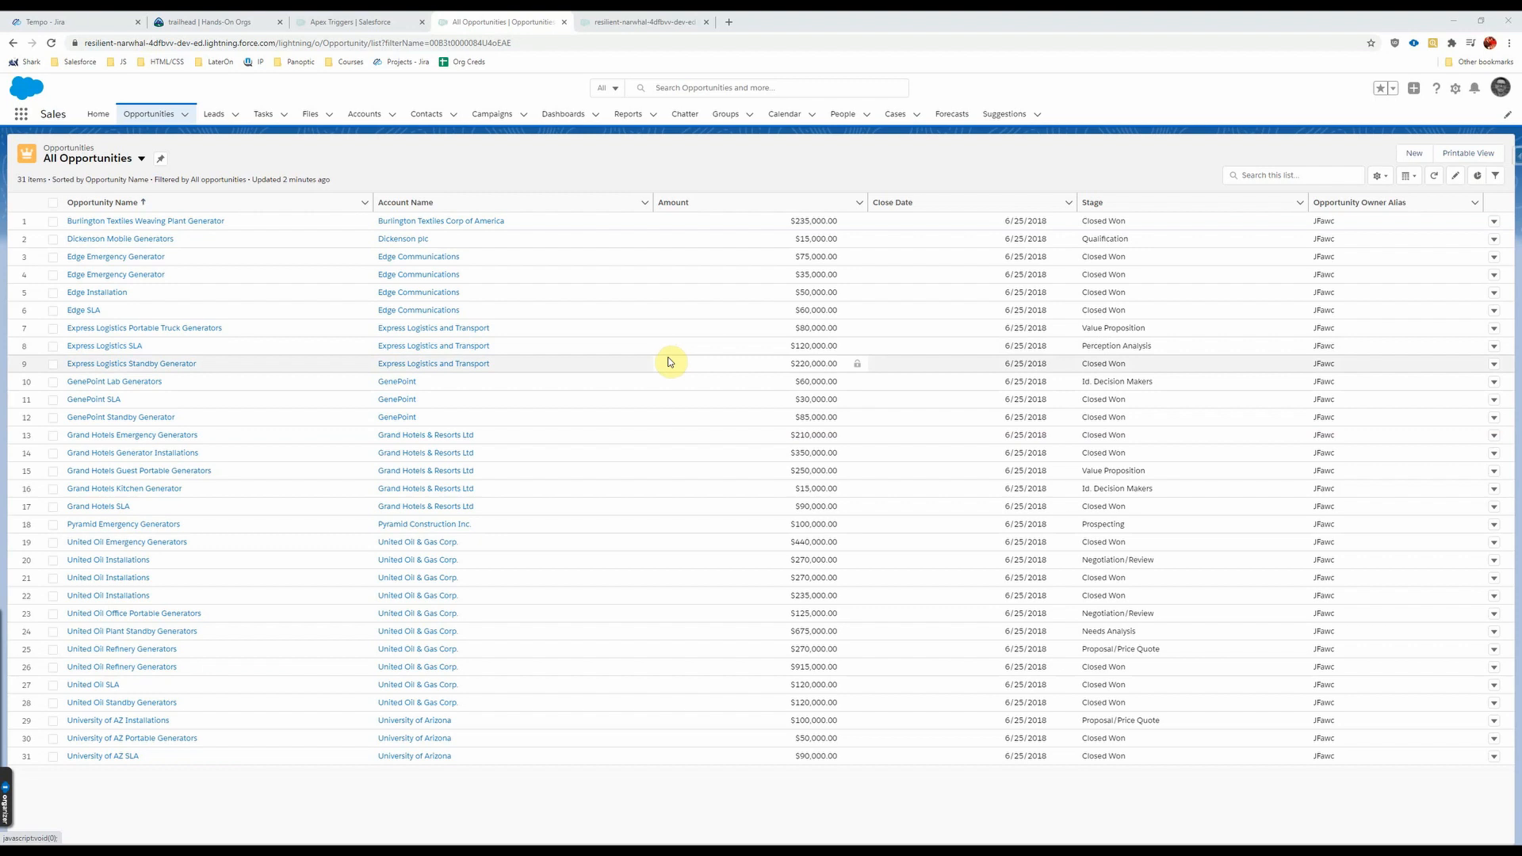
{"action": "mouse_move", "coordinate": [777, 312]}
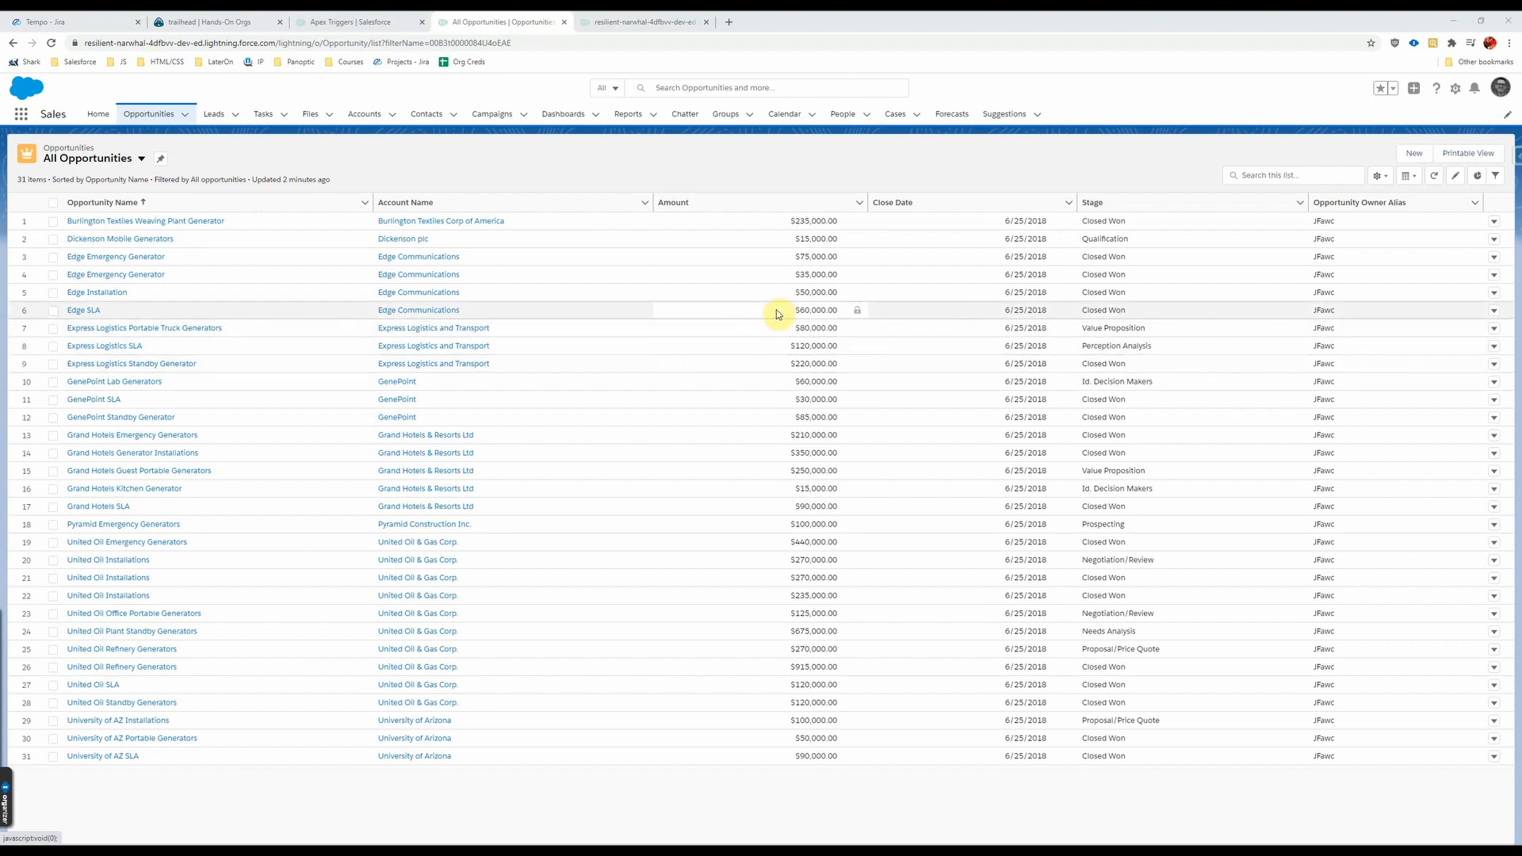
{"action": "mouse_move", "coordinate": [627, 116]}
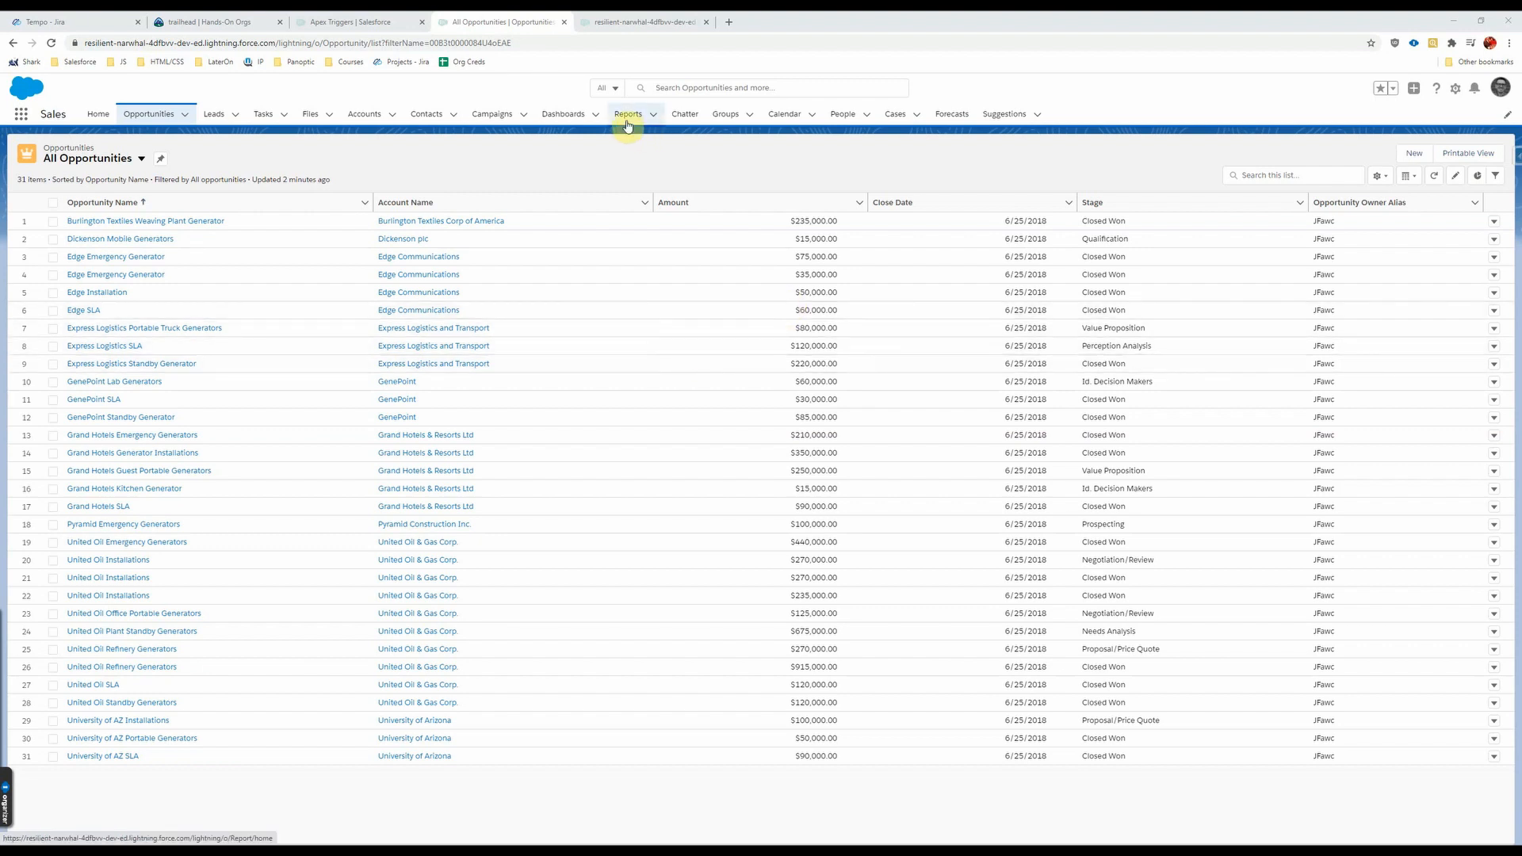
{"action": "mouse_move", "coordinate": [626, 190]}
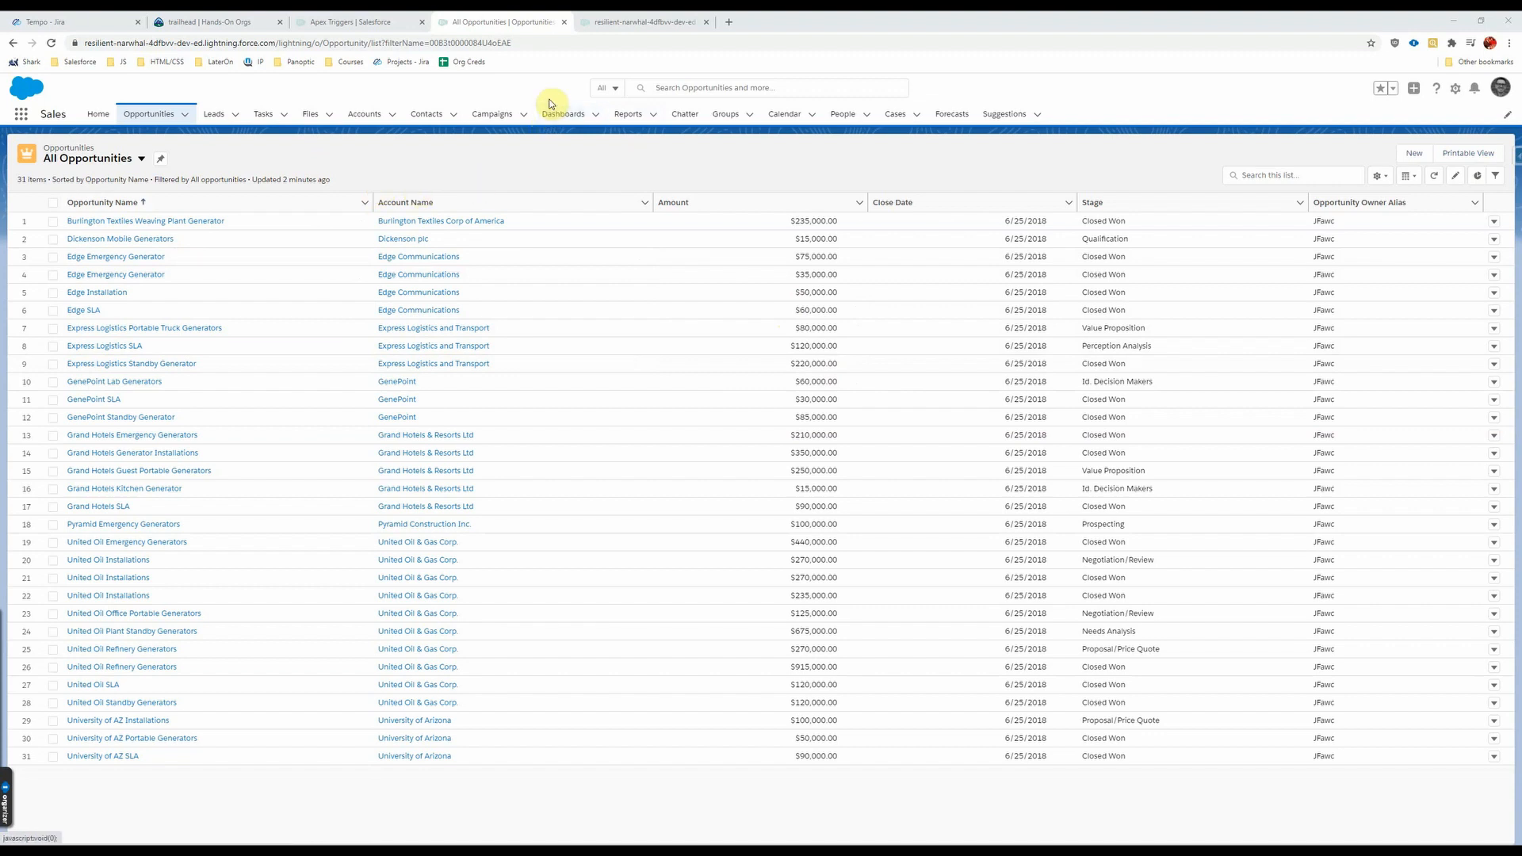
{"action": "mouse_move", "coordinate": [611, 56]}
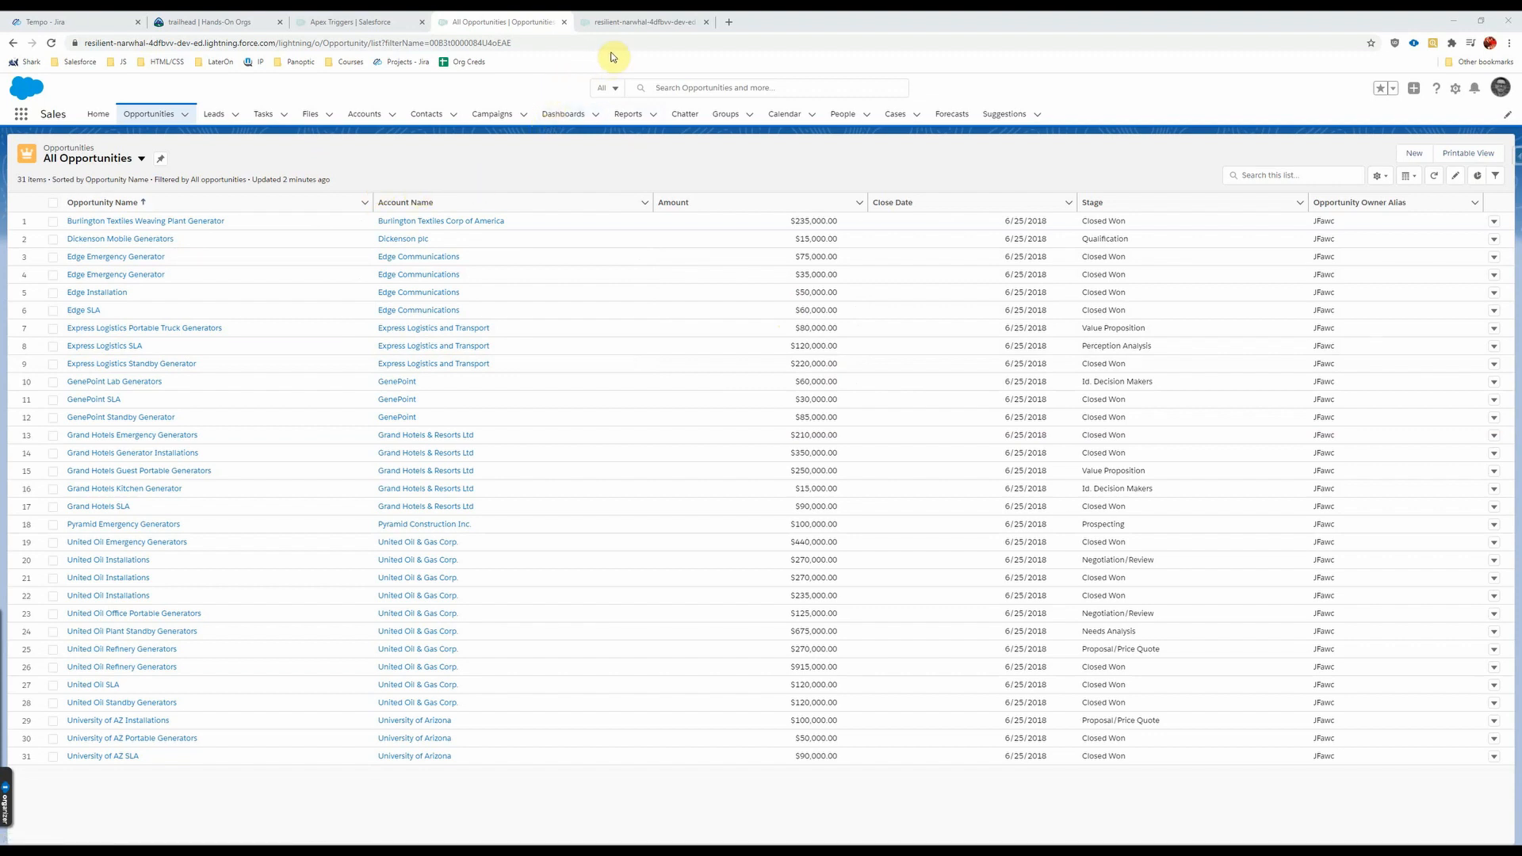
Step: Try creating an Opportunity Apex trigger named ClosedOppTrigger and dismiss the duplicate-name warning
{"action": "left_click", "coordinate": [643, 21]}
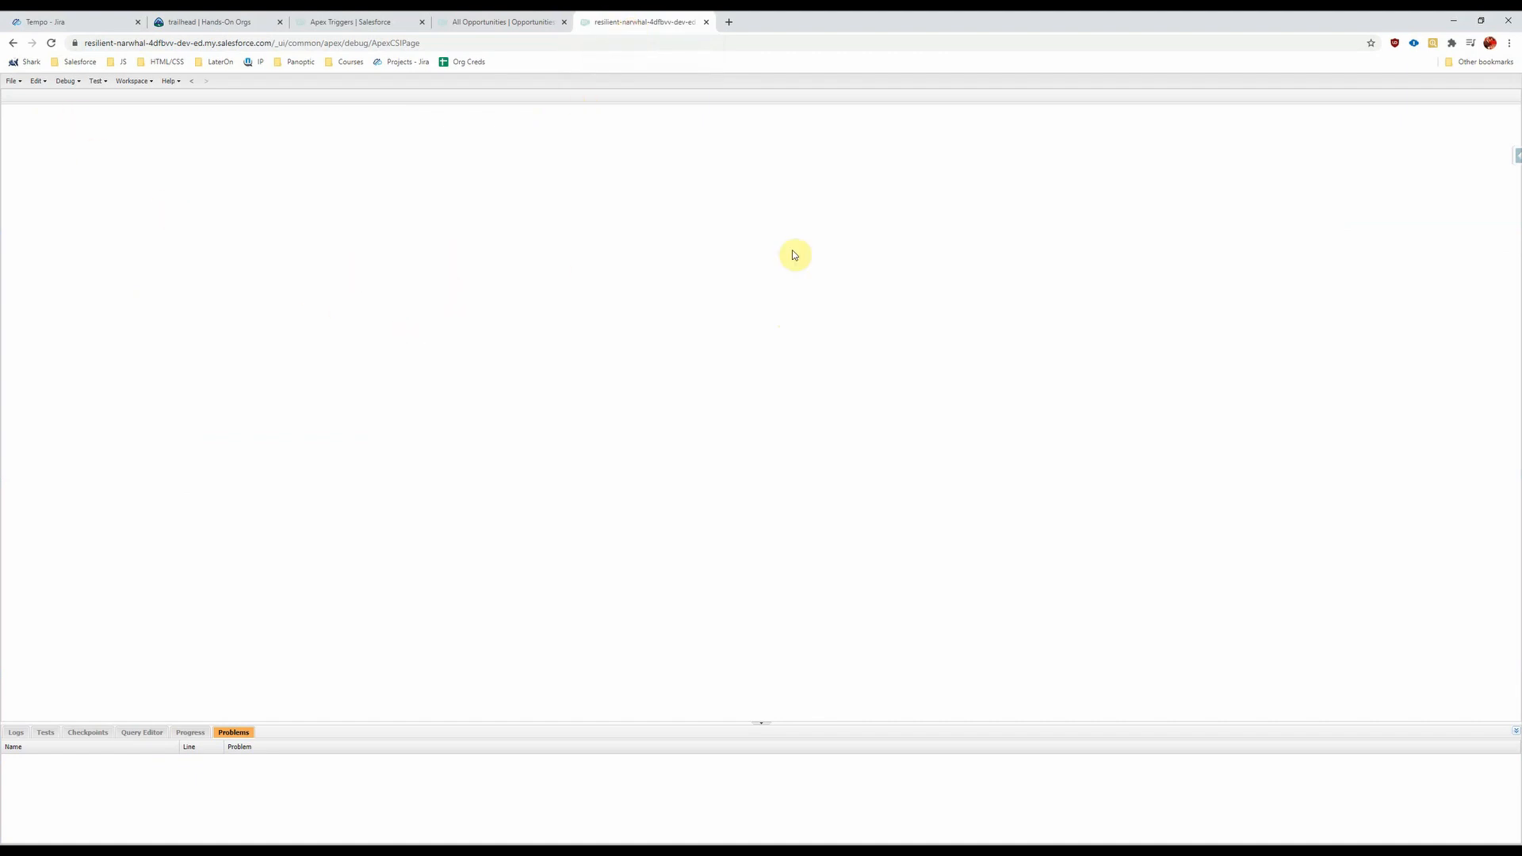
{"action": "left_click", "coordinate": [10, 81]}
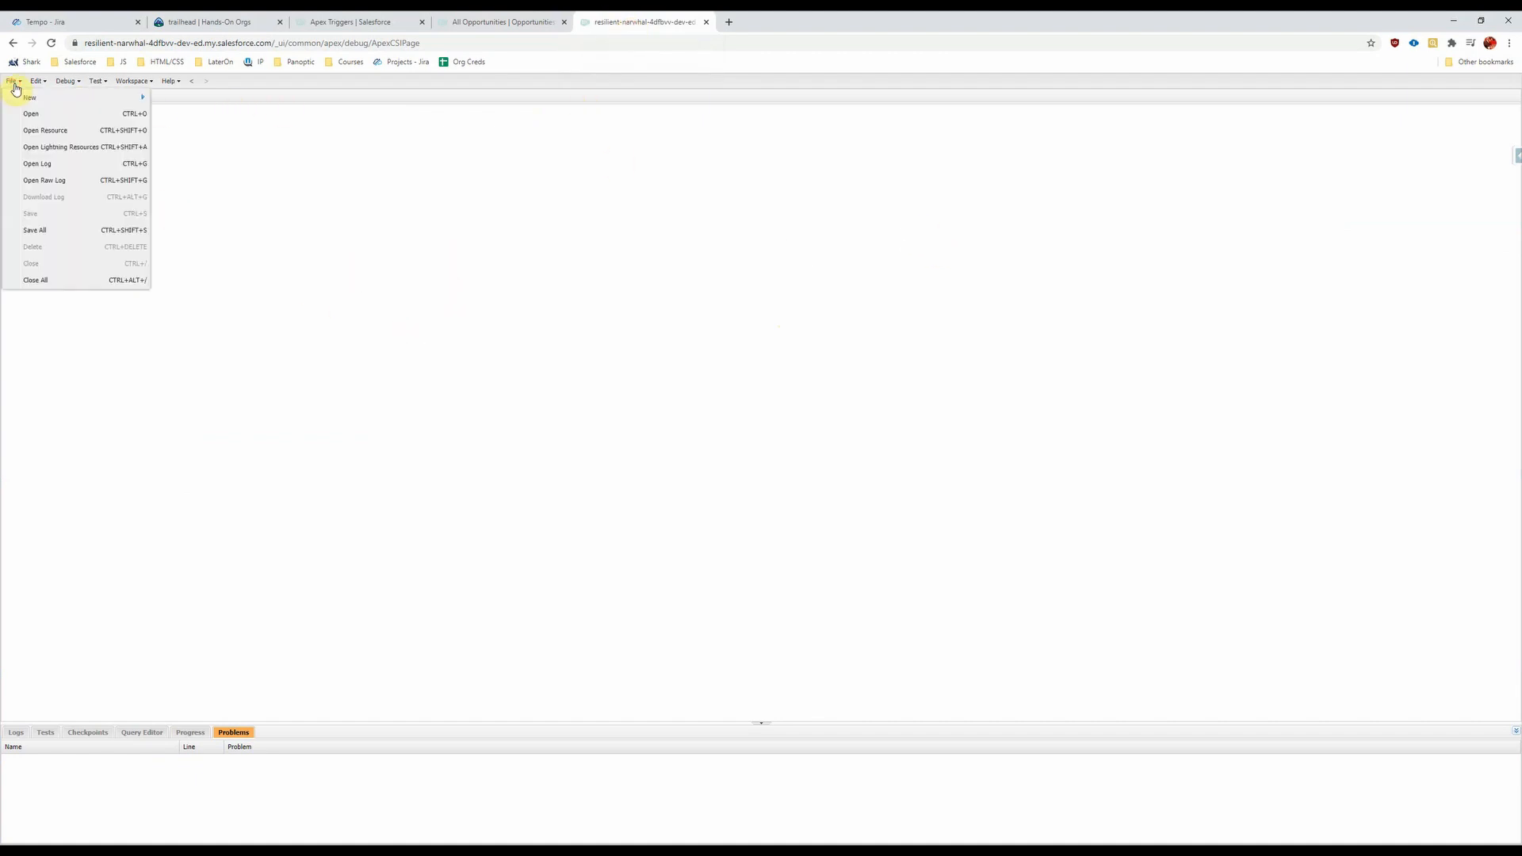
{"action": "left_click", "coordinate": [29, 97]}
{"action": "type", "text": "ClosedOppTrigger"}
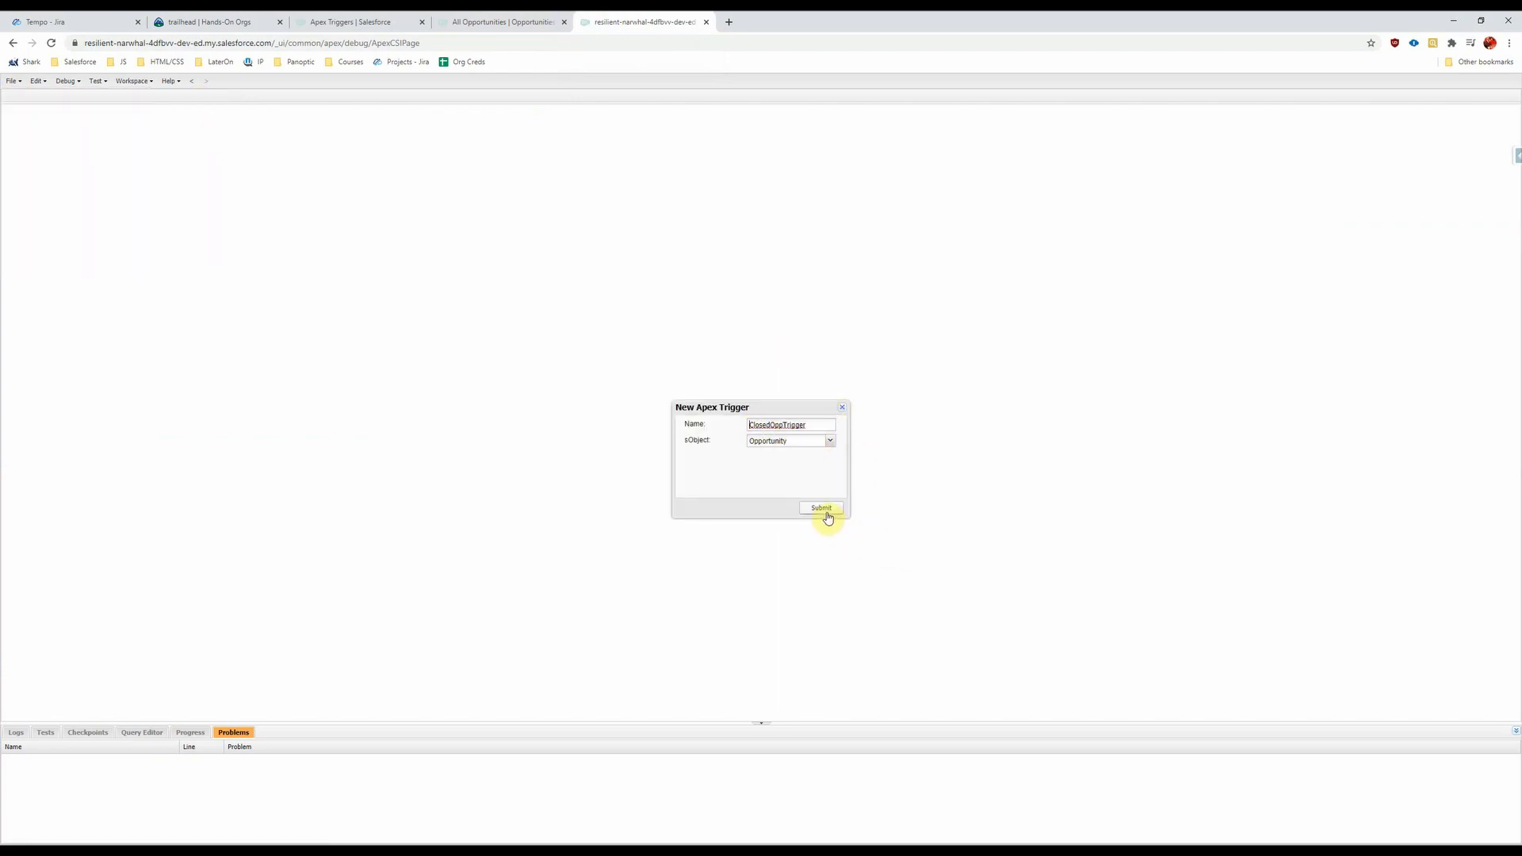
{"action": "left_click", "coordinate": [820, 508]}
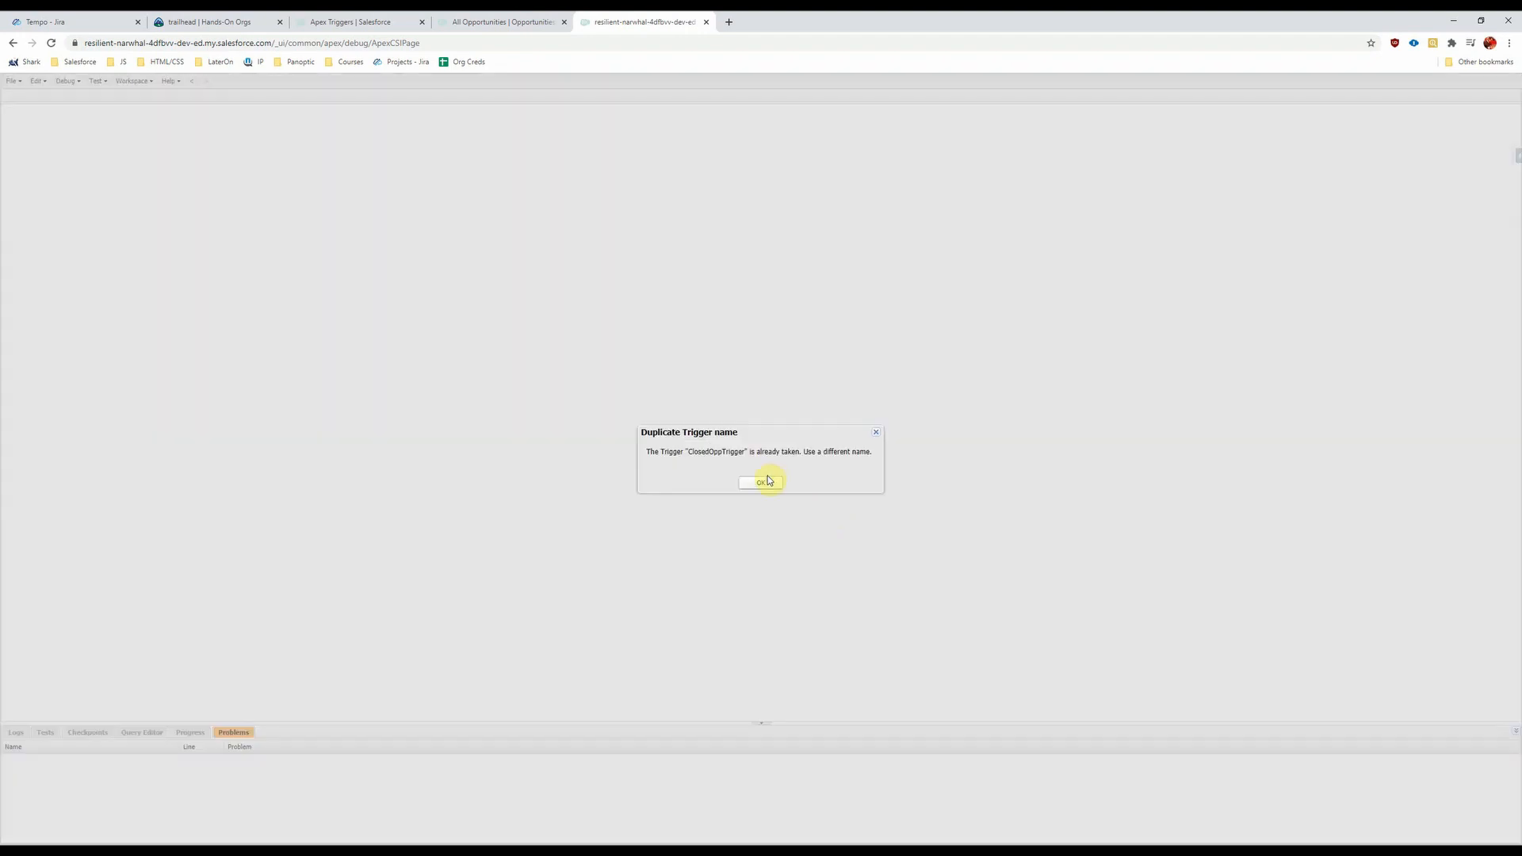
{"action": "left_click", "coordinate": [761, 483]}
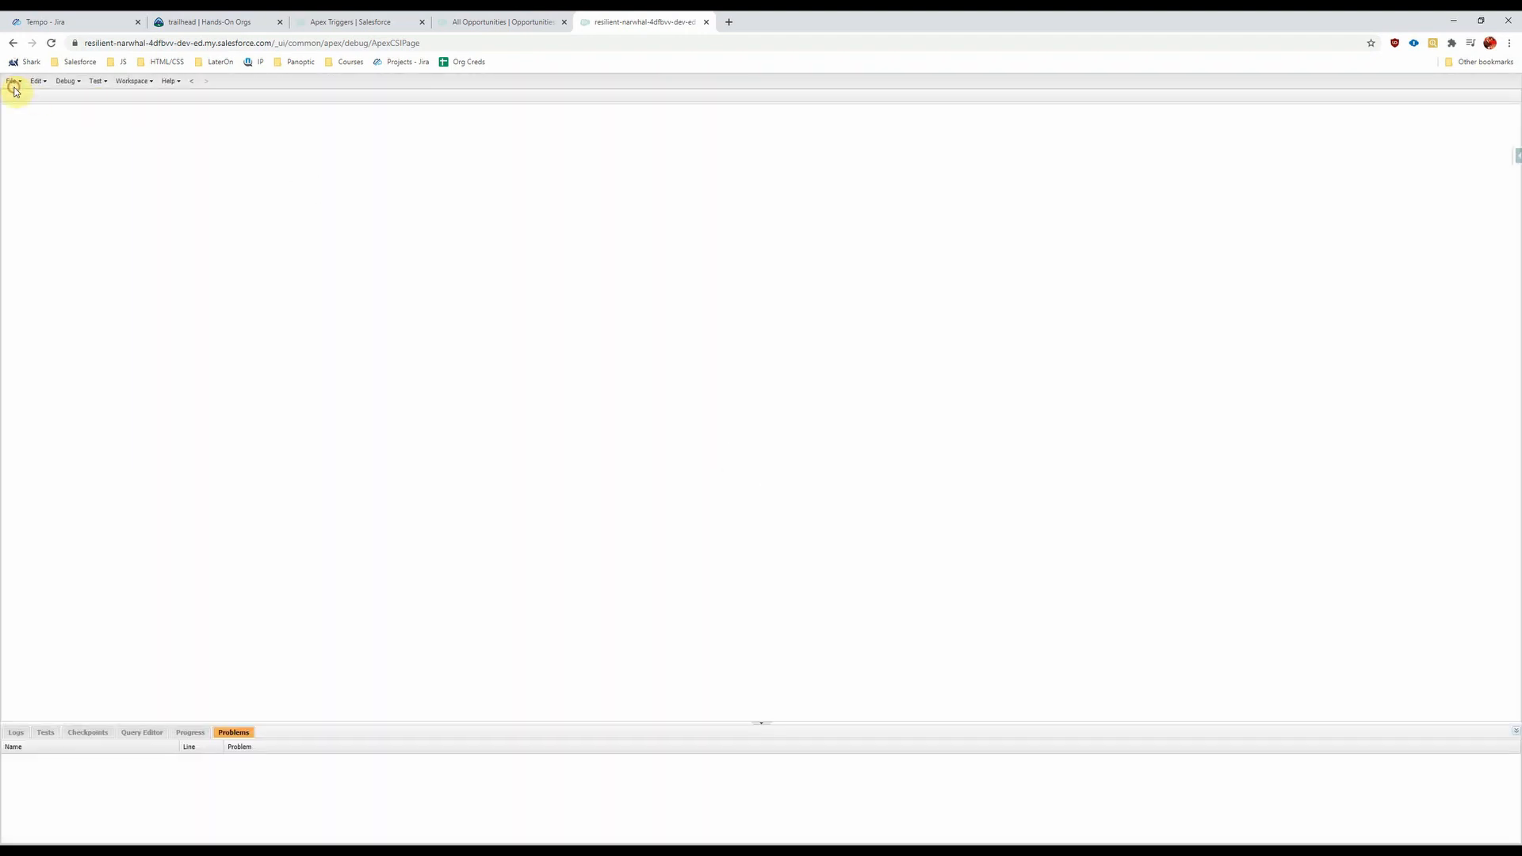
Step: Submit the new Opportunity trigger under the unique name AnotherClosedOppTrigger
{"action": "left_click", "coordinate": [11, 81]}
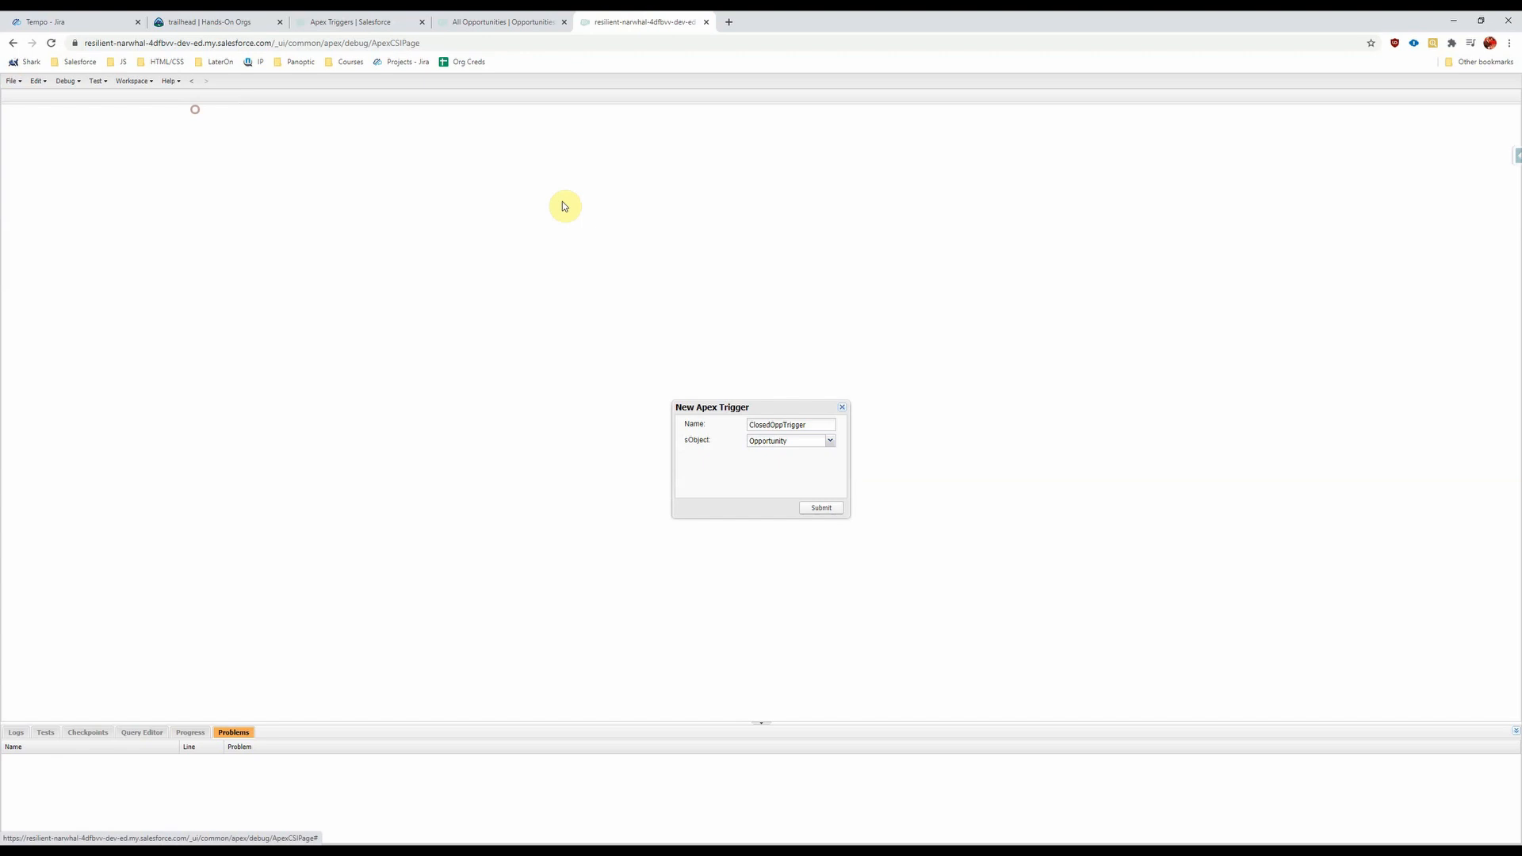
{"action": "type", "text": "Another"}
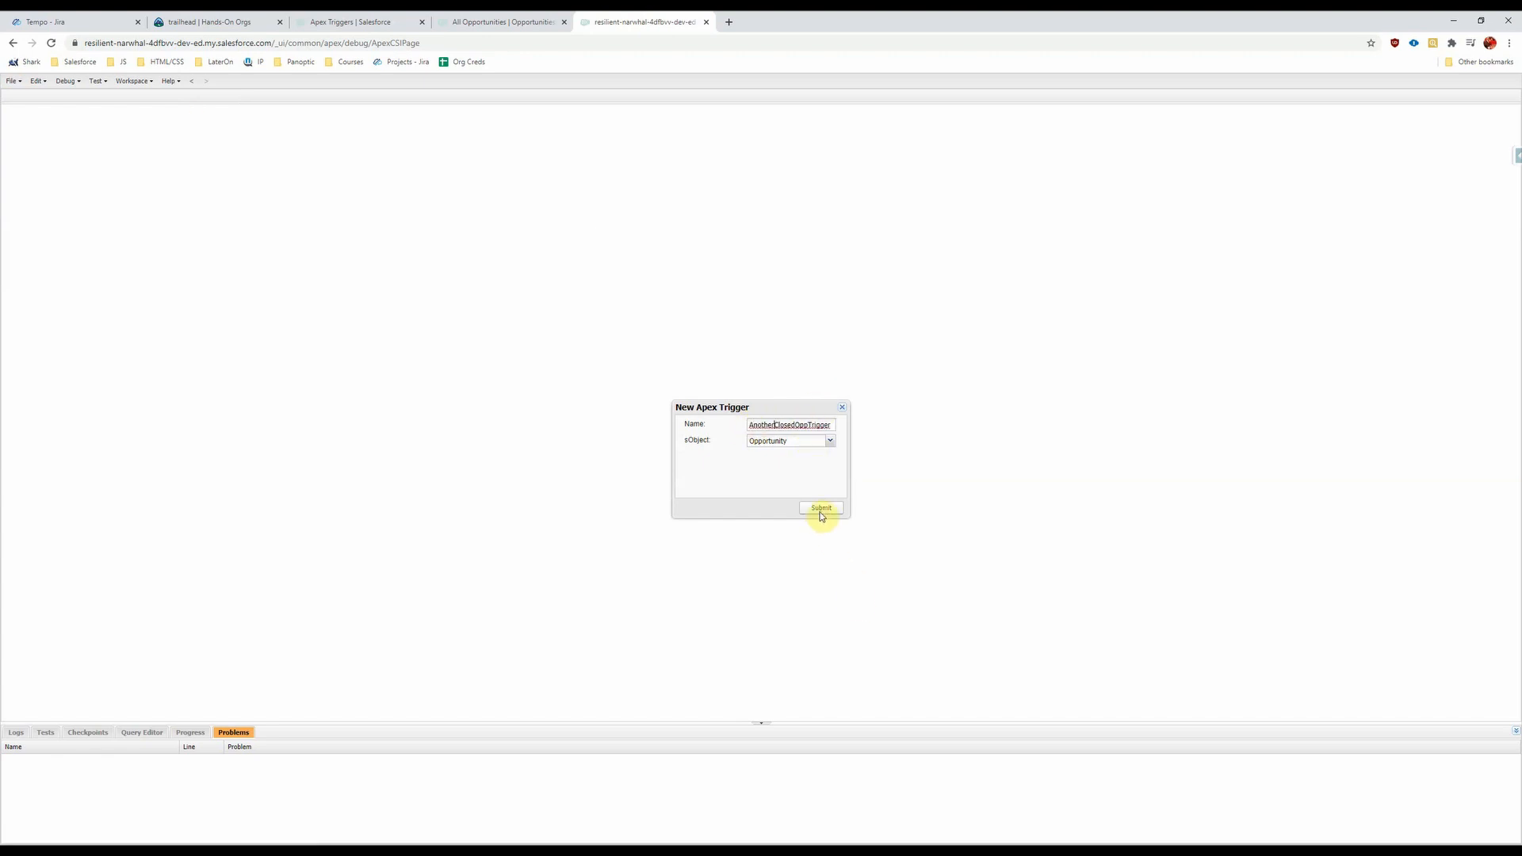
{"action": "left_click", "coordinate": [820, 507]}
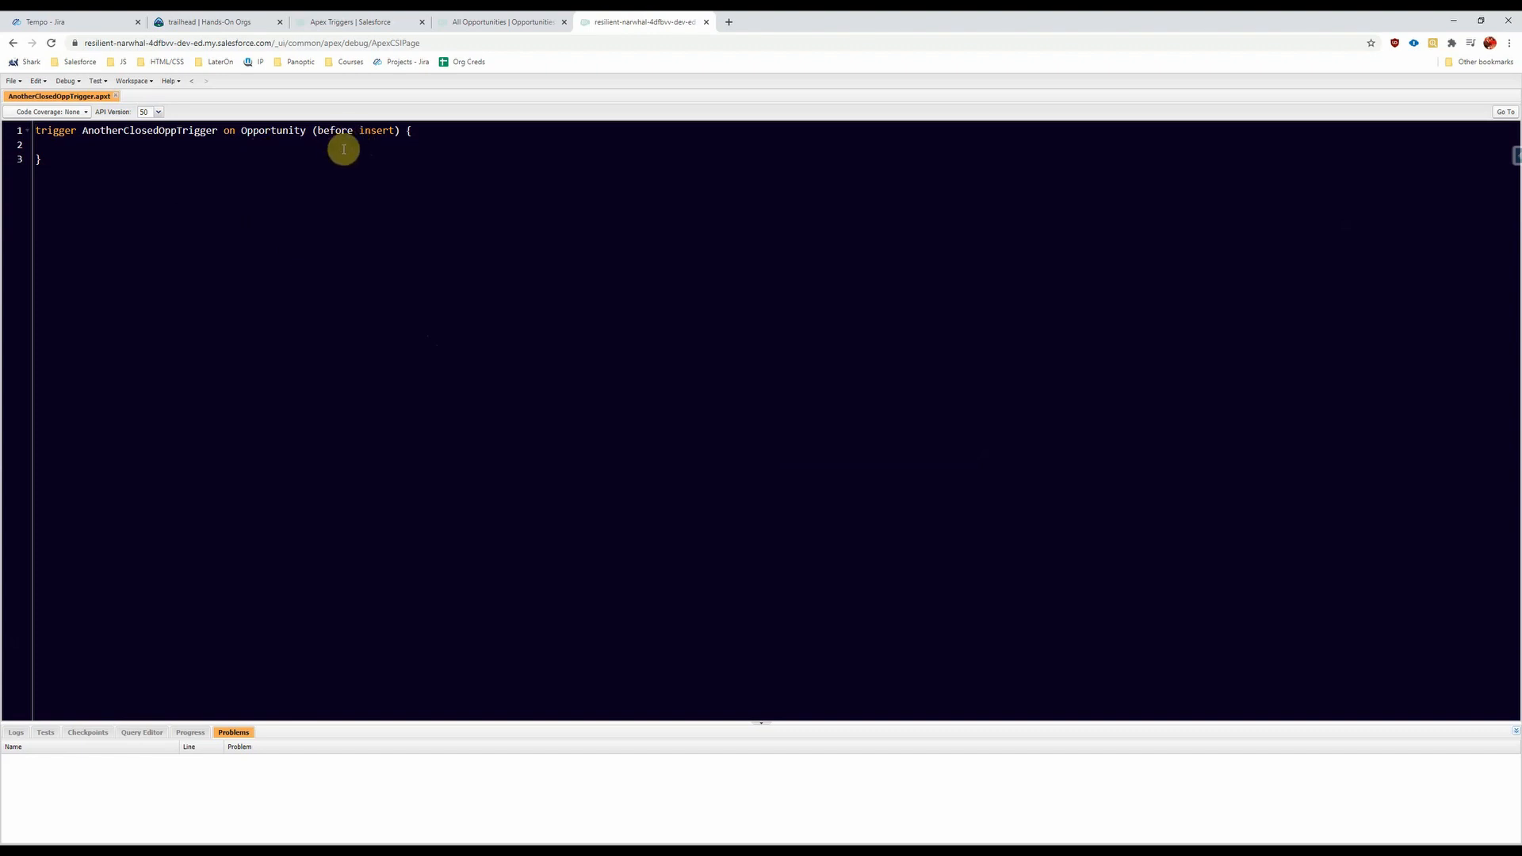
Step: Replace the default 'before insert' event with 'after insert, after update'
{"action": "double_click", "coordinate": [373, 130]}
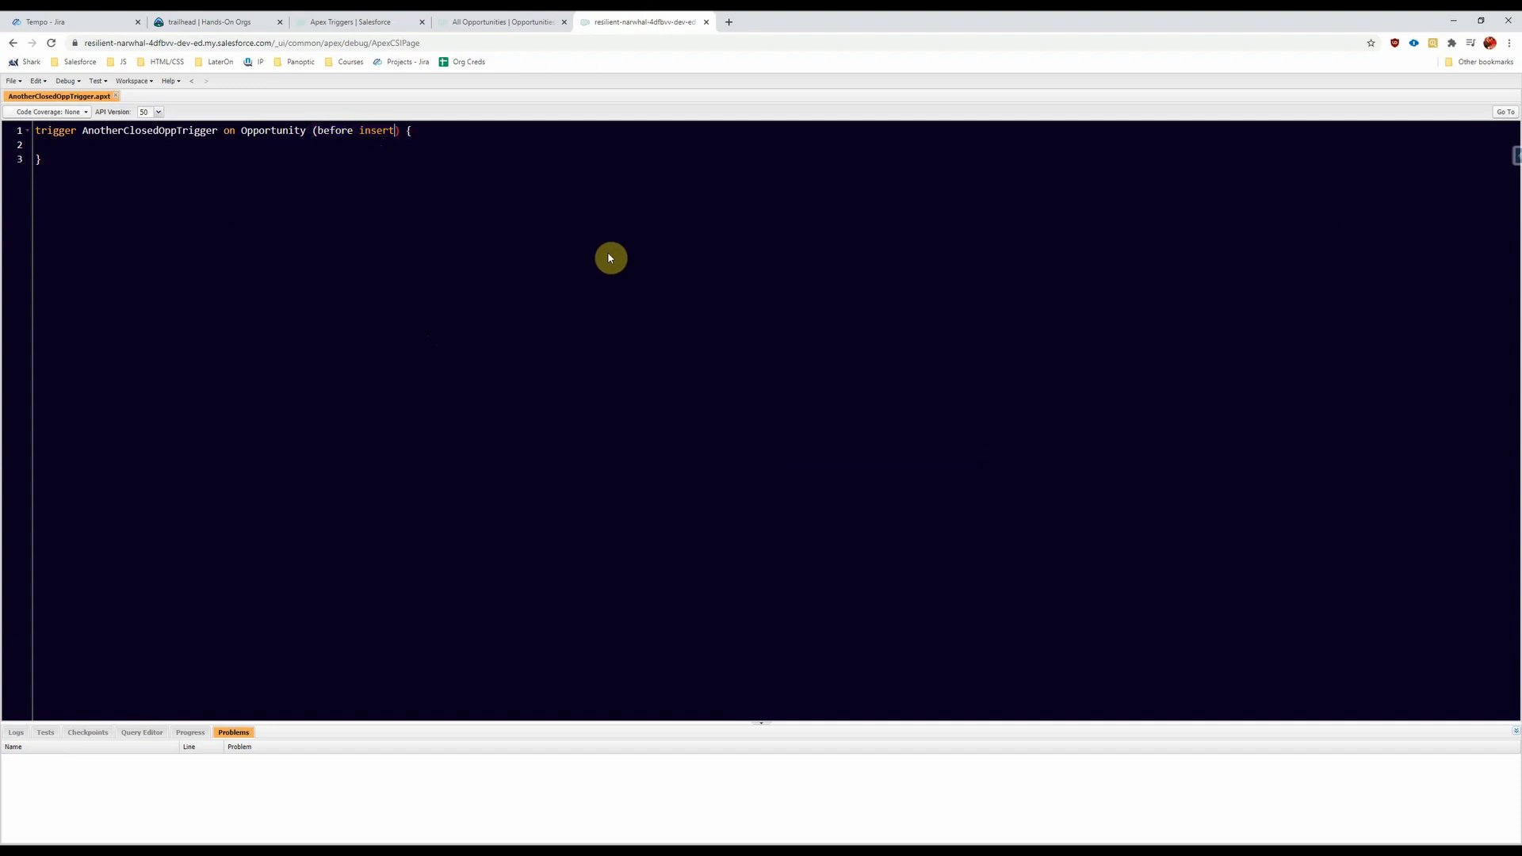
{"action": "key", "text": "BackSpace"}
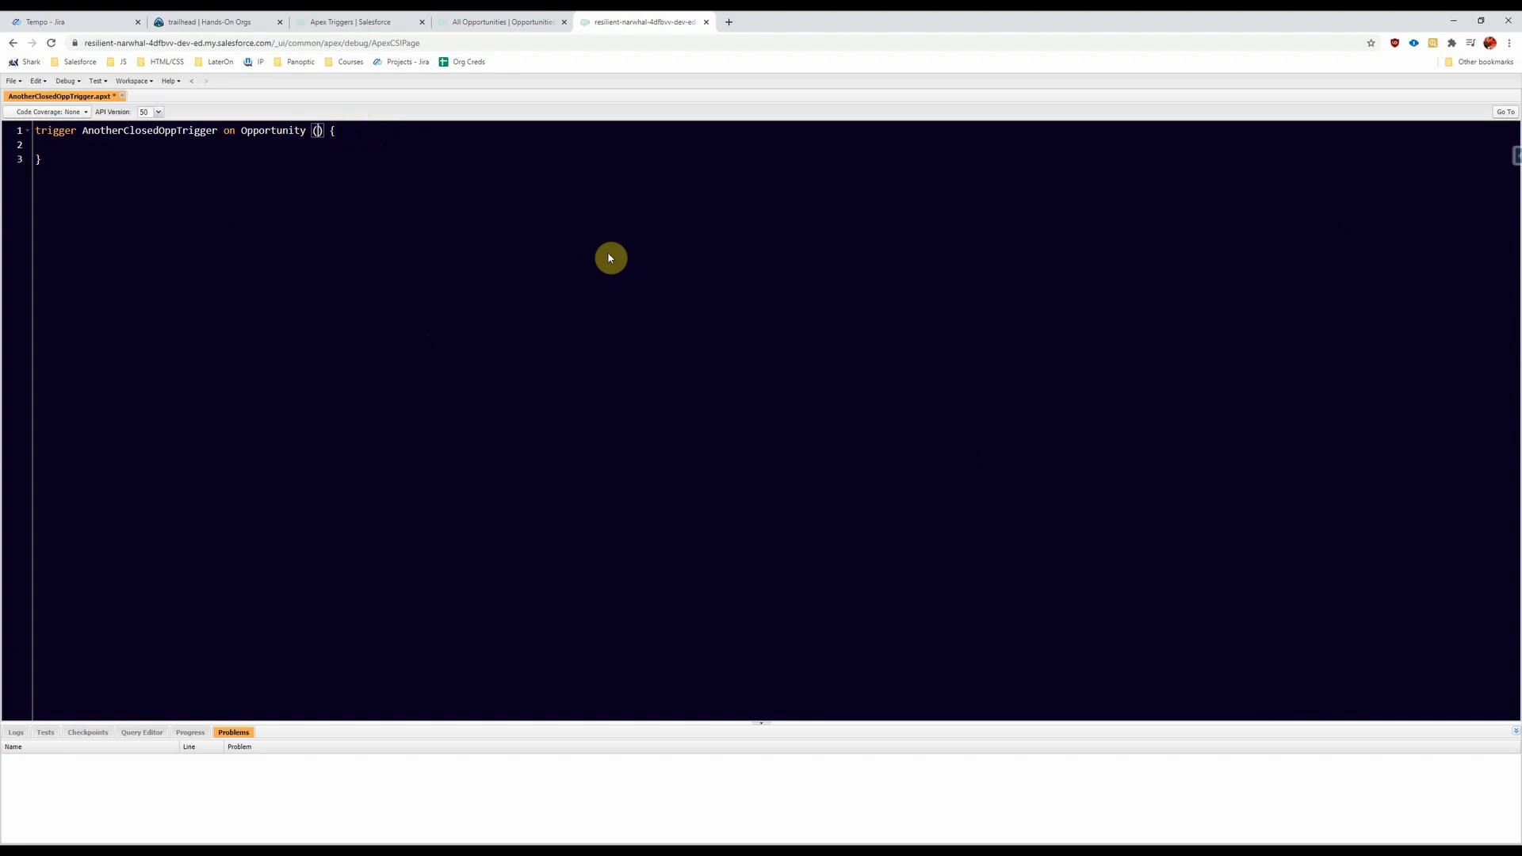
{"action": "type", "text": "after"}
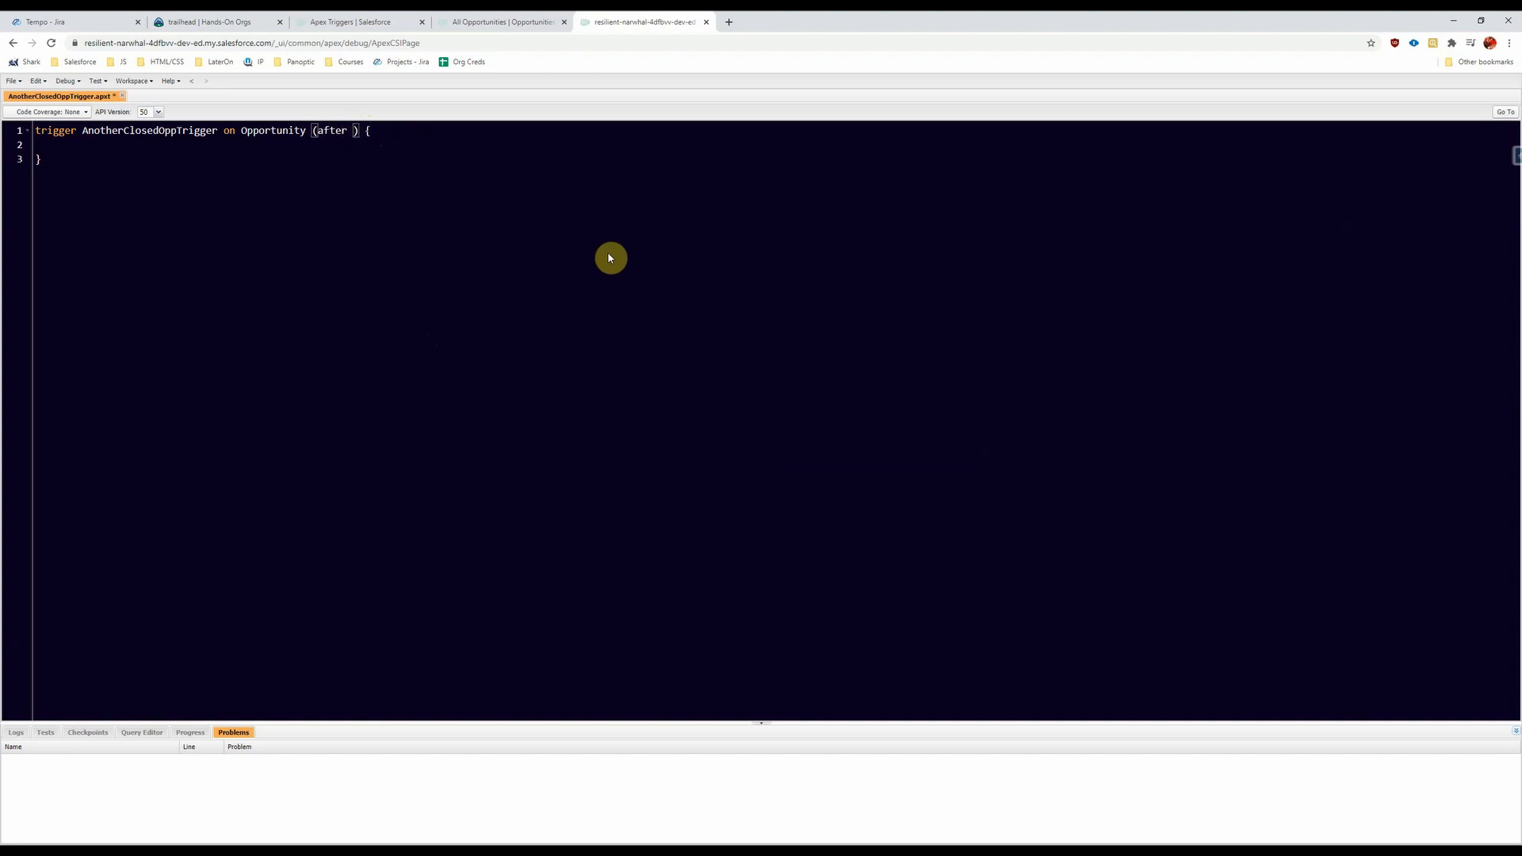
{"action": "type", "text": "insert, anf"}
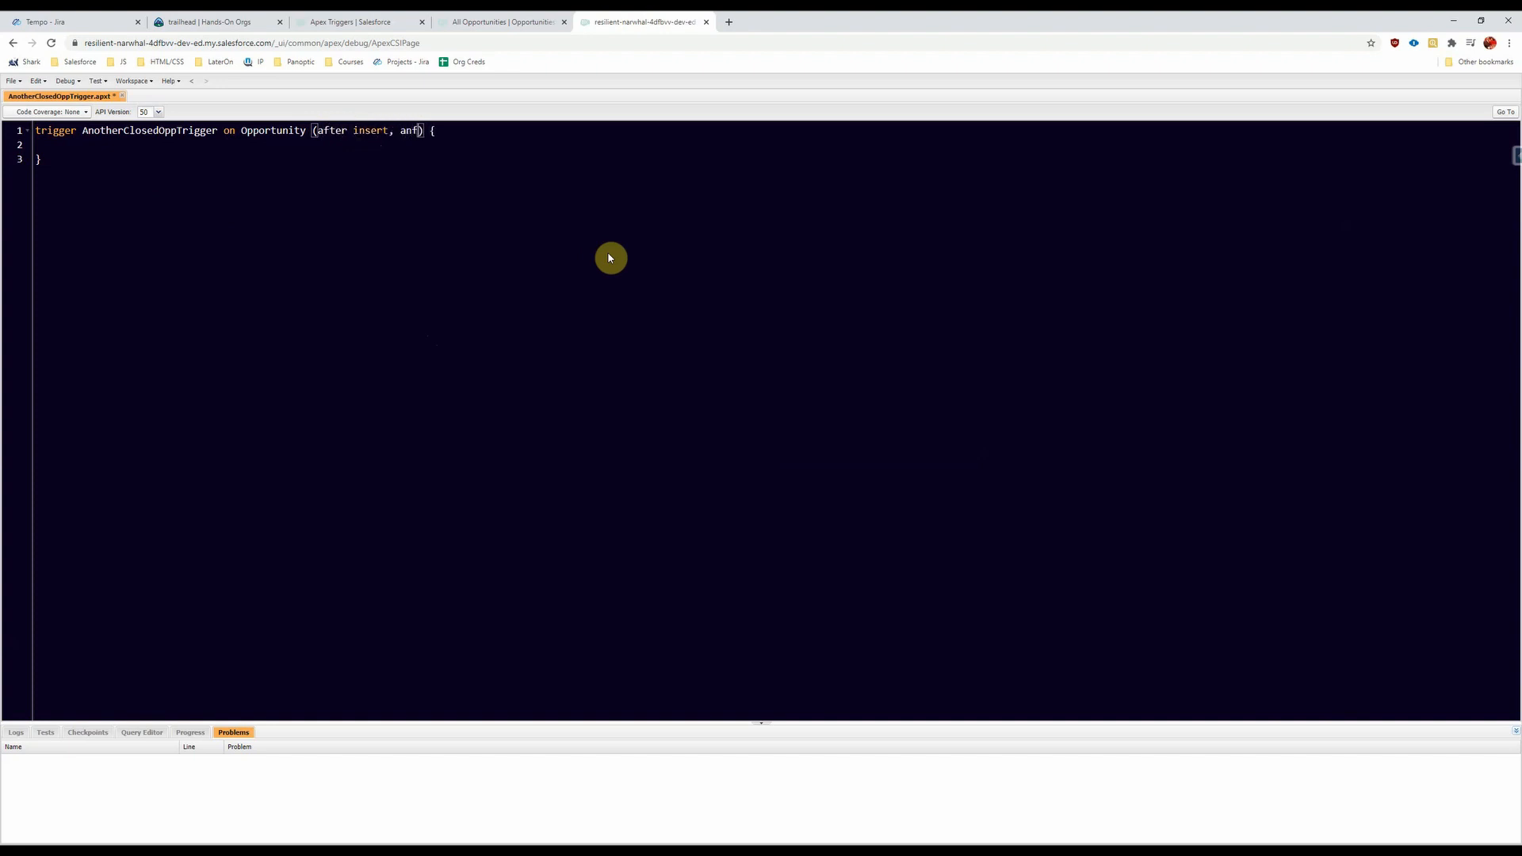
{"action": "type", "text": "after update"}
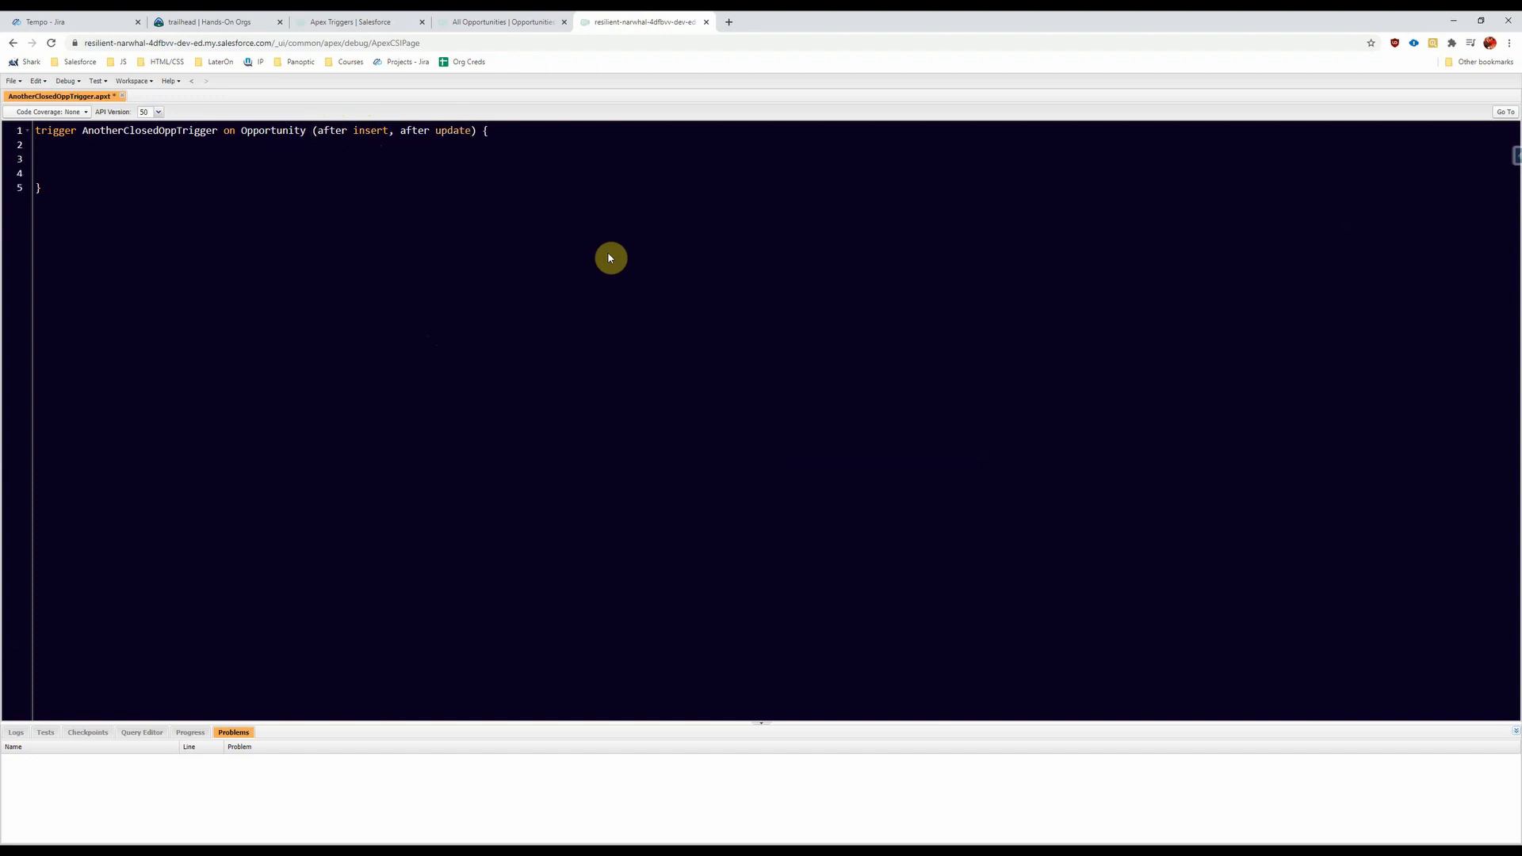
Step: Declare 'List<Task> taskList = new List<Task>();' in the trigger body
{"action": "type", "text": "List<Tas"}
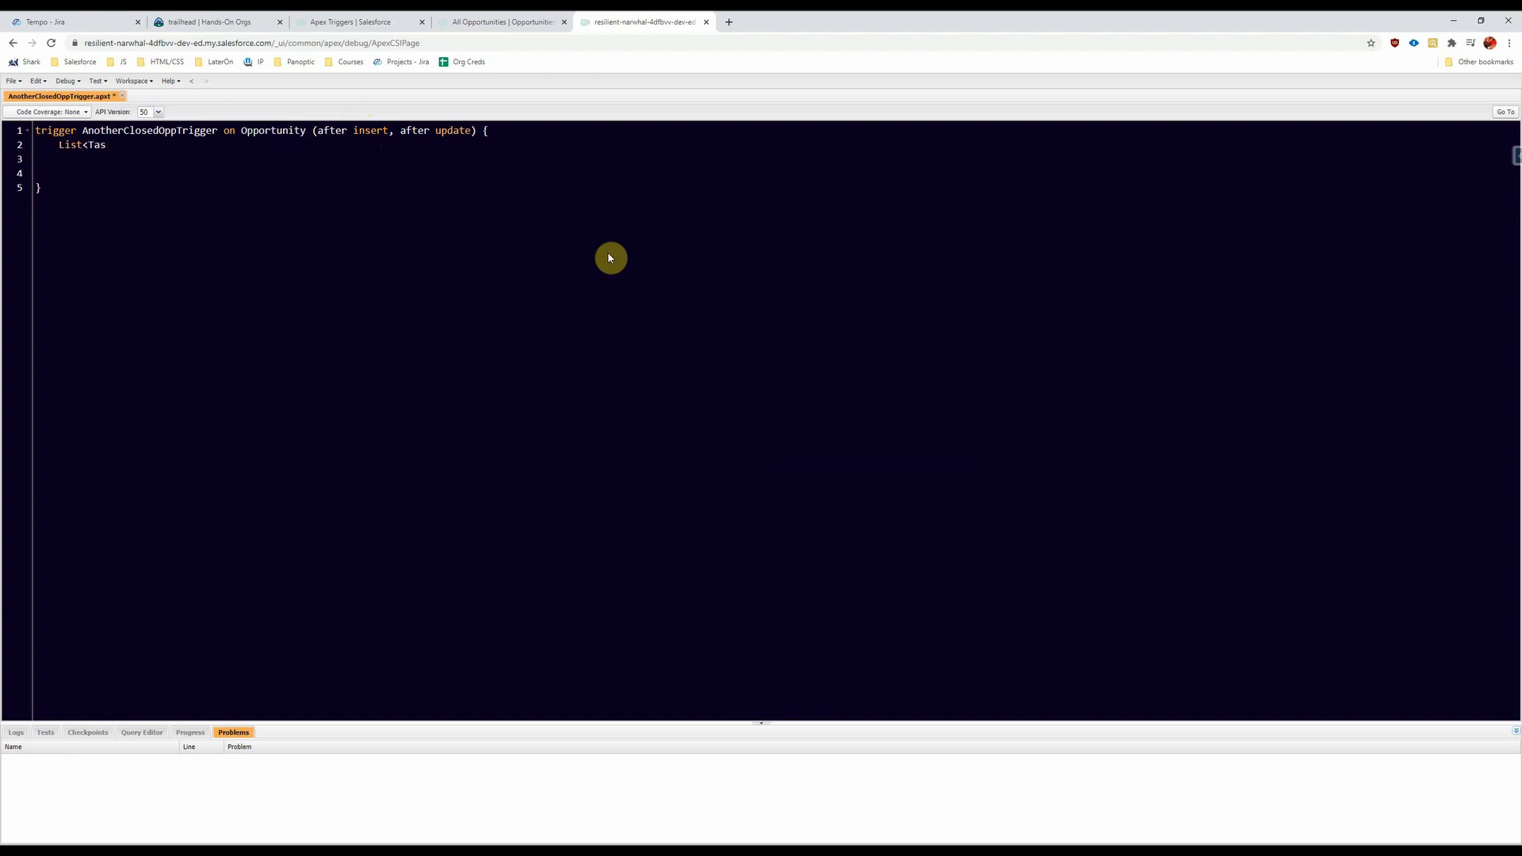
{"action": "type", "text": "k"}
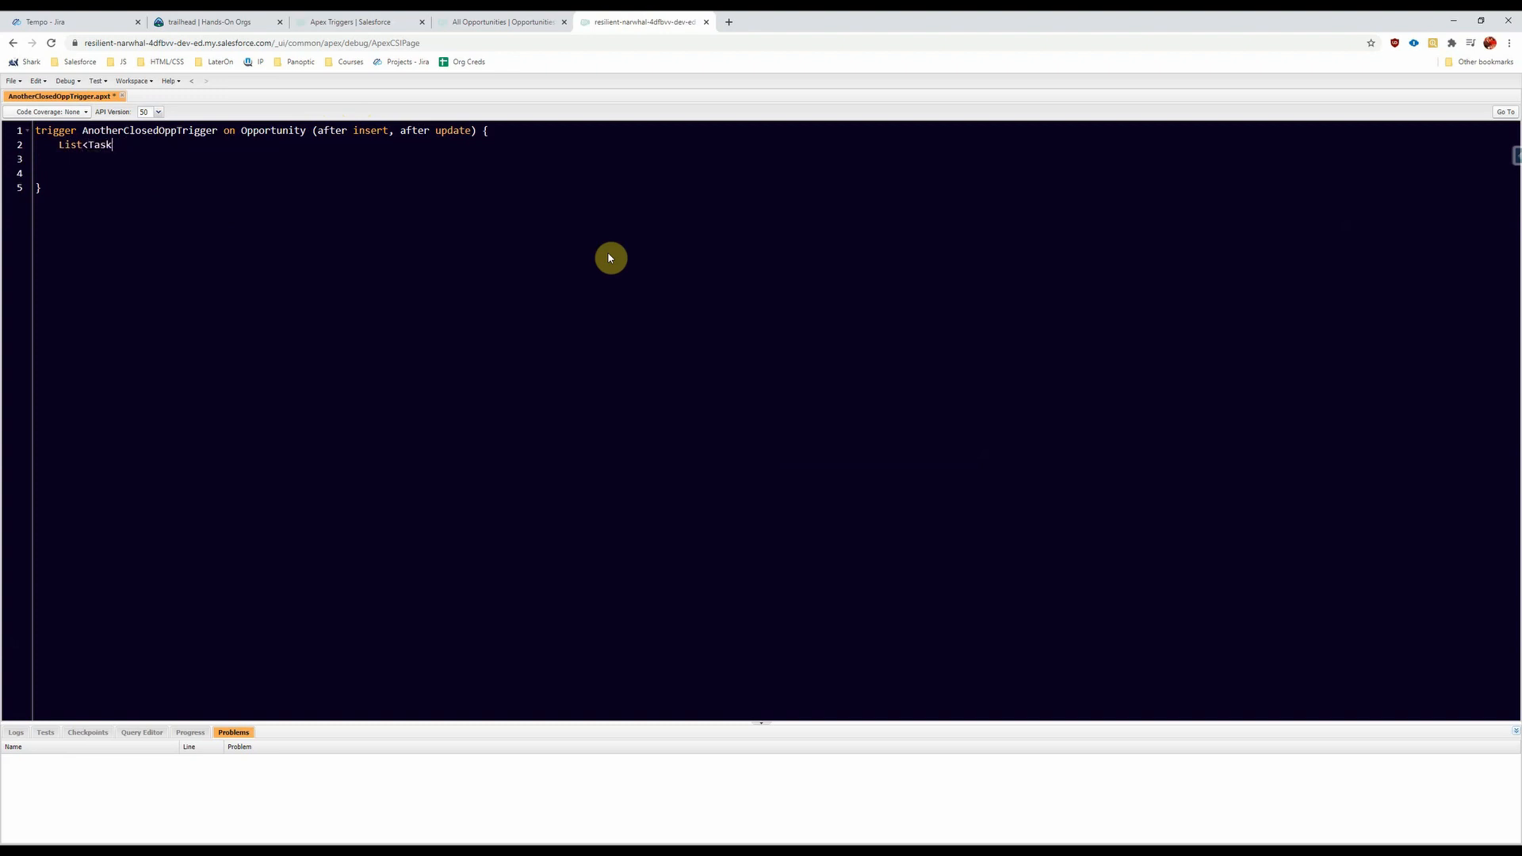
{"action": "type", "text": "> ta"}
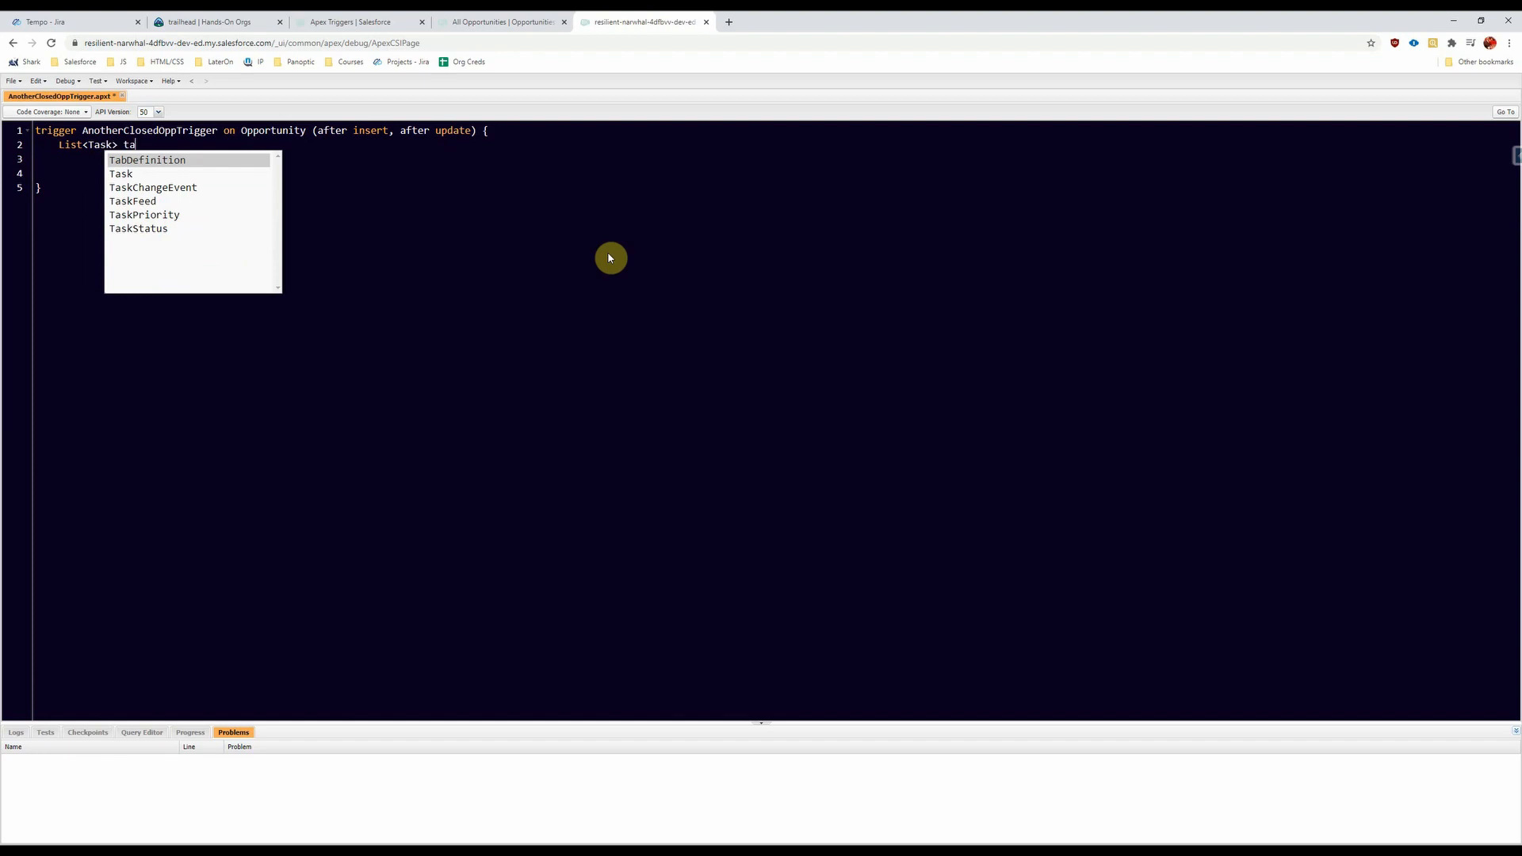
{"action": "type", "text": "skList ="}
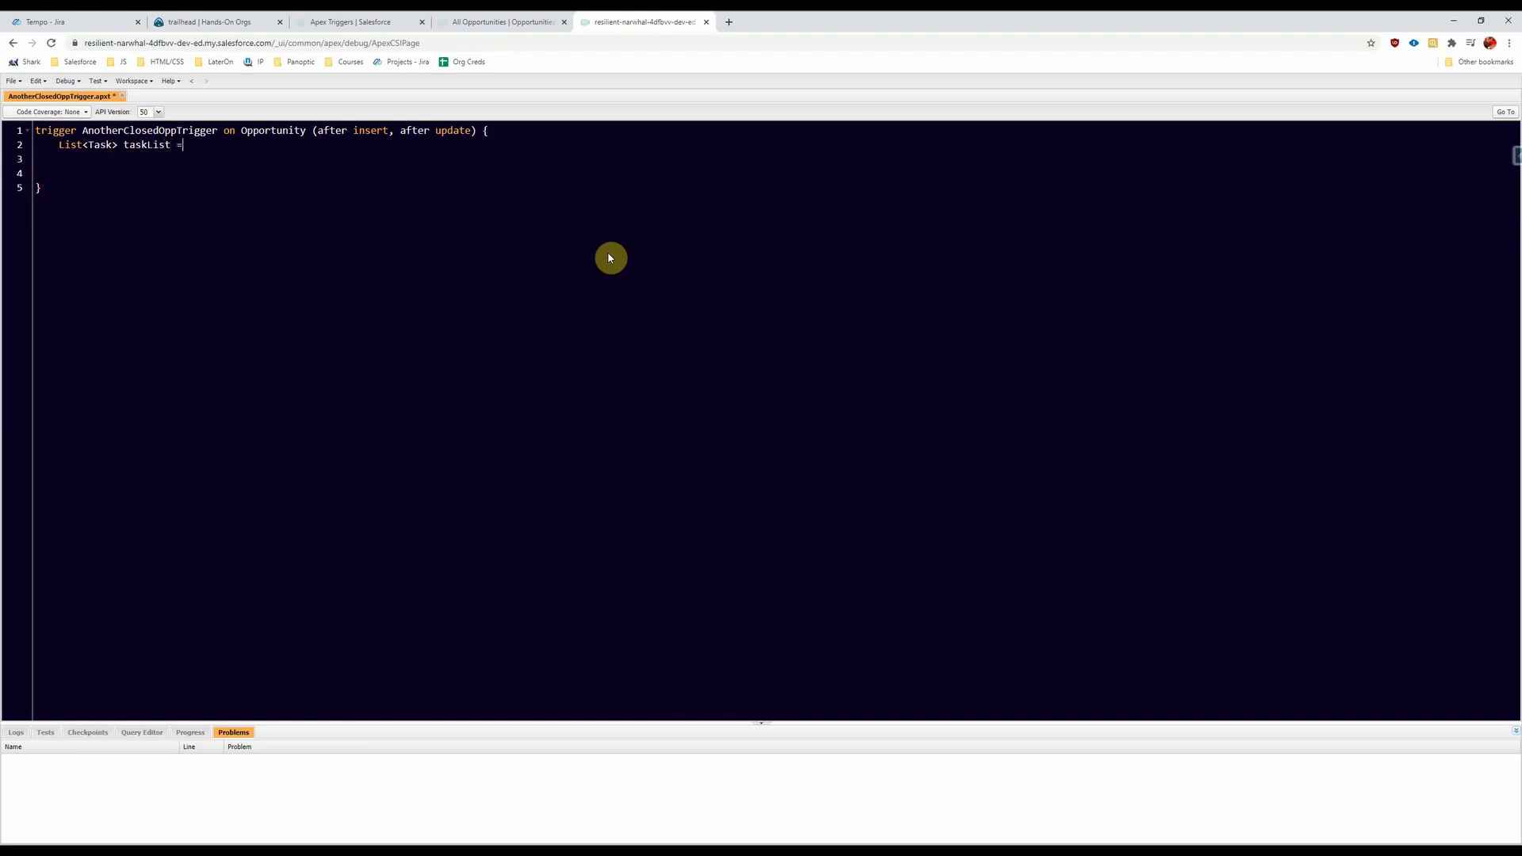
{"action": "type", "text": "new List<Task>();"}
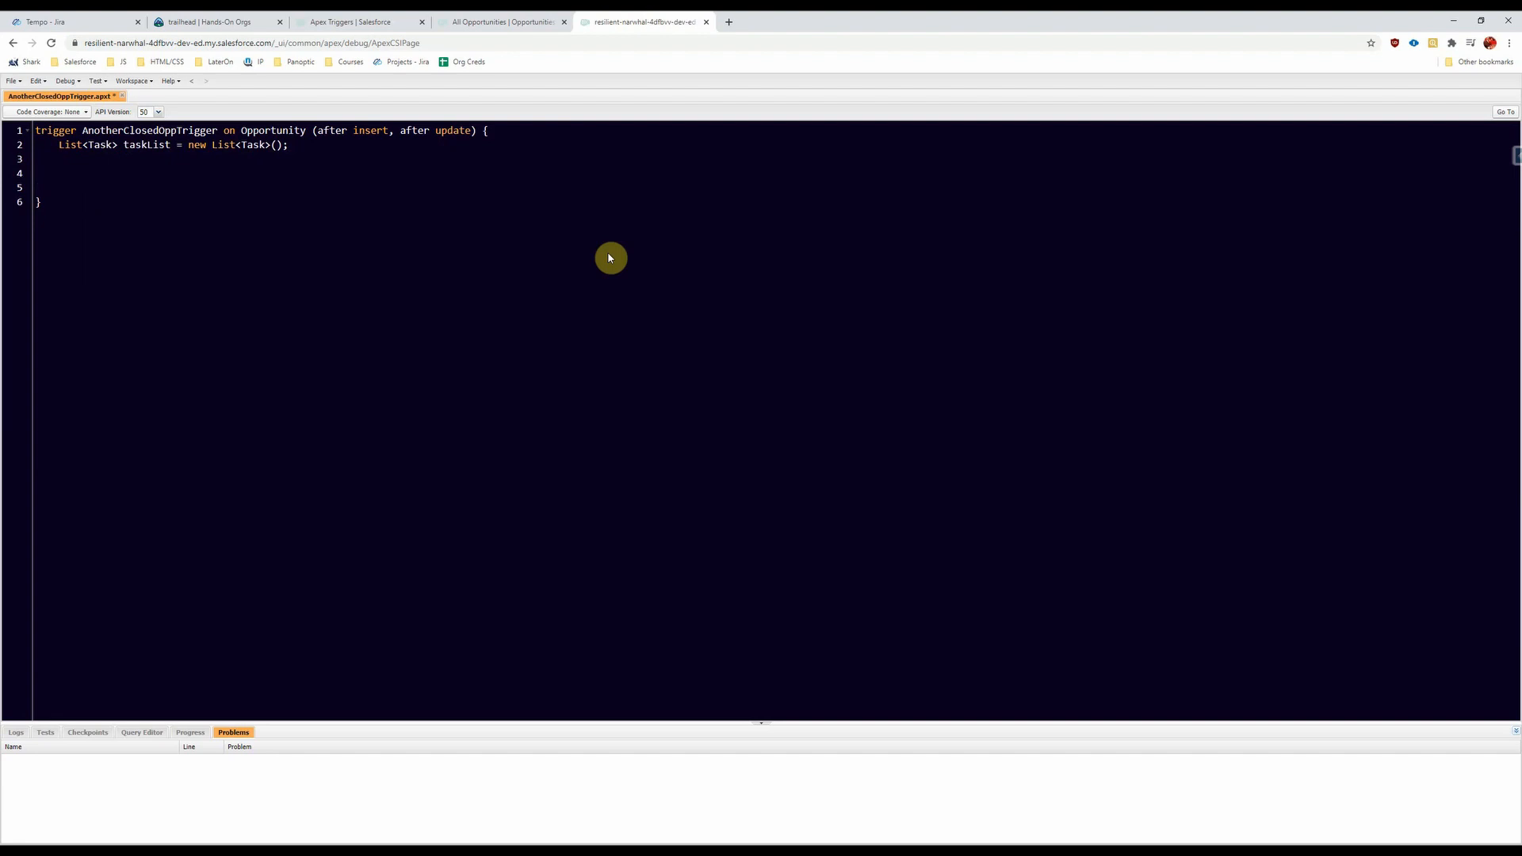
Step: Start a for loop over Opportunities from [SELECT Id, StageName FROM Opportunity]
{"action": "left_click", "coordinate": [59, 158]}
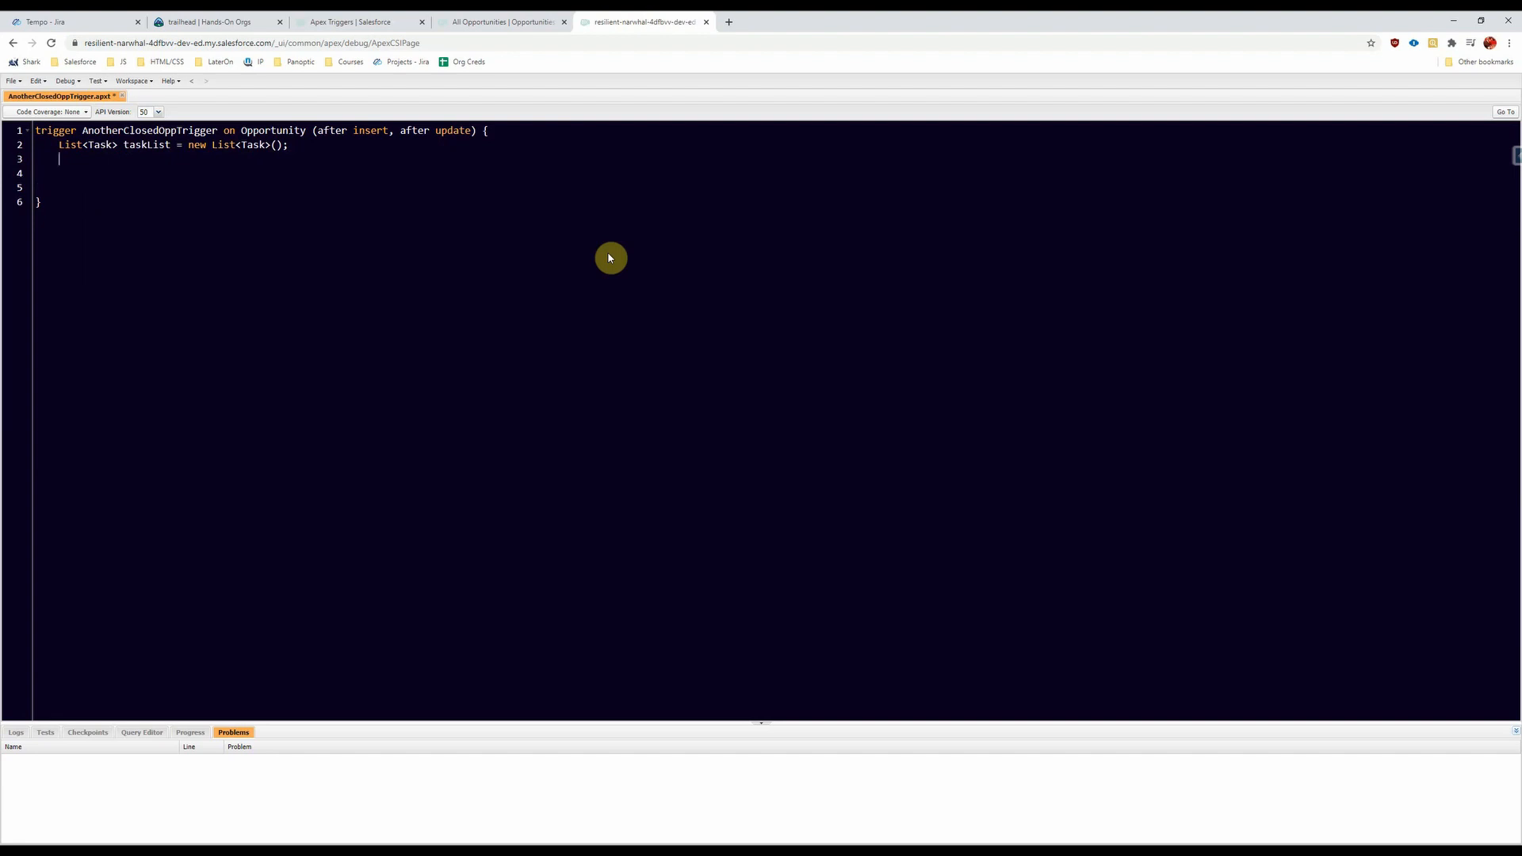
{"action": "type", "text": "for ("}
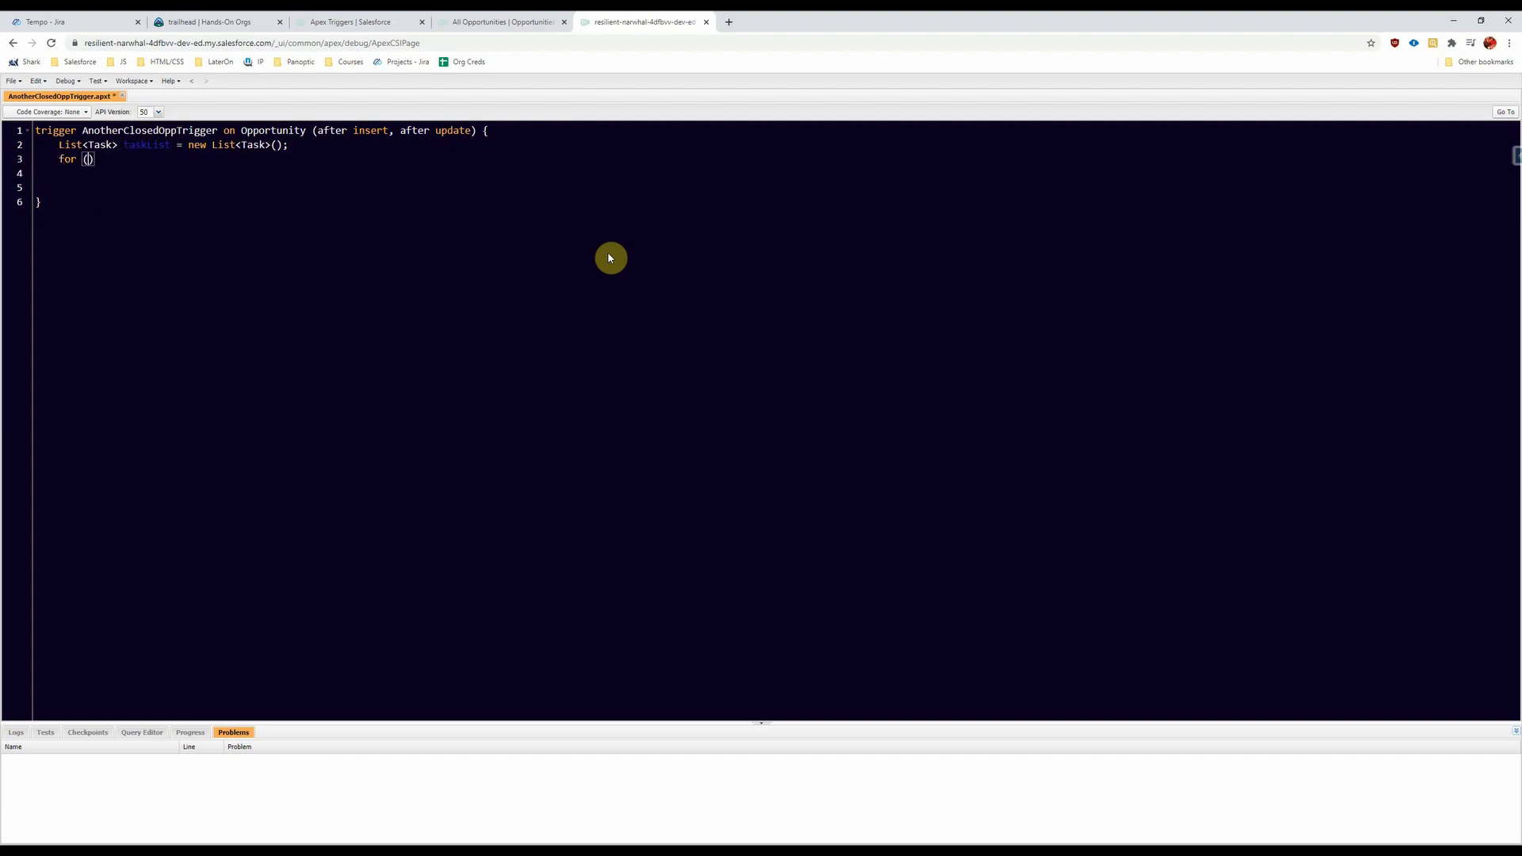
{"action": "type", "text": "Opportunity o :"}
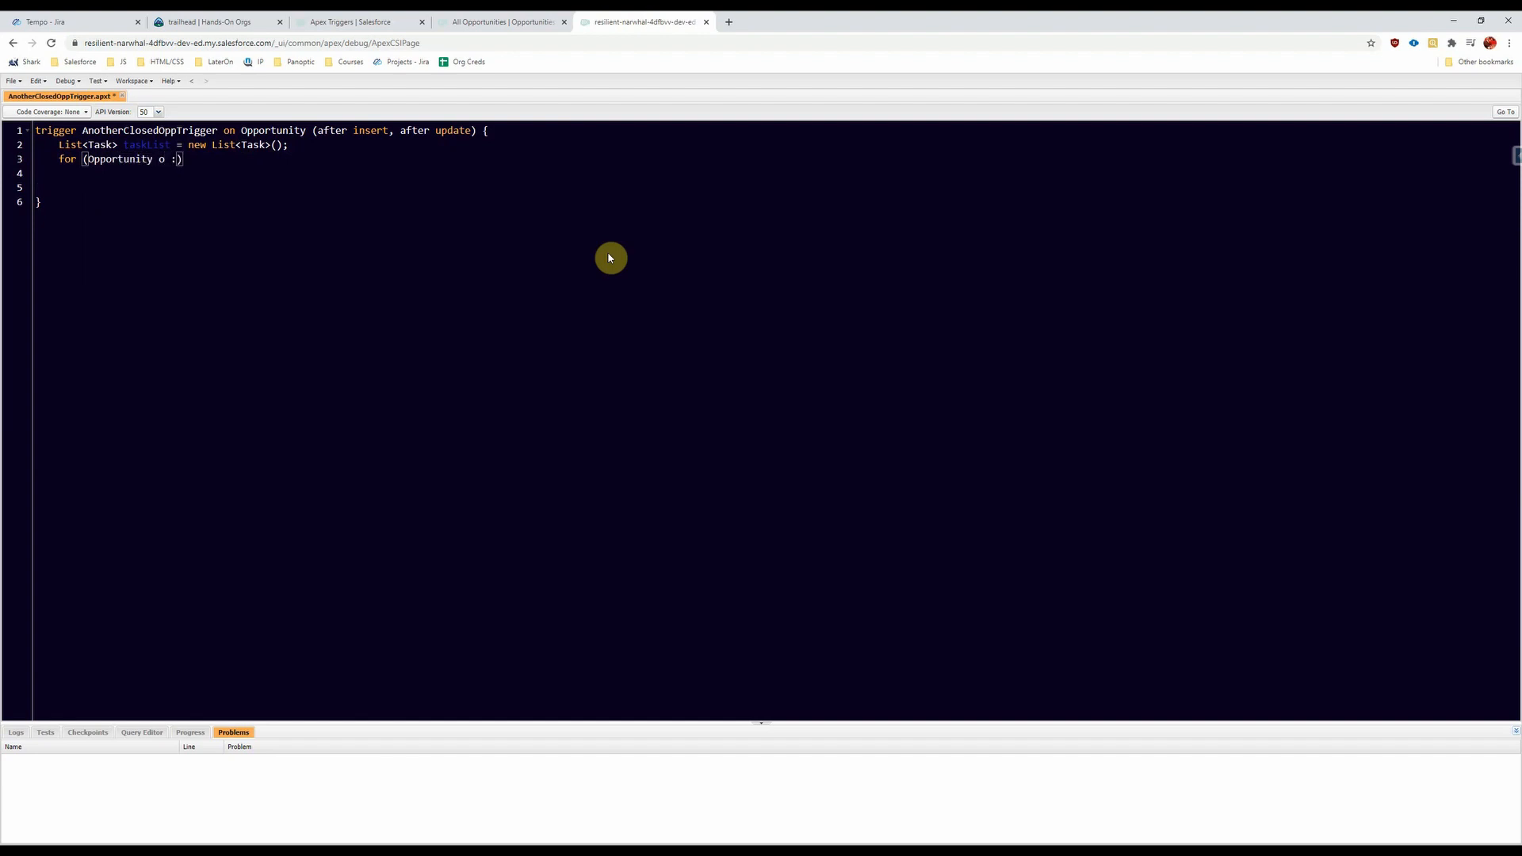
{"action": "type", "text": "[]"}
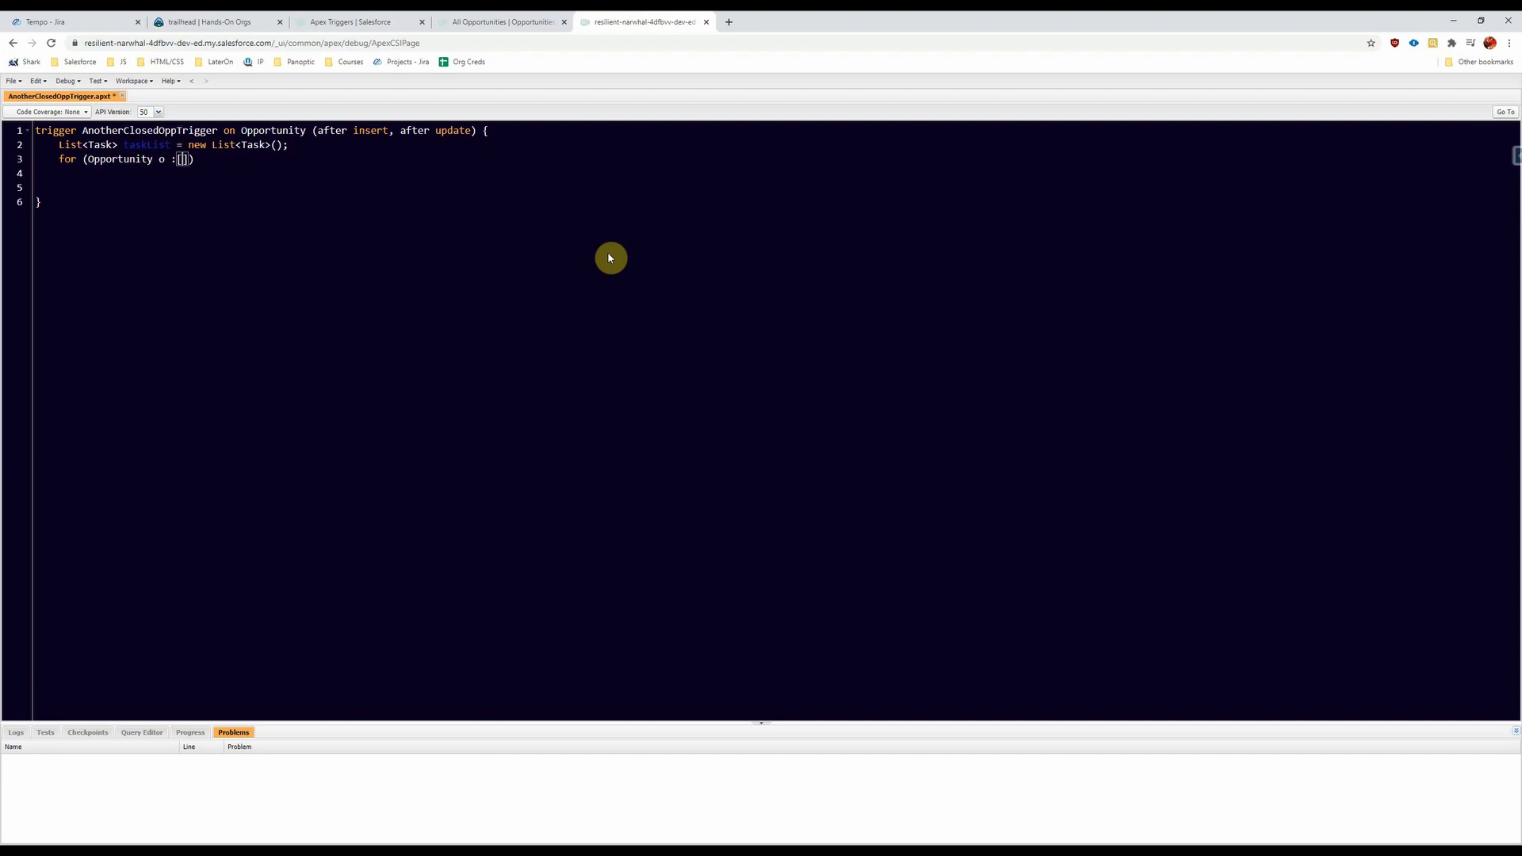
{"action": "type", "text": "Select I"}
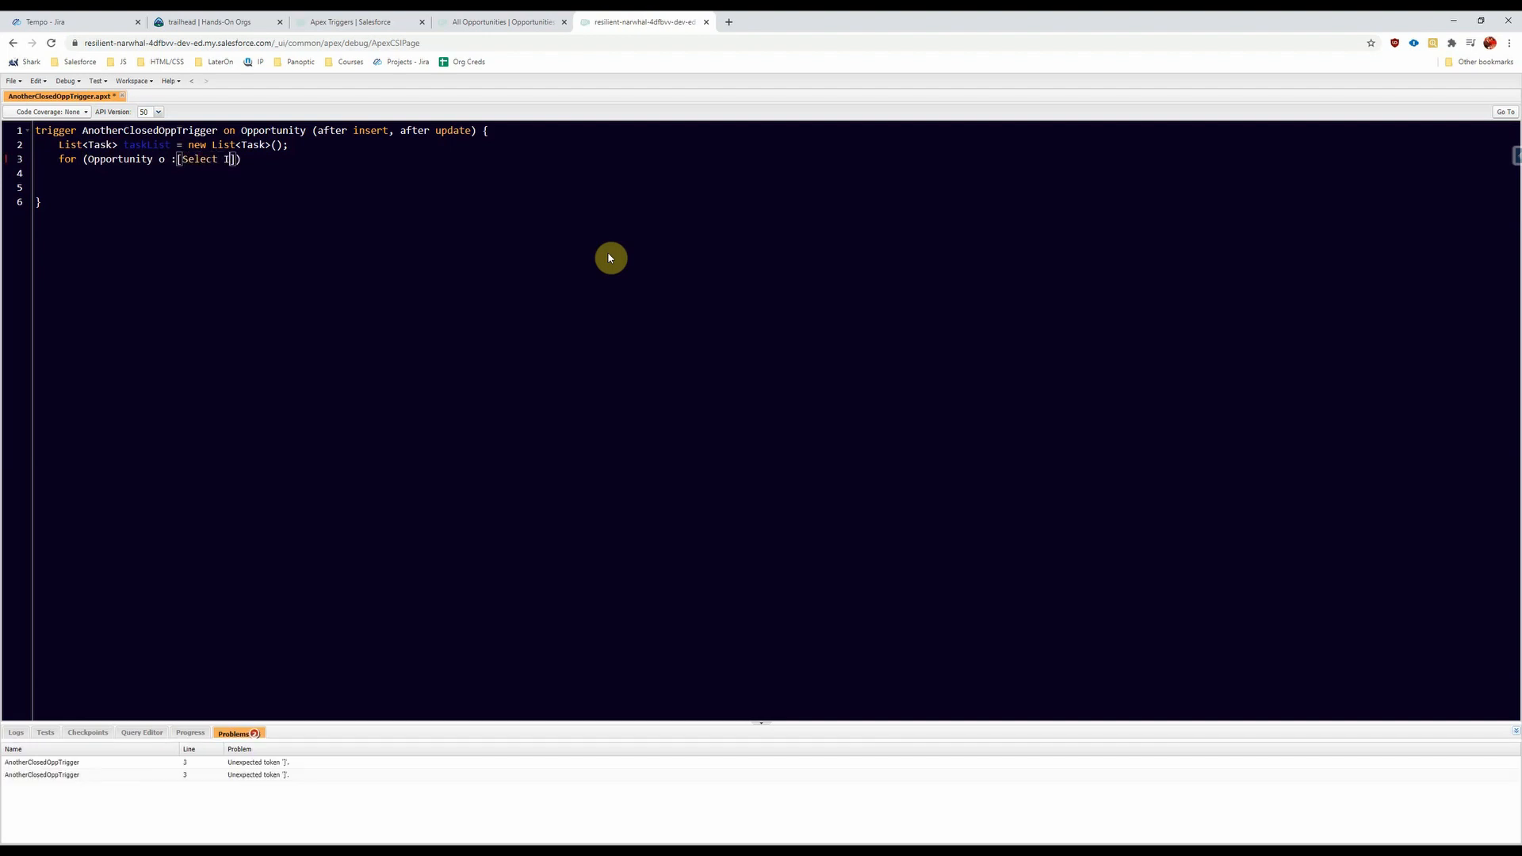
{"action": "type", "text": ", StageName"}
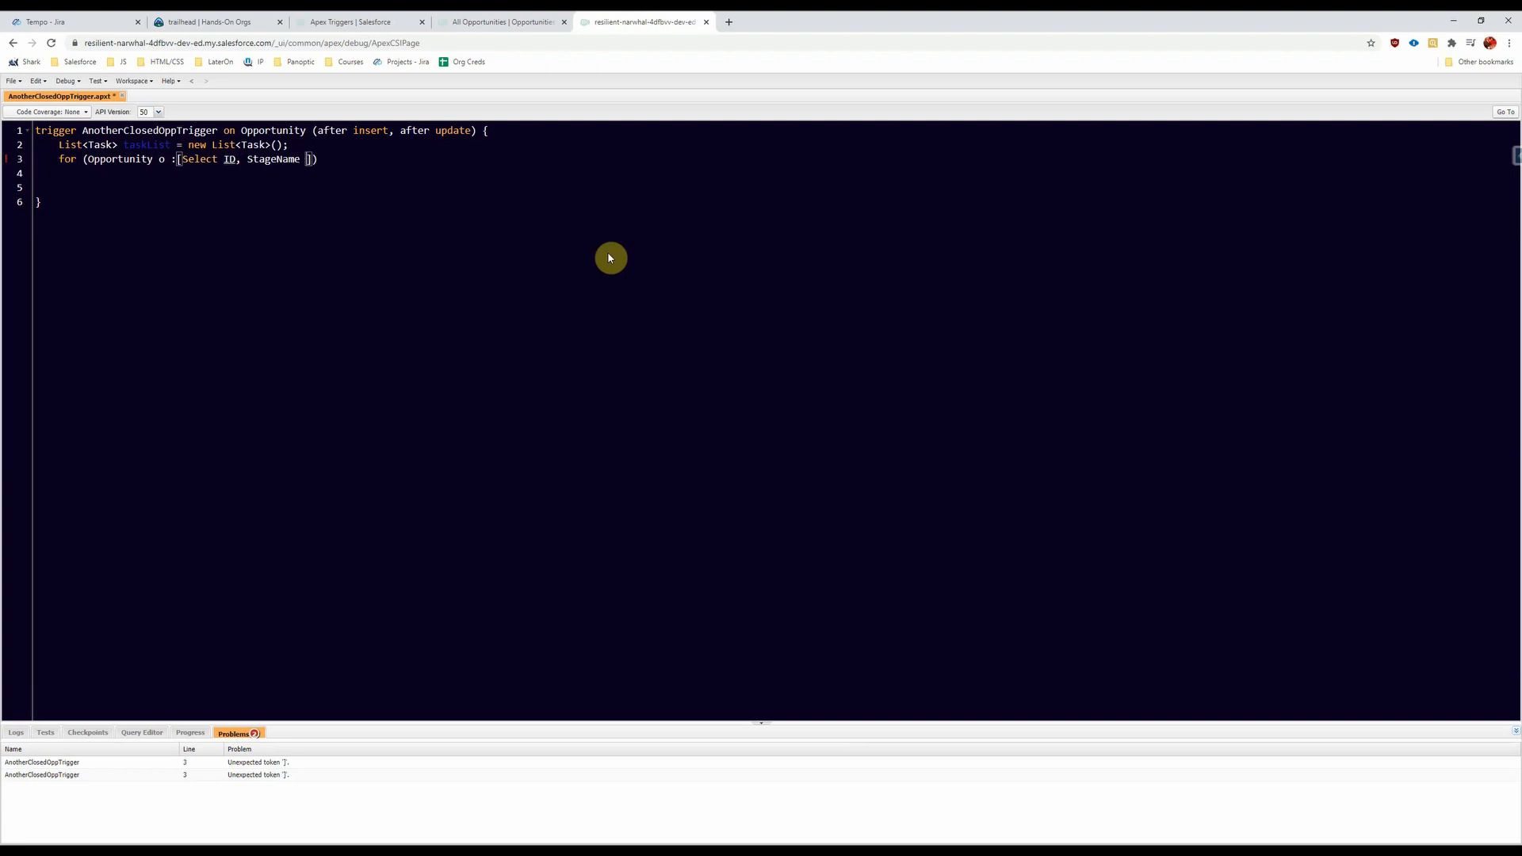
{"action": "type", "text": "FROM Opportuni"}
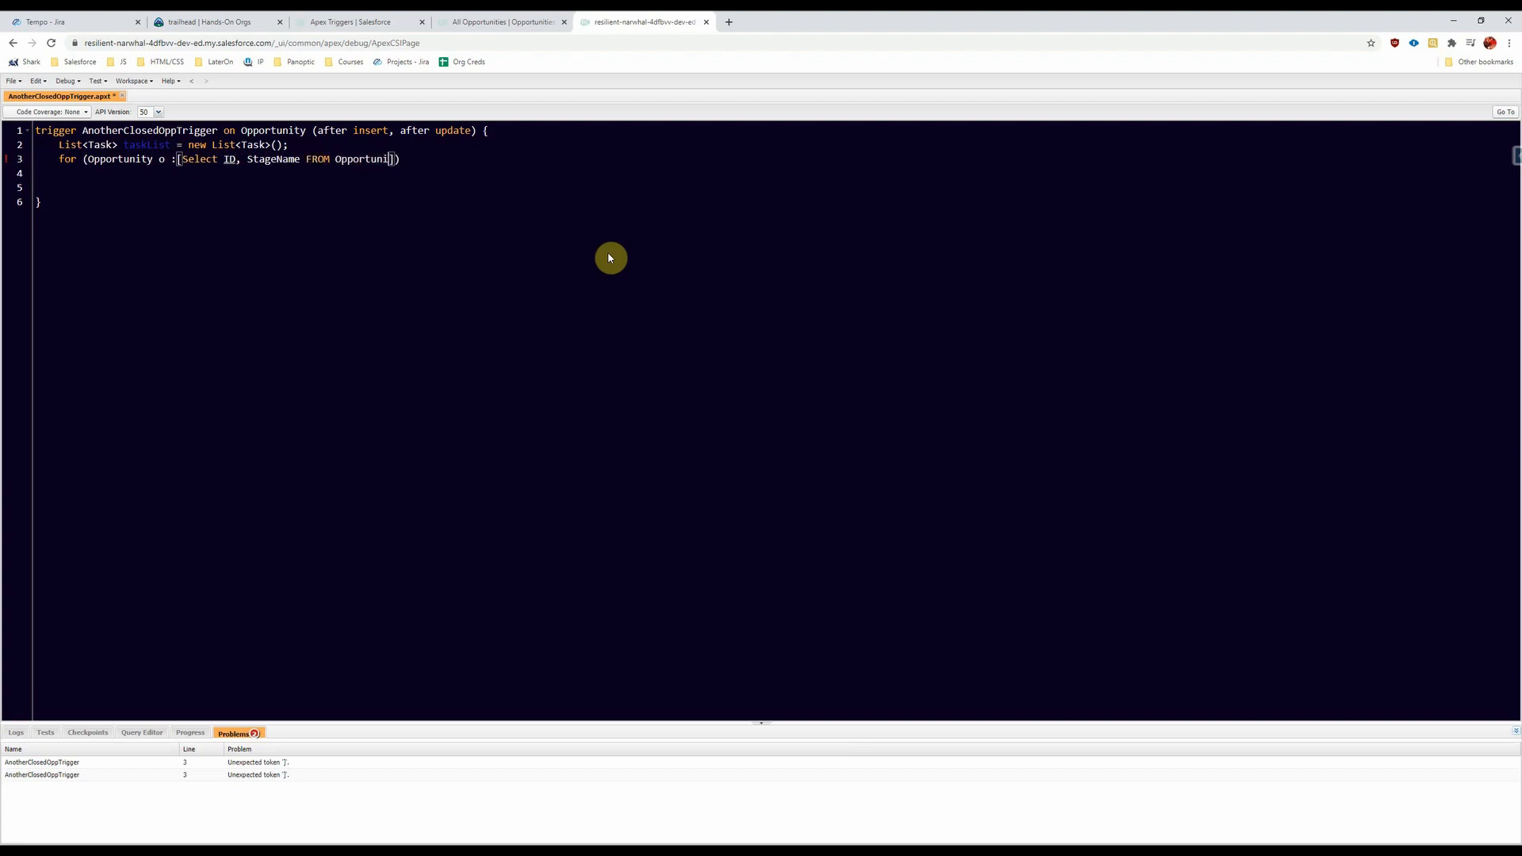
Step: Filter the query WHERE StageName = 'Closed Won' AND ID IN :Trigger.new, then open the loop braces
{"action": "type", "text": "WHERE SD"}
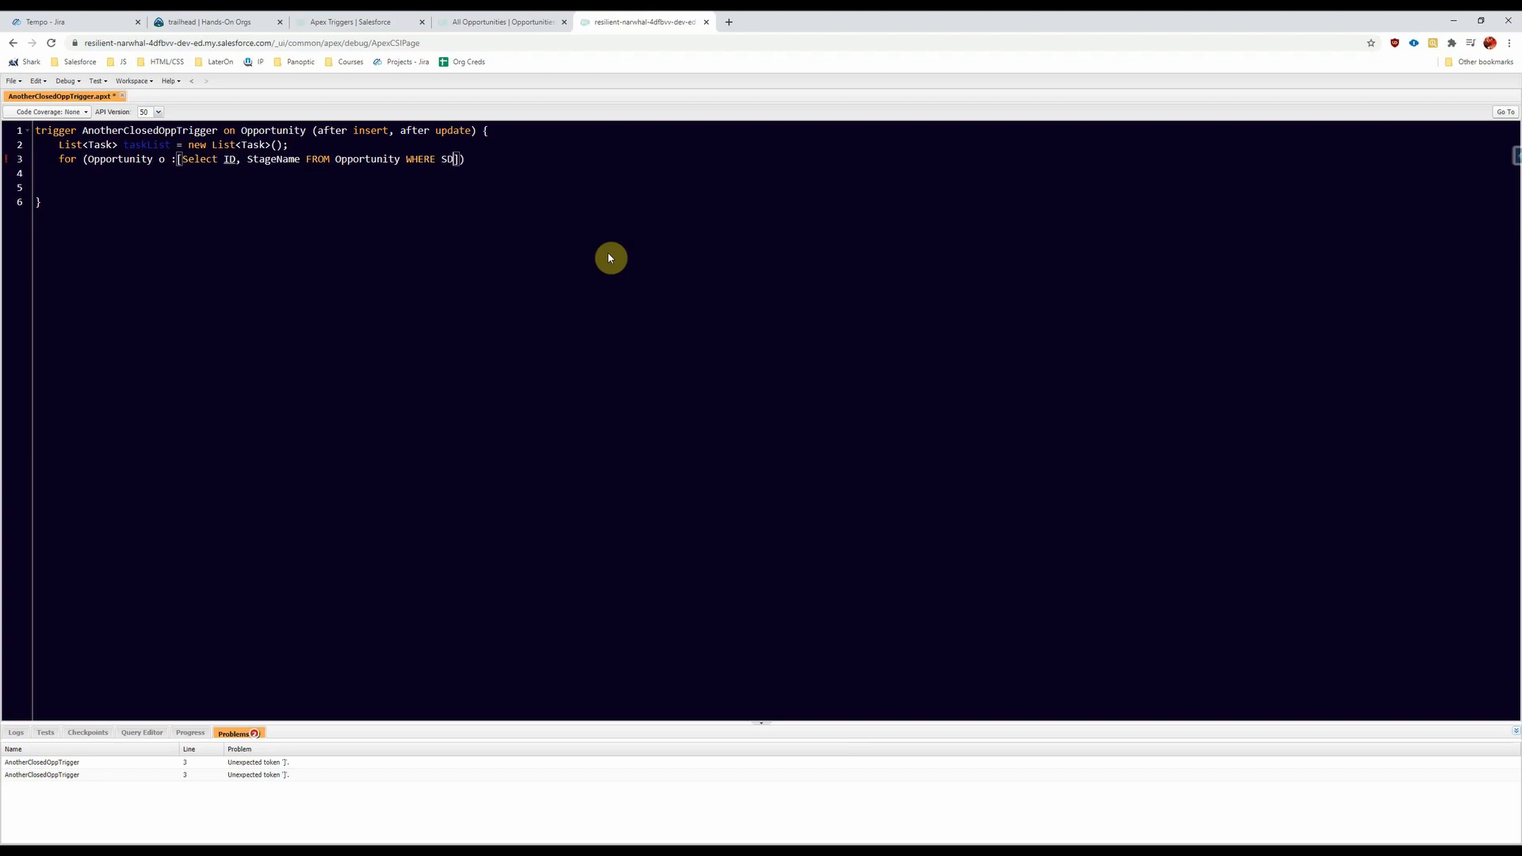
{"action": "type", "text": "tageName = 'Closed"}
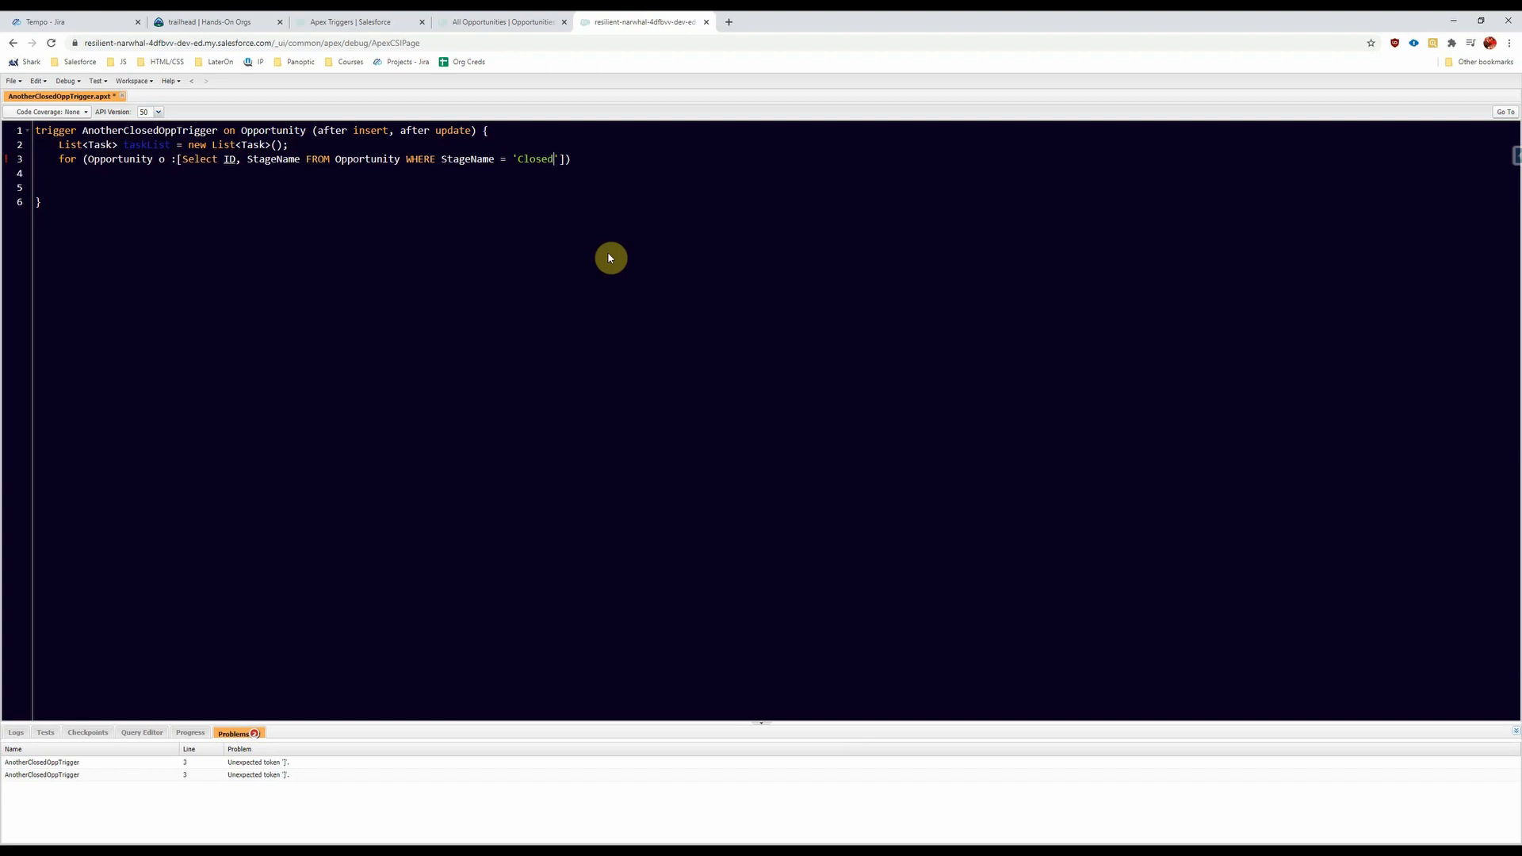
{"action": "type", "text": "Won"}
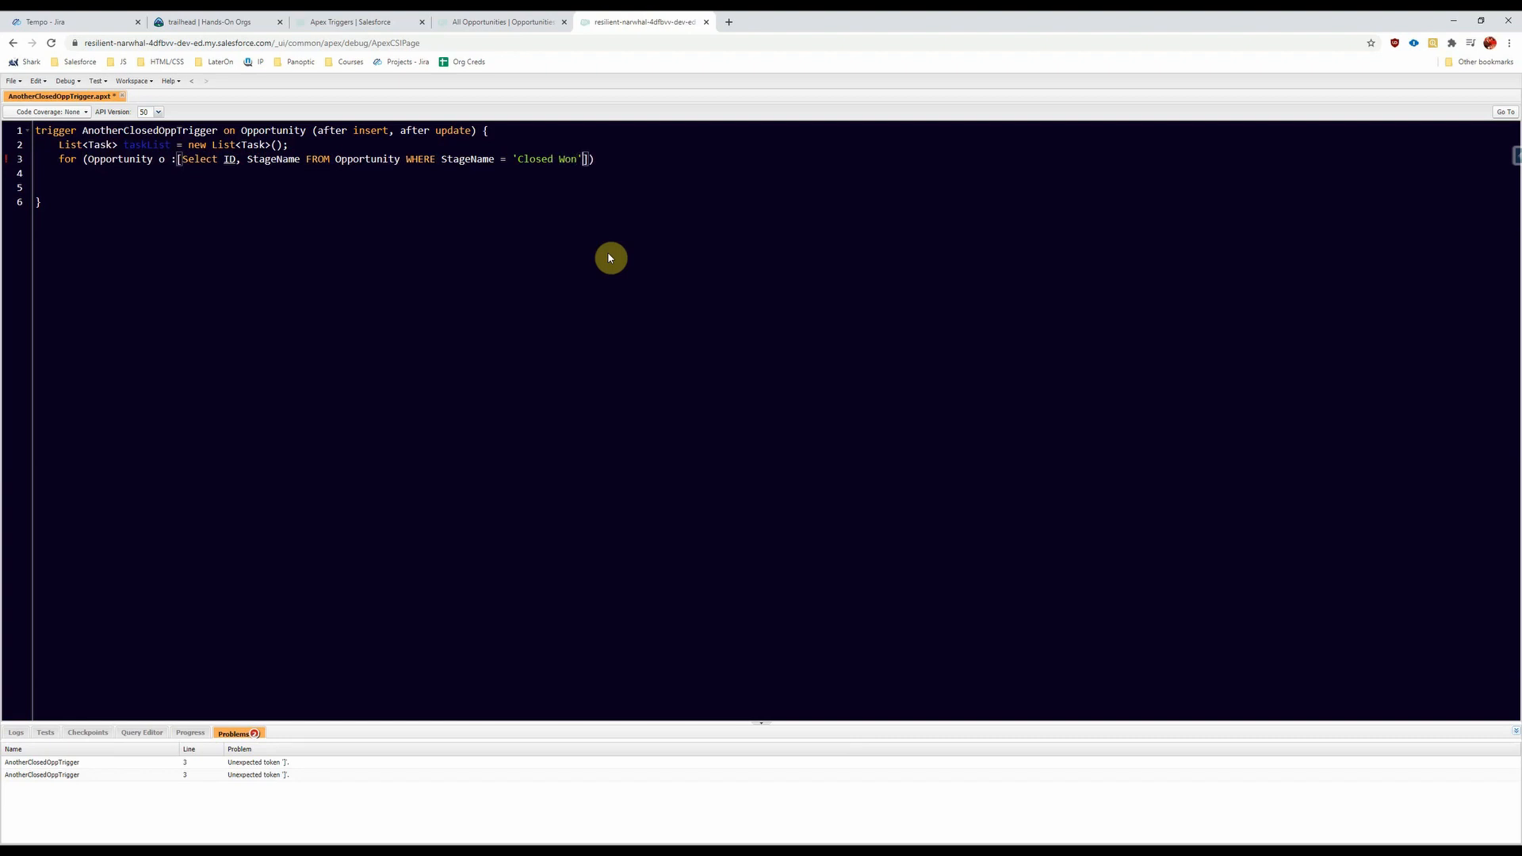
{"action": "type", "text": "and"}
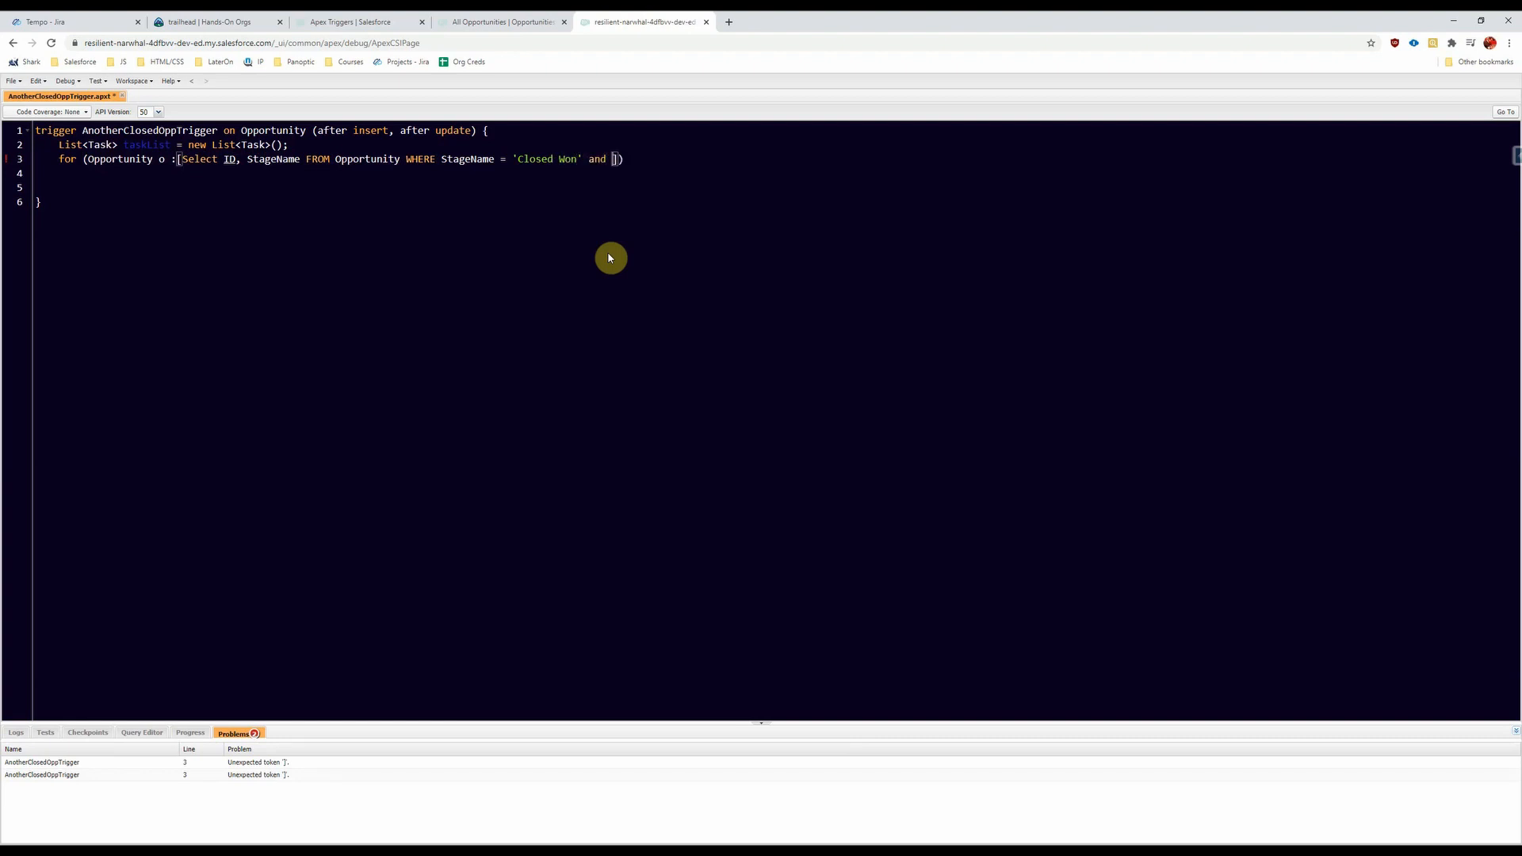
{"action": "type", "text": "ID"}
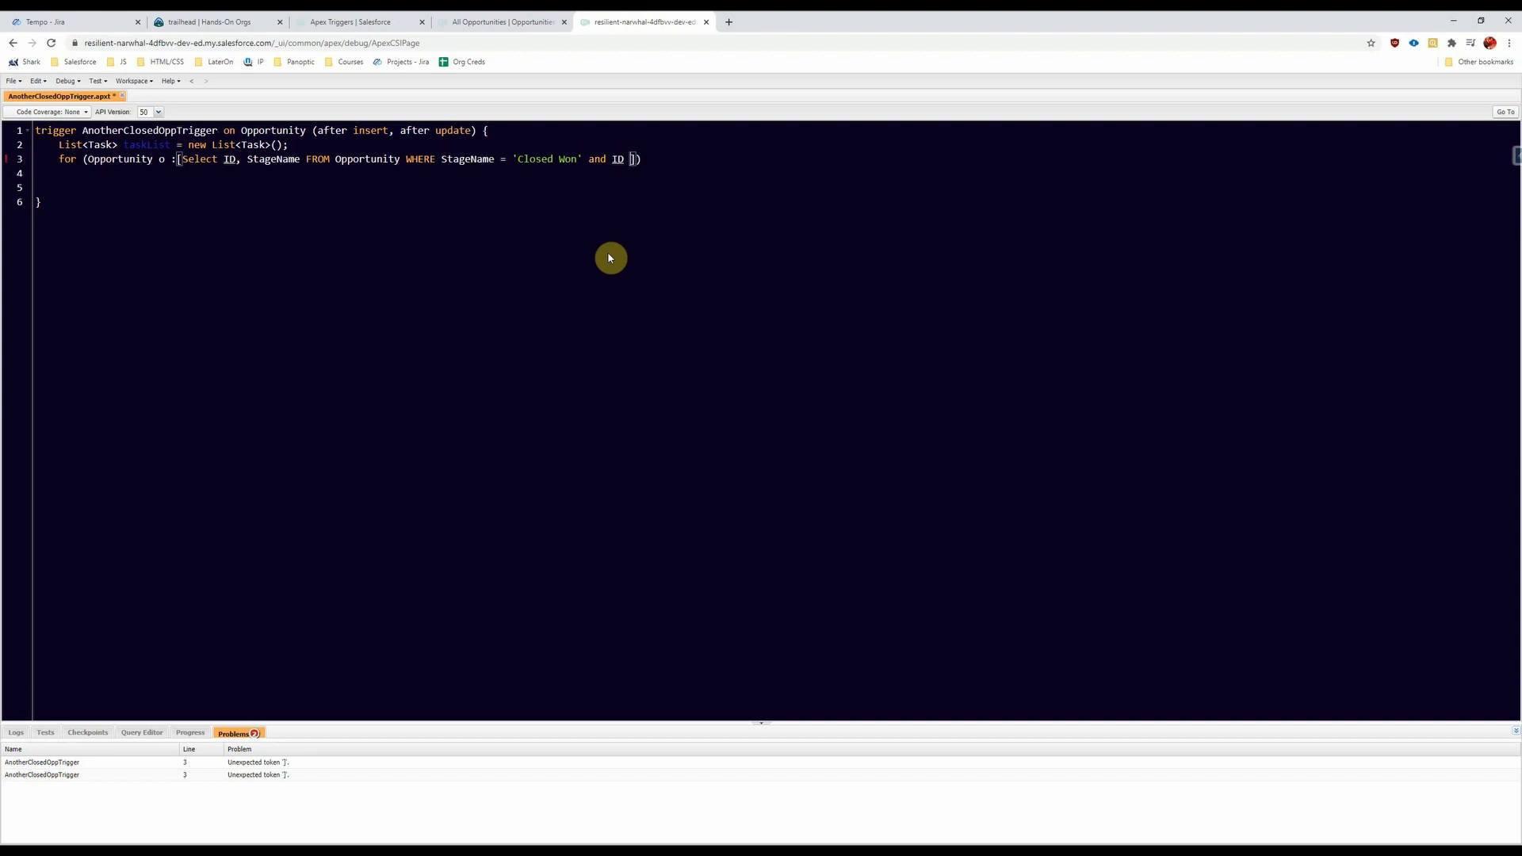
{"action": "type", "text": "IN T"}
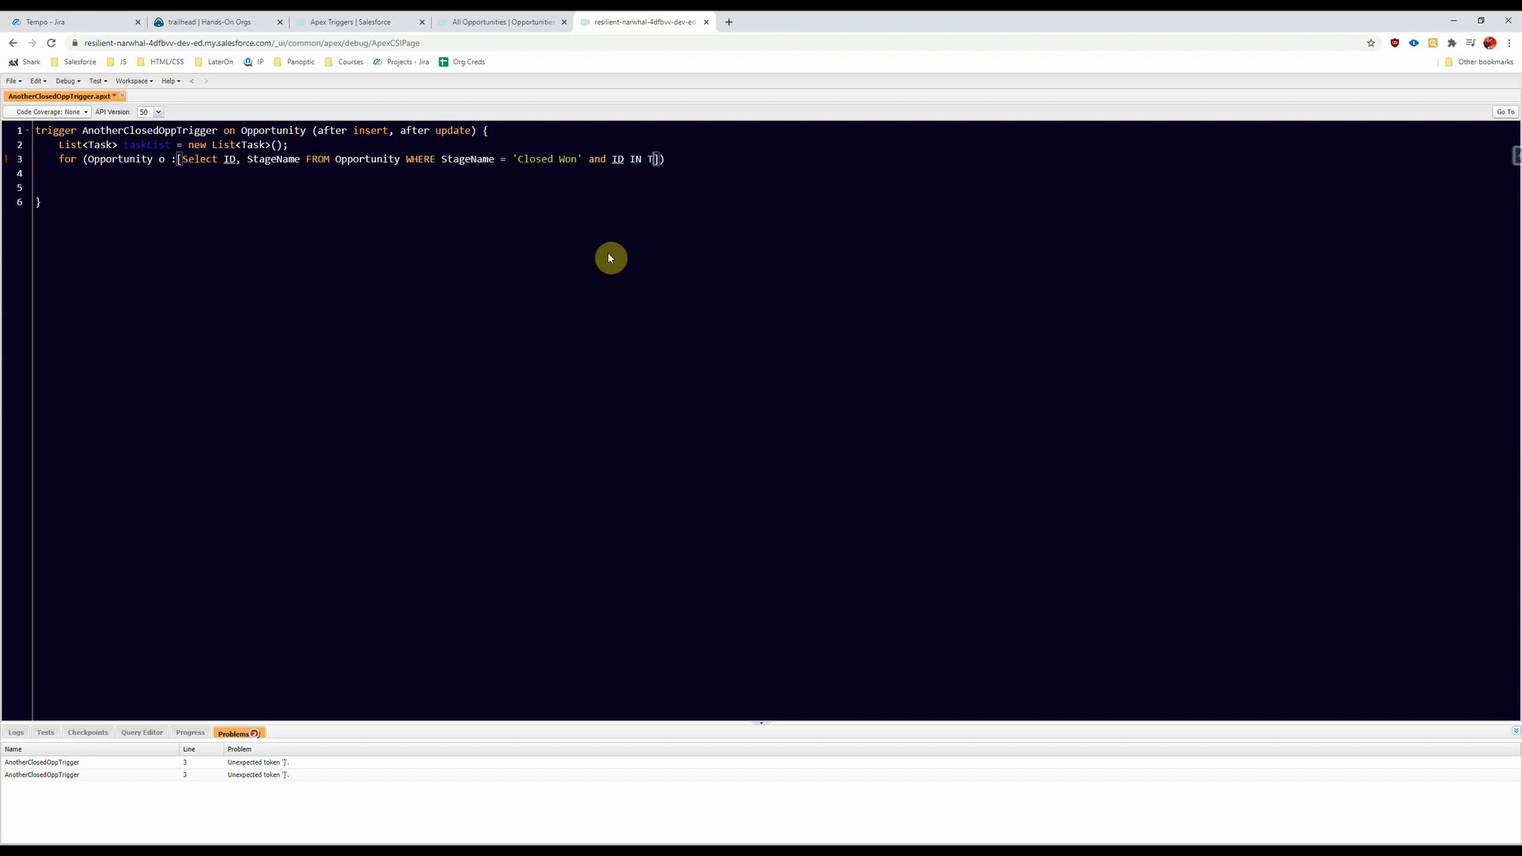
{"action": "type", "text": "rigge"}
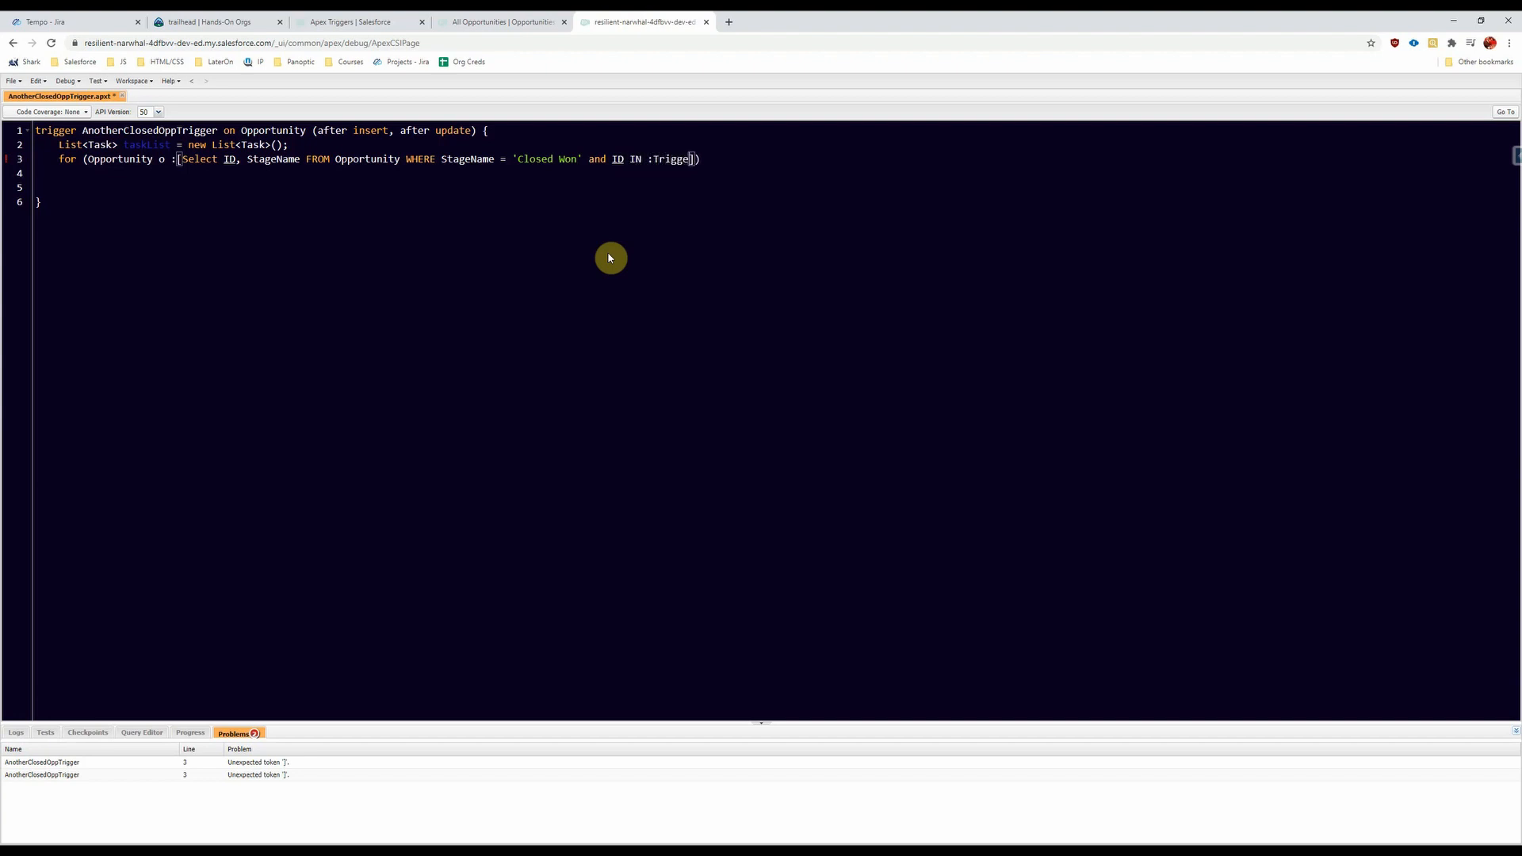
{"action": "type", "text": ".new"}
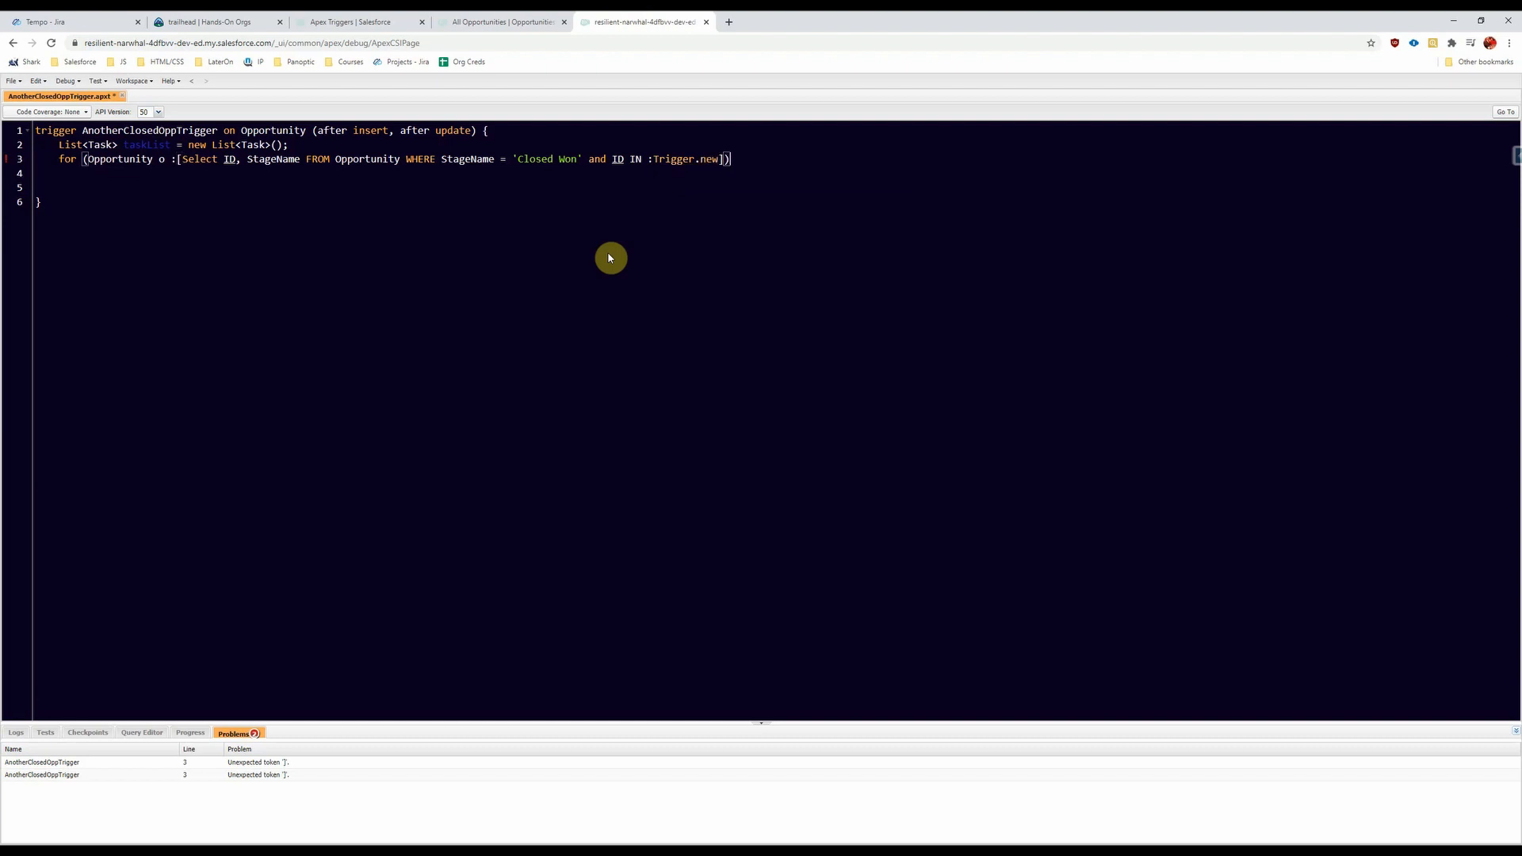
{"action": "type", "text": "{"}
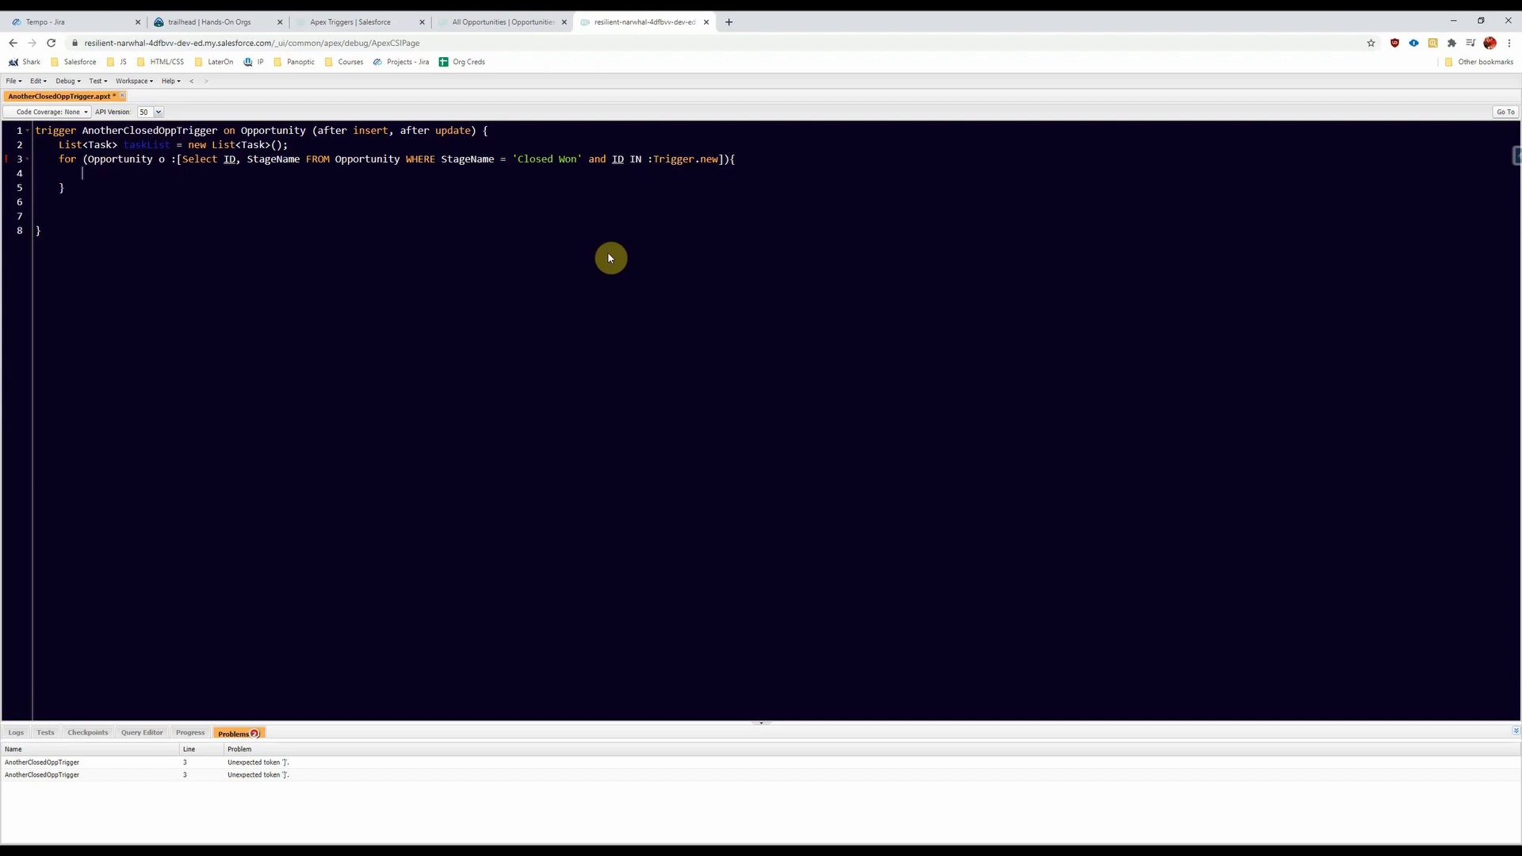
Step: Add if(o.StageName == 'Closed Won'){ inside the loop, autocompleting StageName
{"action": "type", "text": "if"}
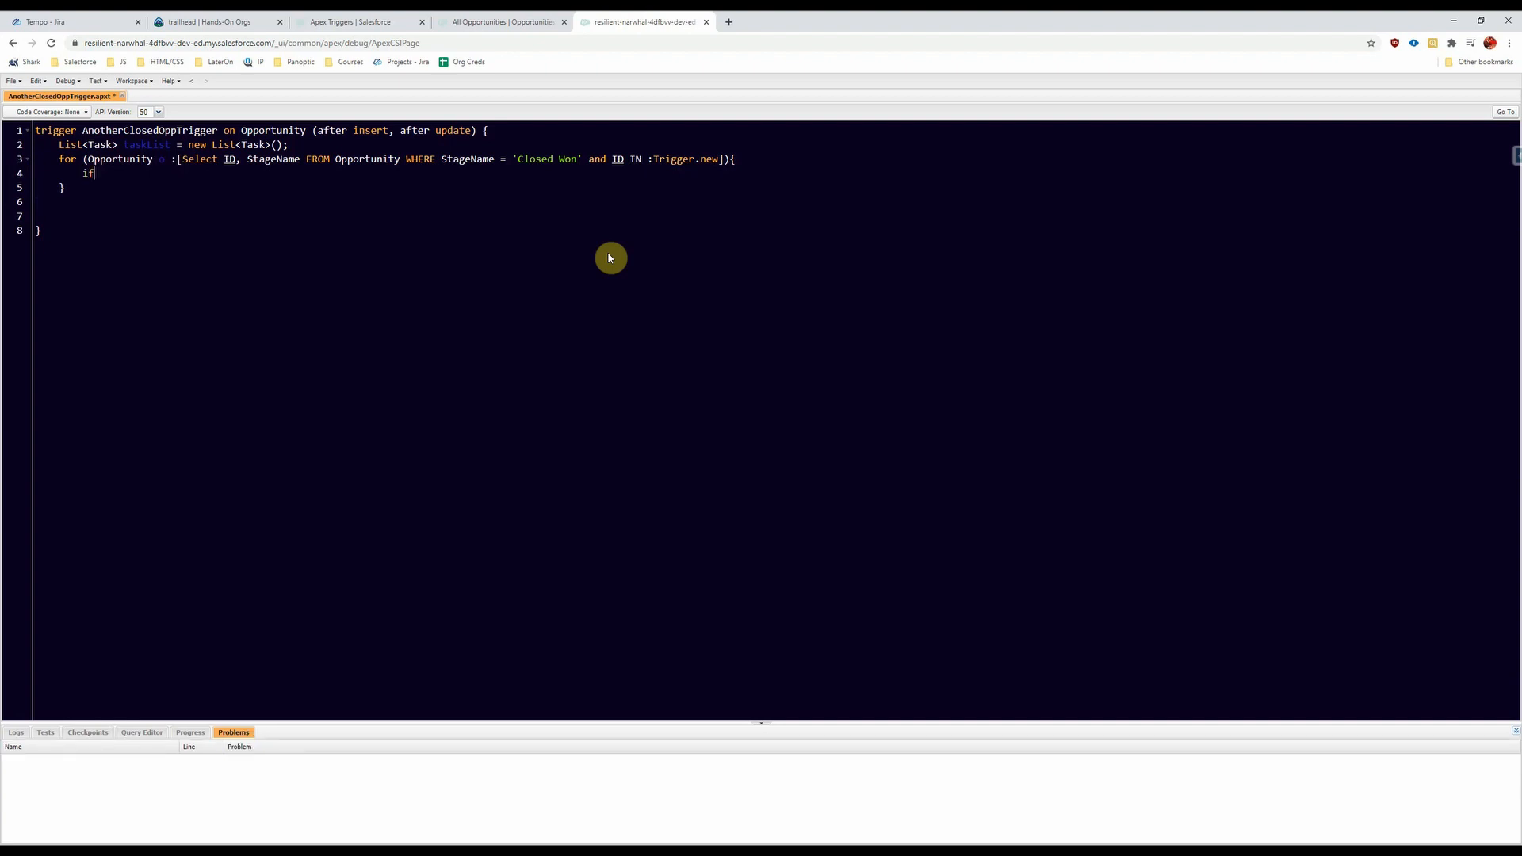
{"action": "type", "text": "()"}
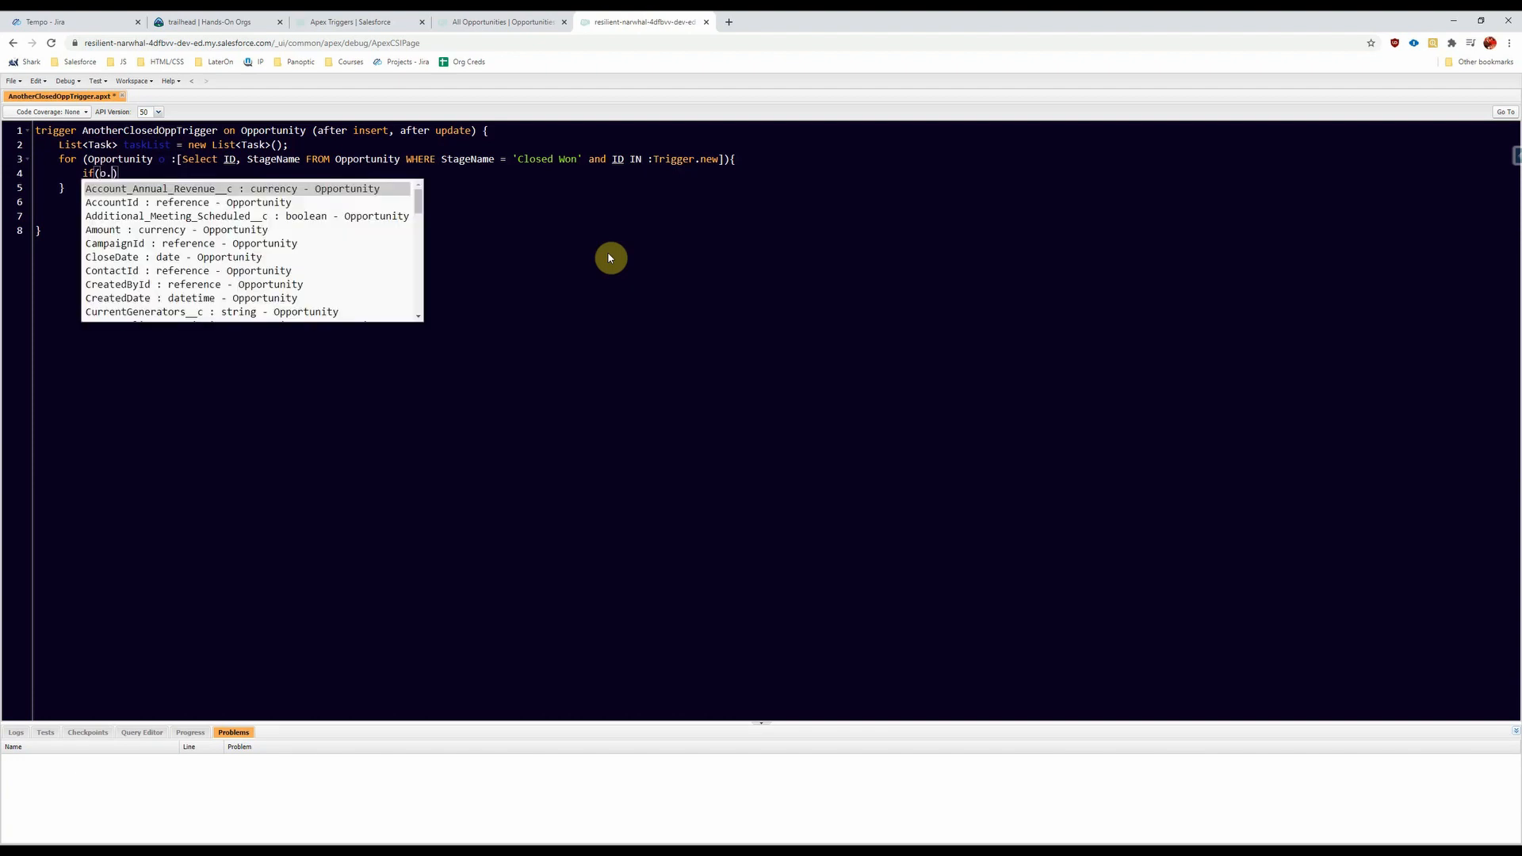
{"action": "type", "text": "Stage)"}
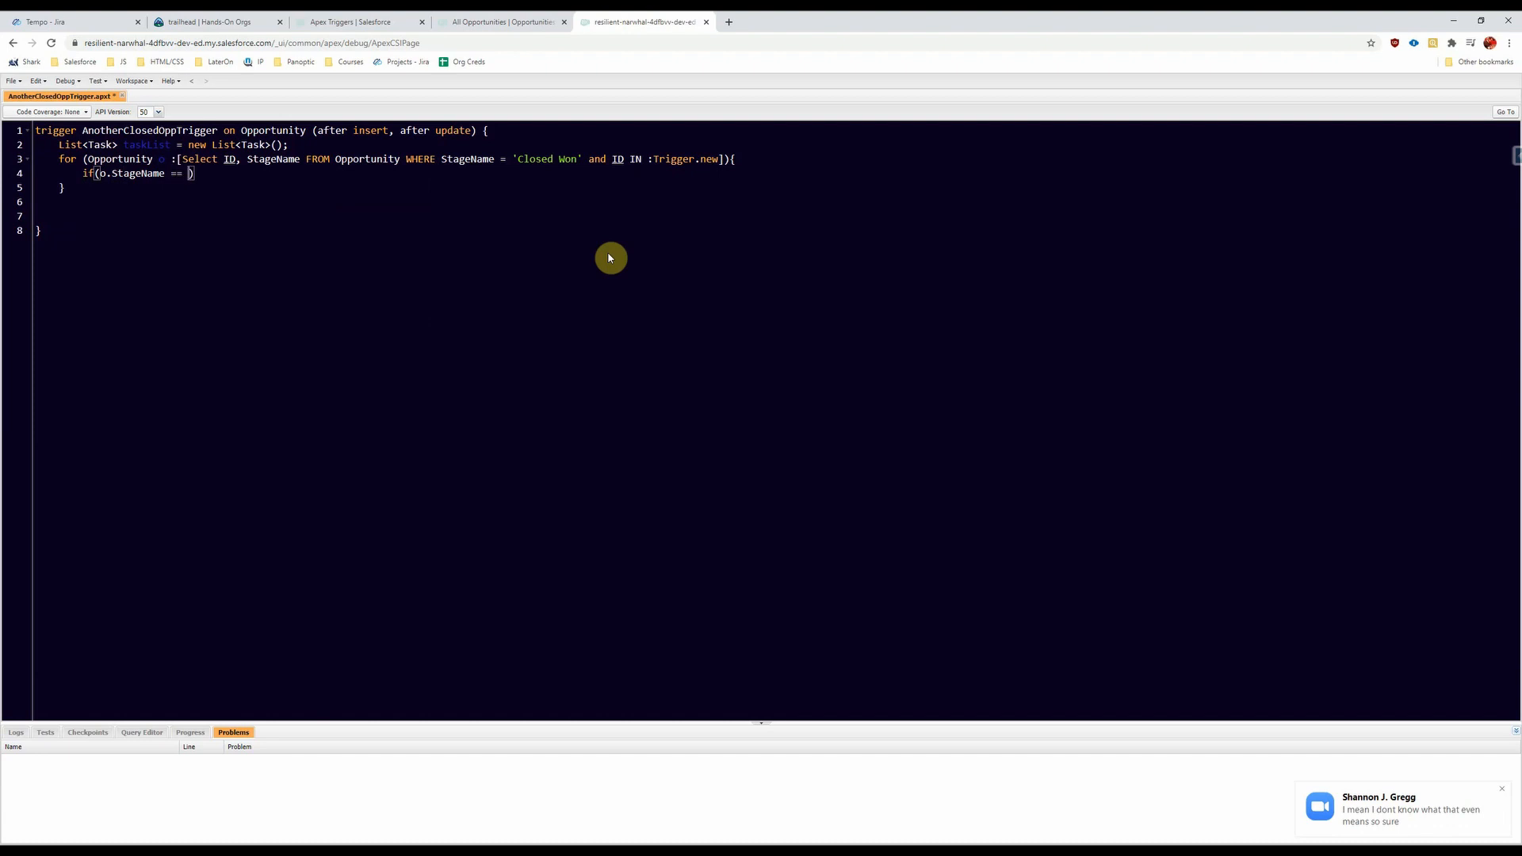
{"action": "type", "text": "''"}
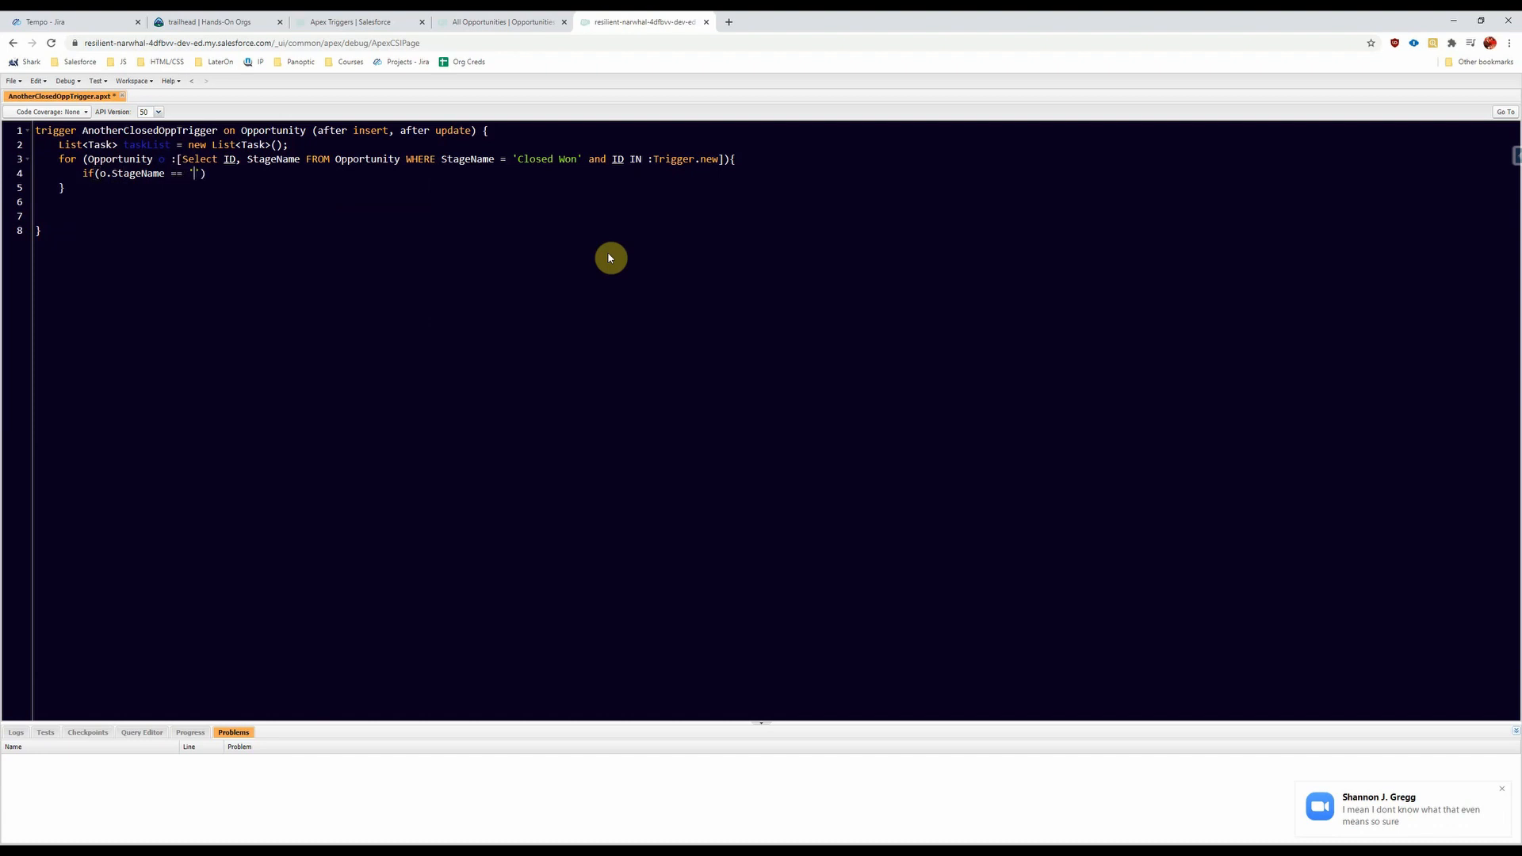
{"action": "type", "text": "Closed Won"}
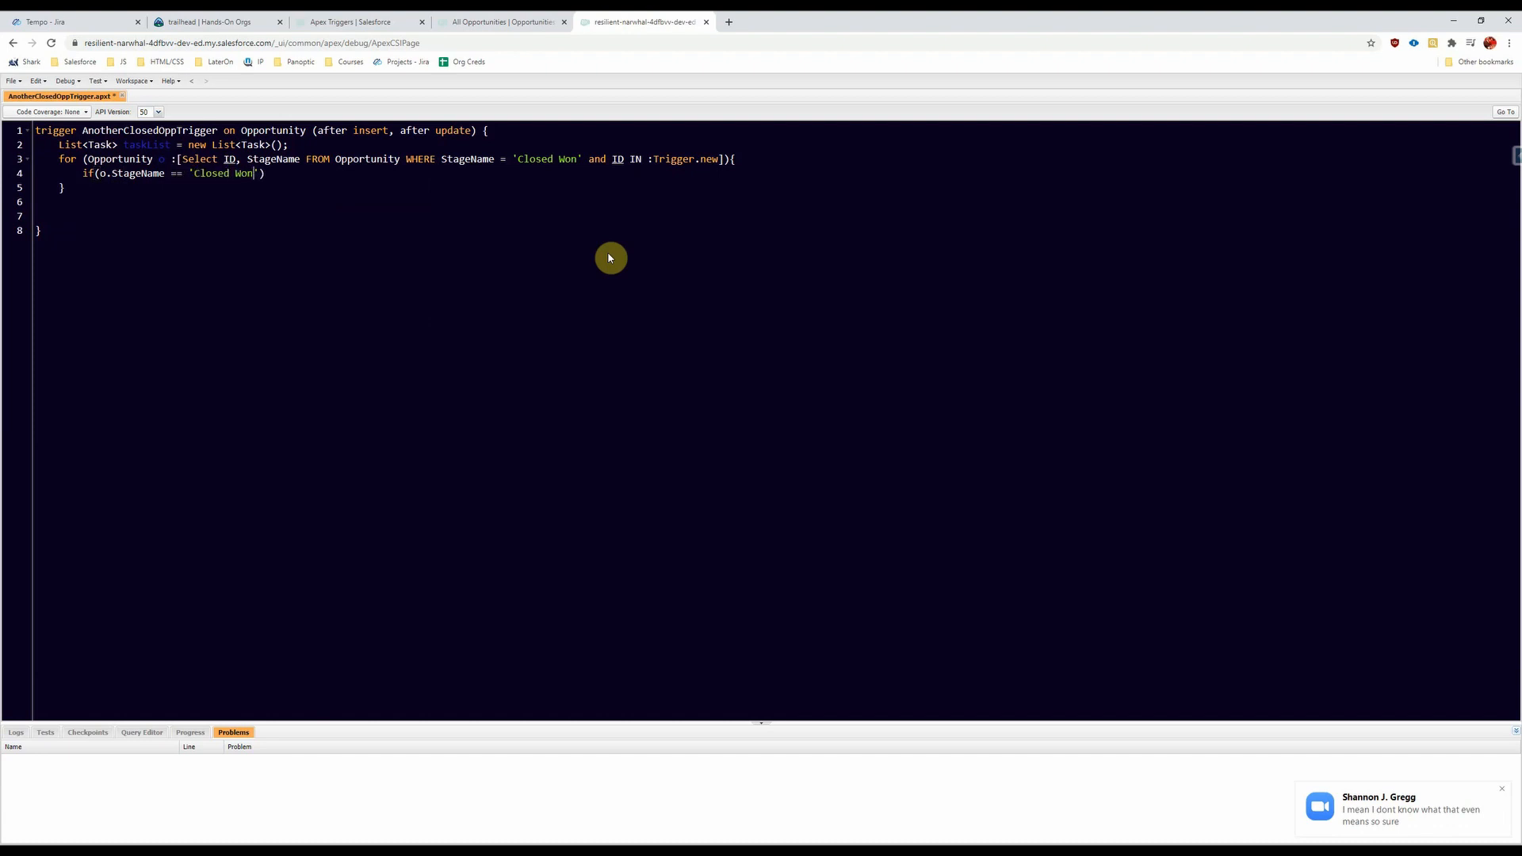
{"action": "type", "text": ")"}
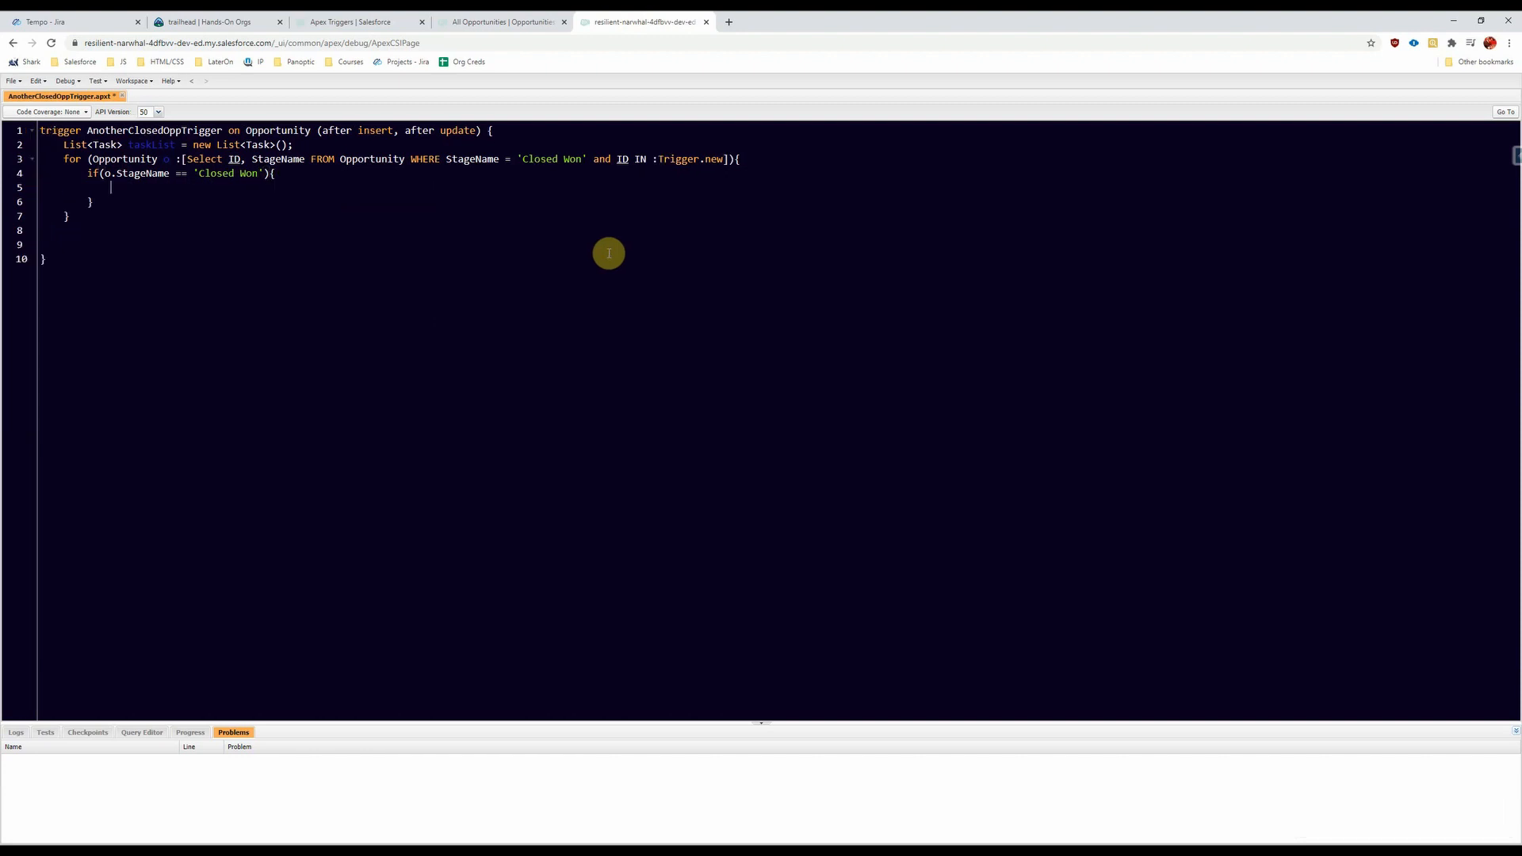
Step: Begin a taskList.add(new Task(...)) call inside the if block
{"action": "type", "text": "tas"}
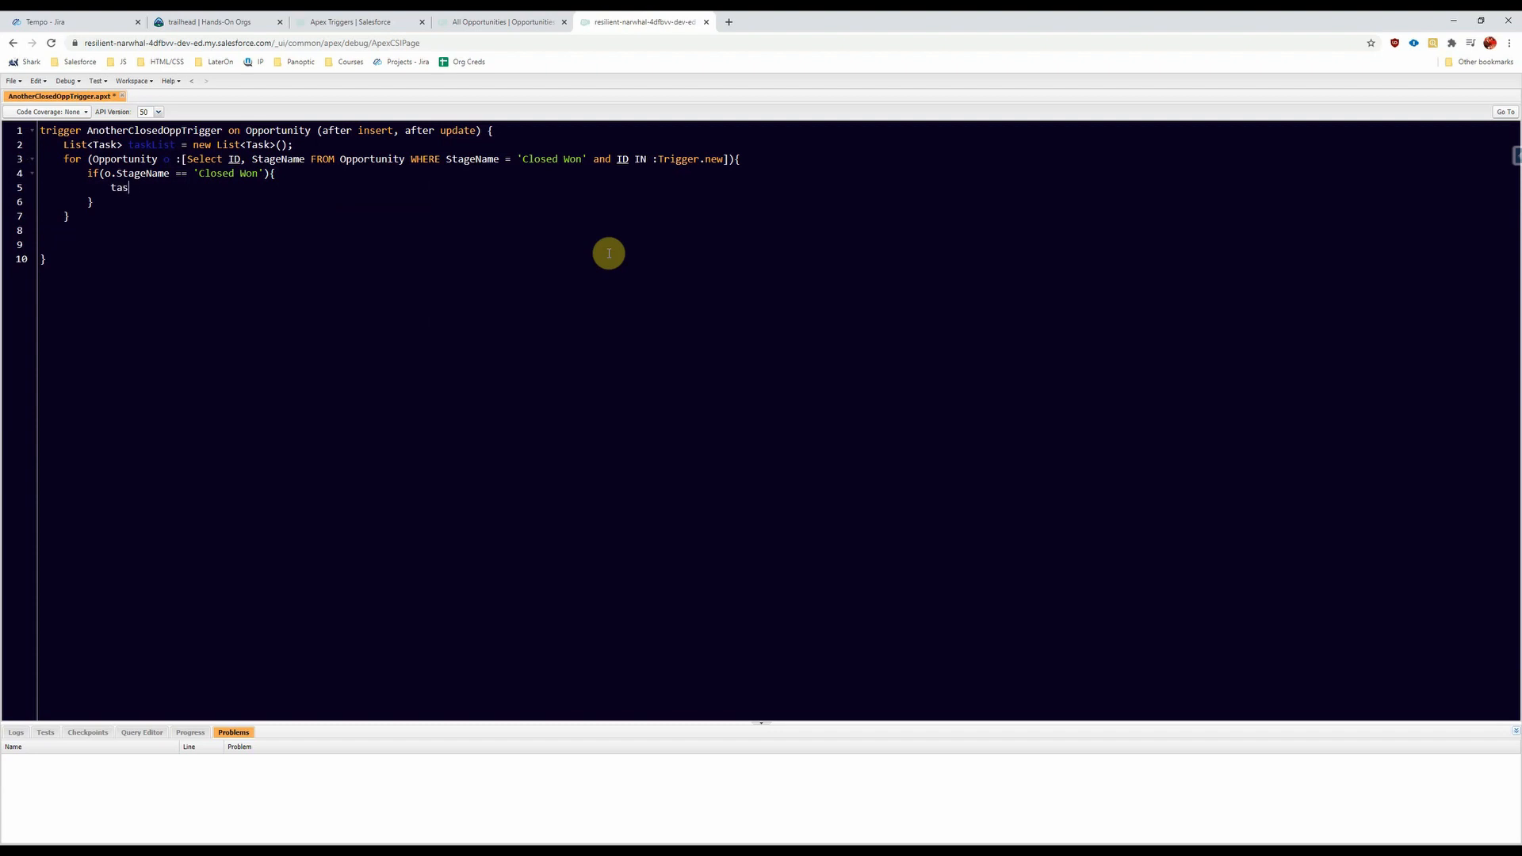
{"action": "type", "text": "kList"}
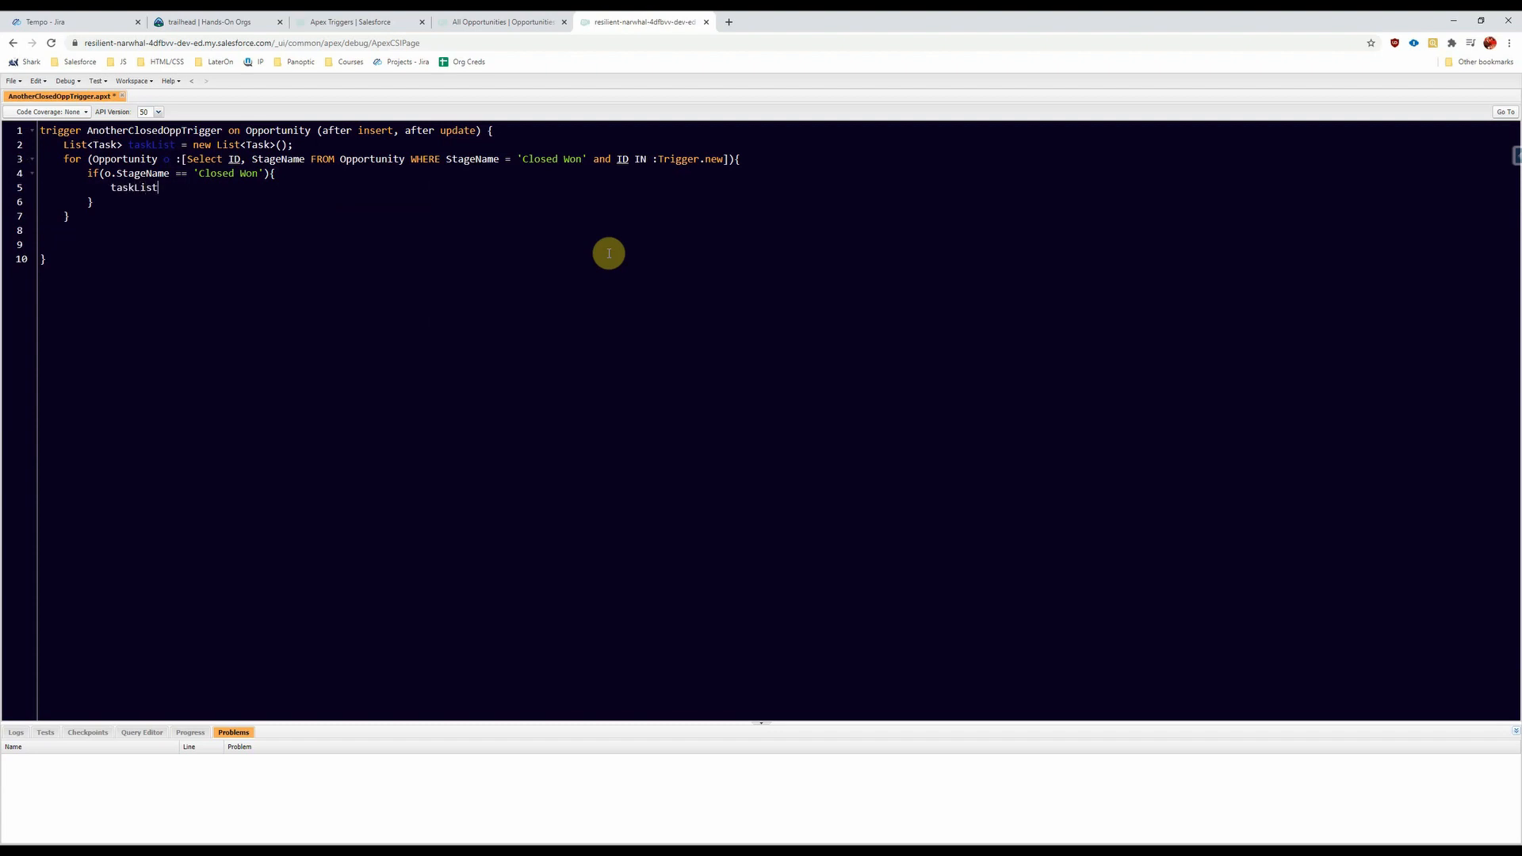
{"action": "type", "text": ".add()"}
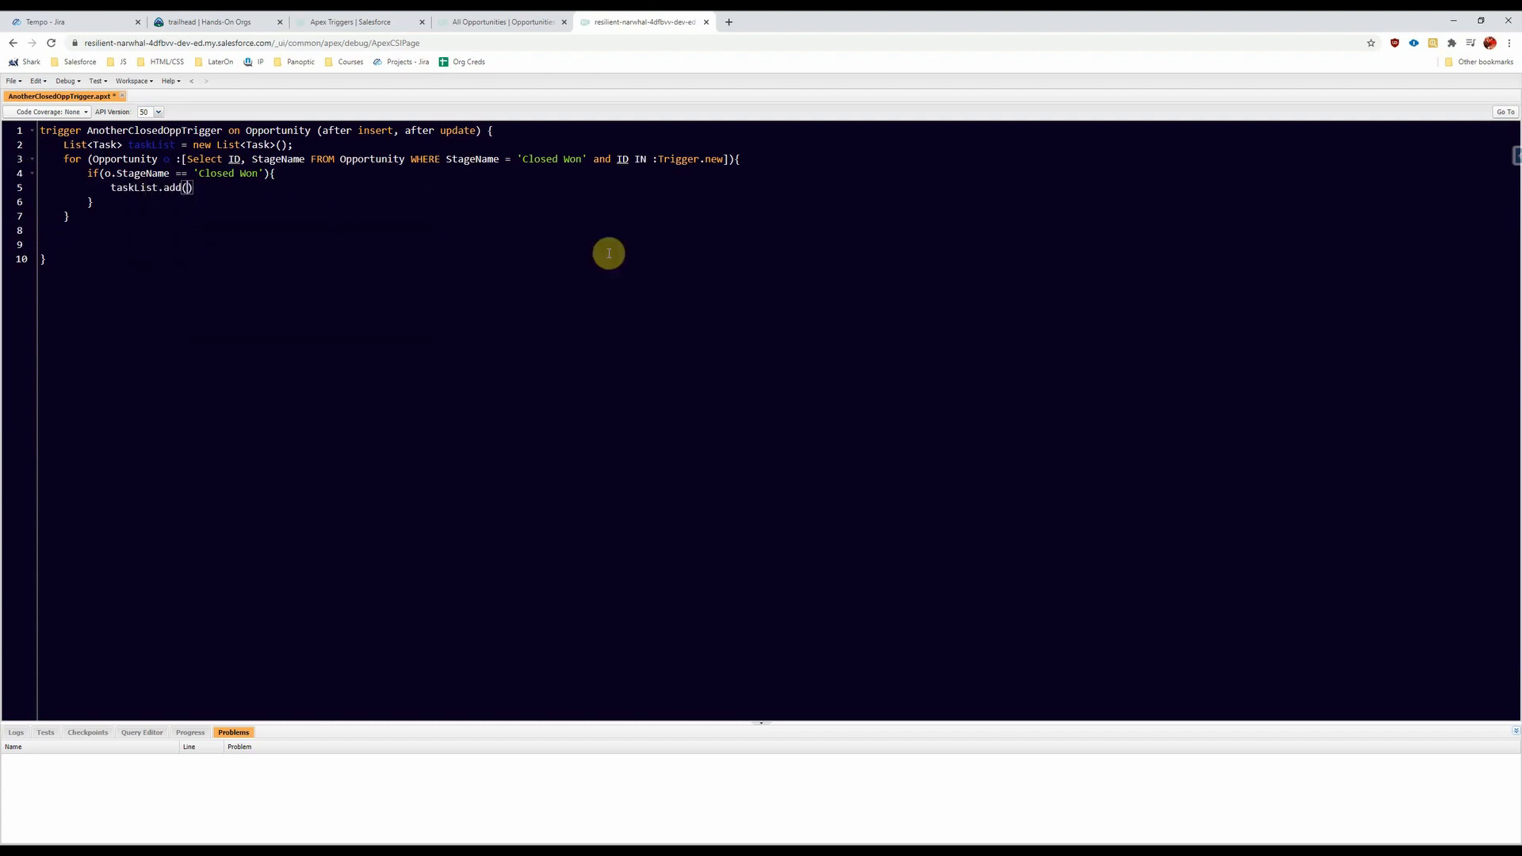
{"action": "type", "text": "new"}
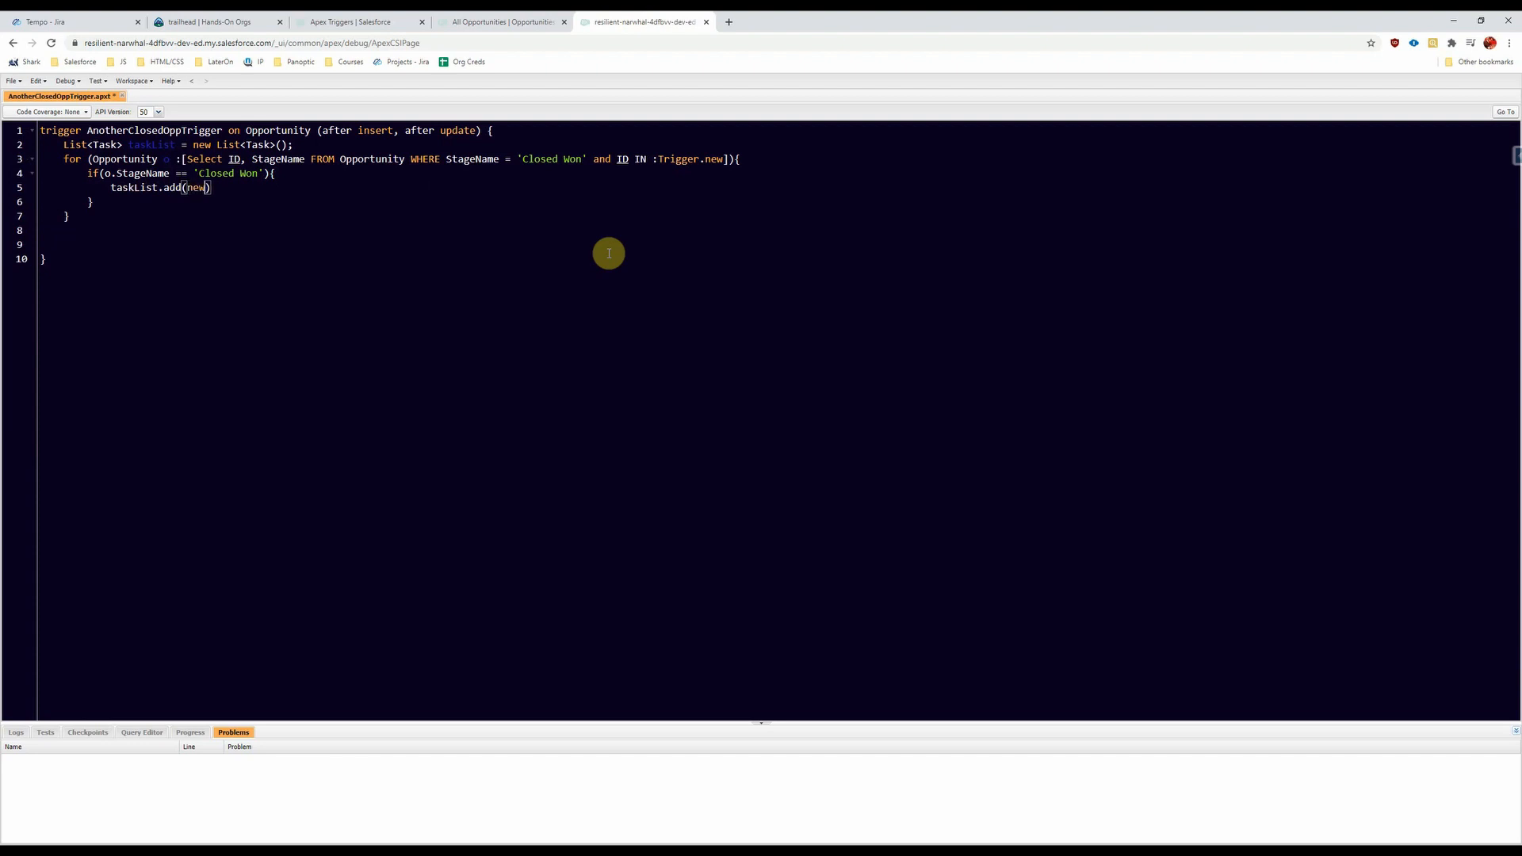
{"action": "type", "text": "task"}
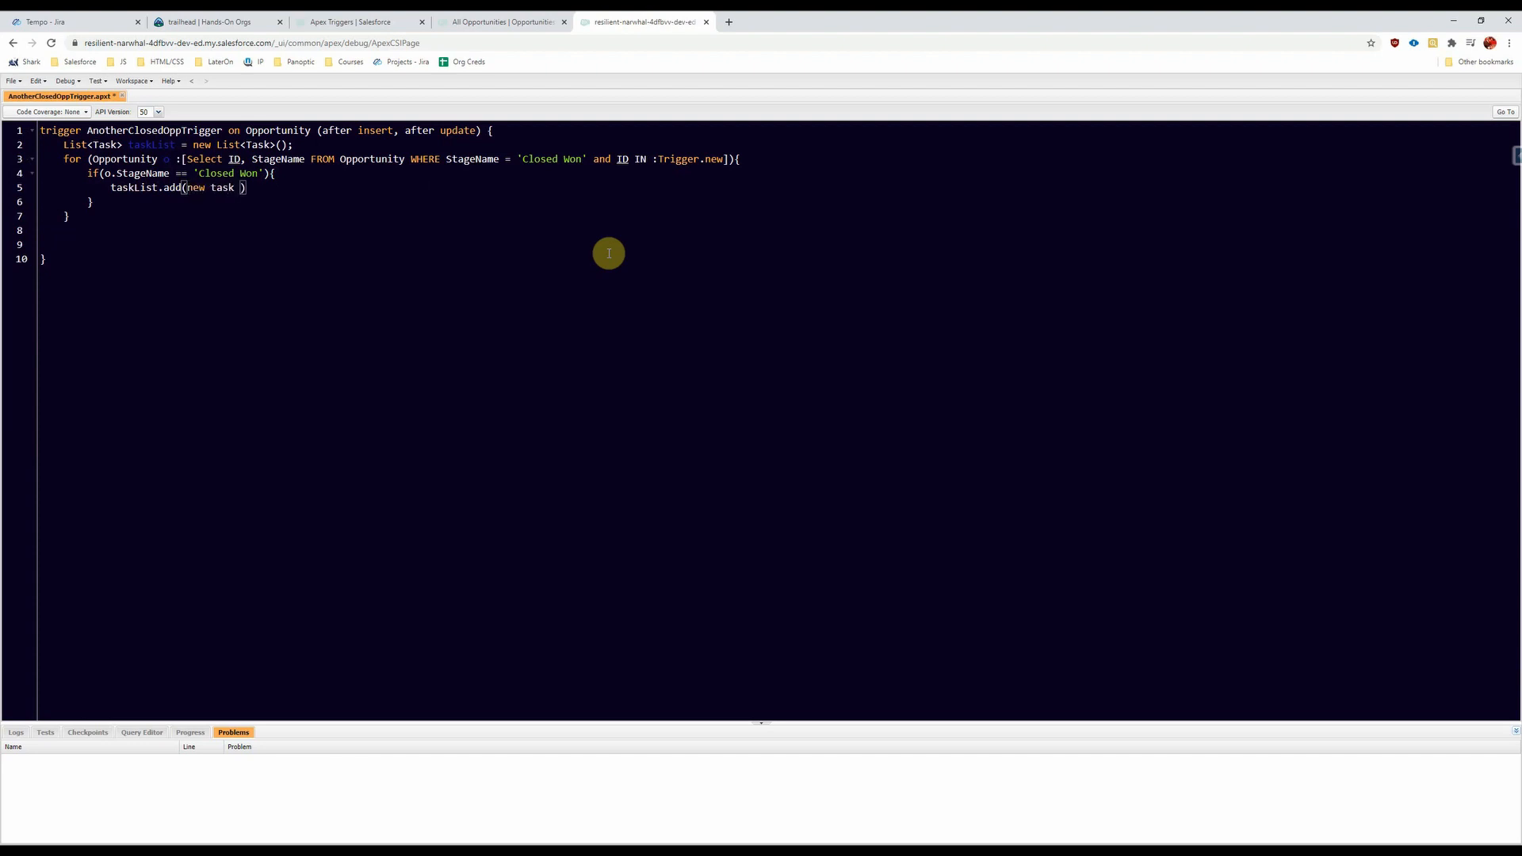
{"action": "type", "text": "("}
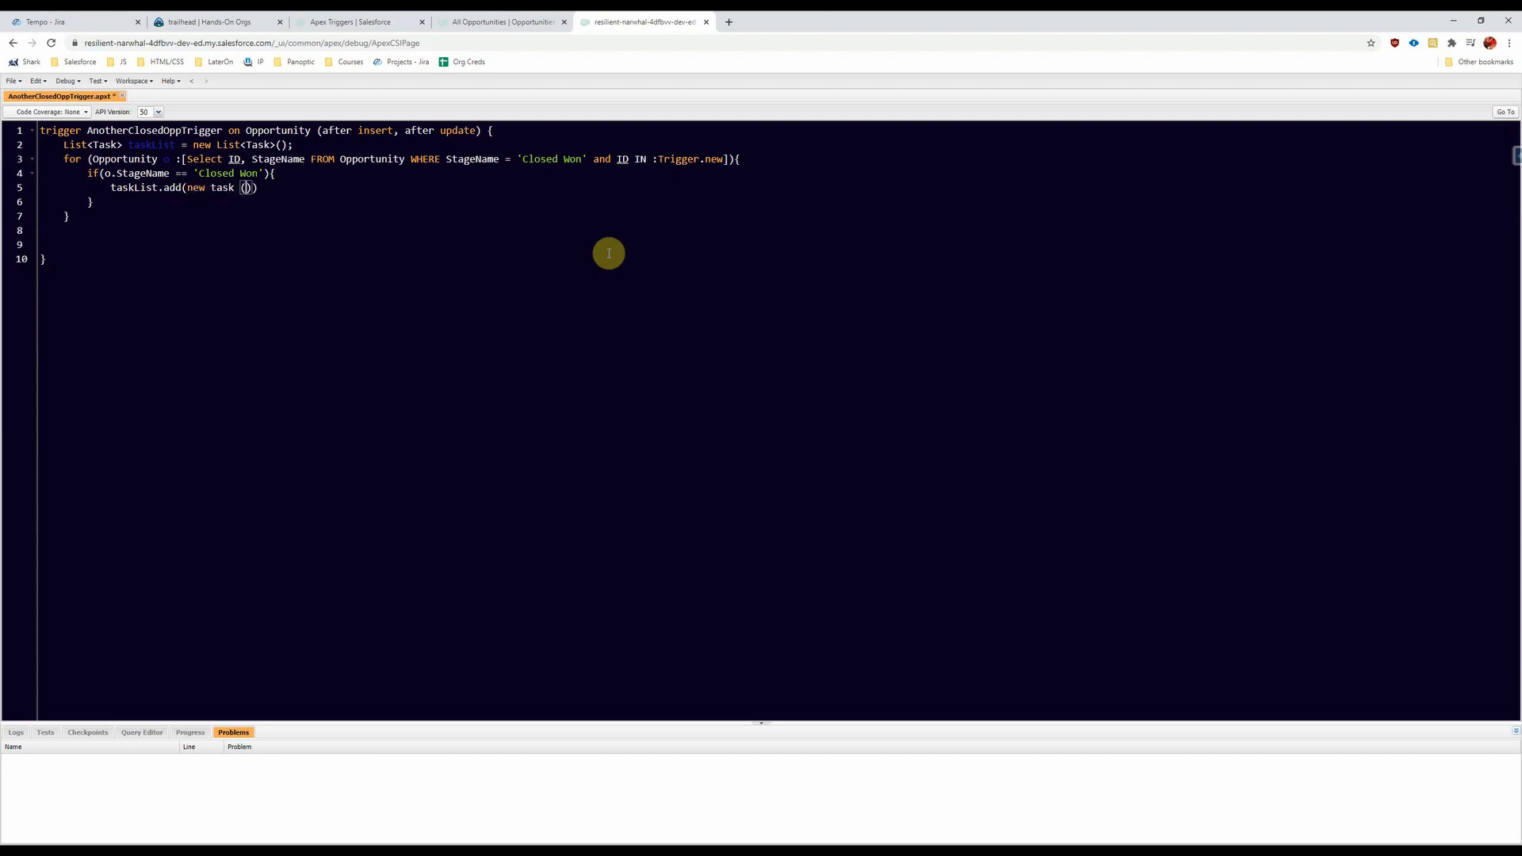
Step: Give the task Subject 'Very Important Follow Up Task' and WhatId=o.id, then begin an if() after the loop
{"action": "type", "text": "Subject"}
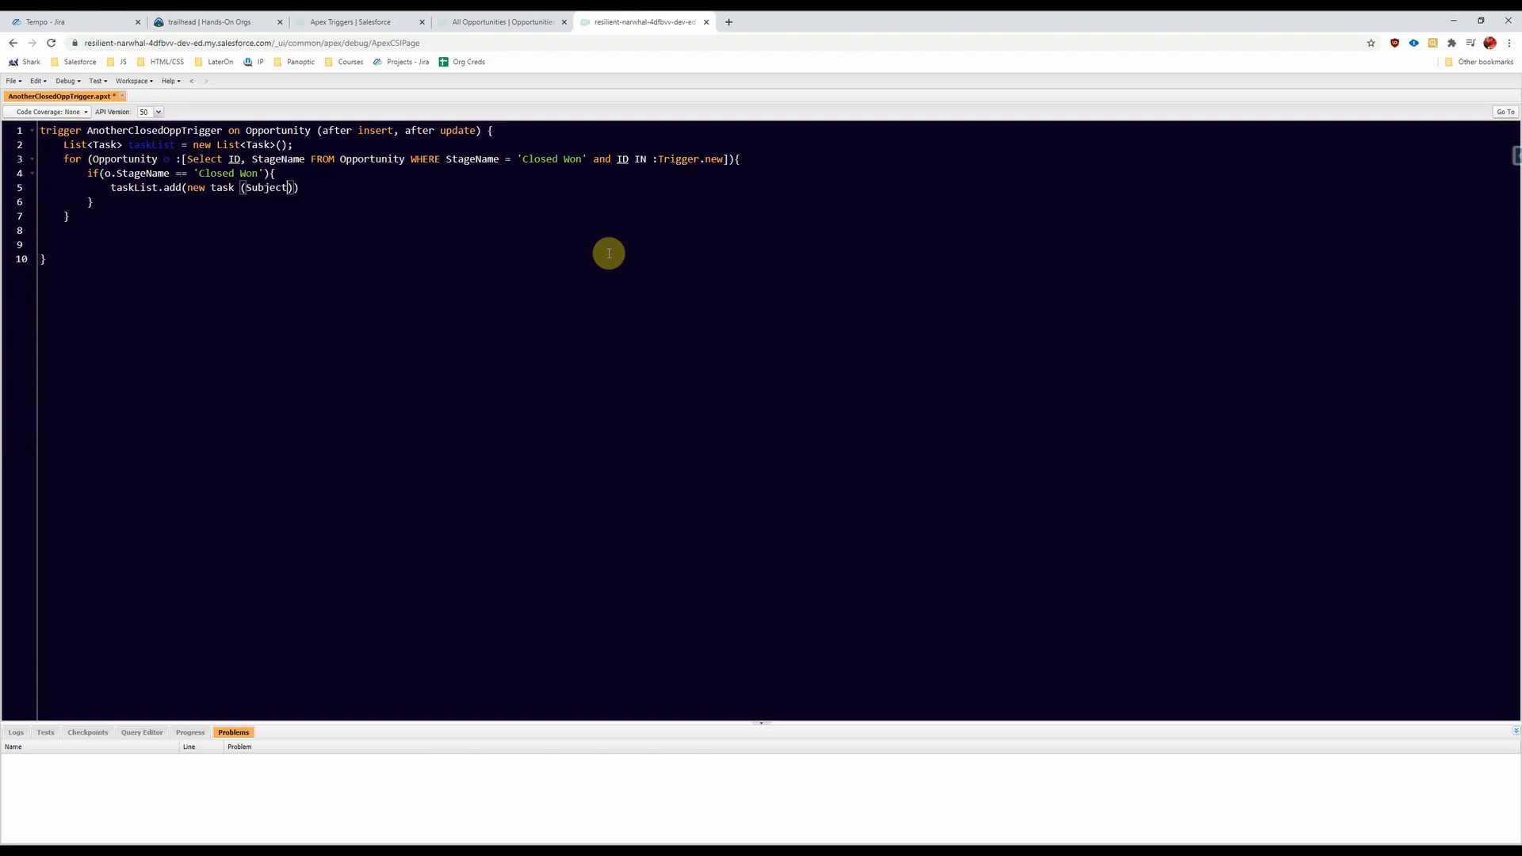
{"action": "type", "text": "= ''"}
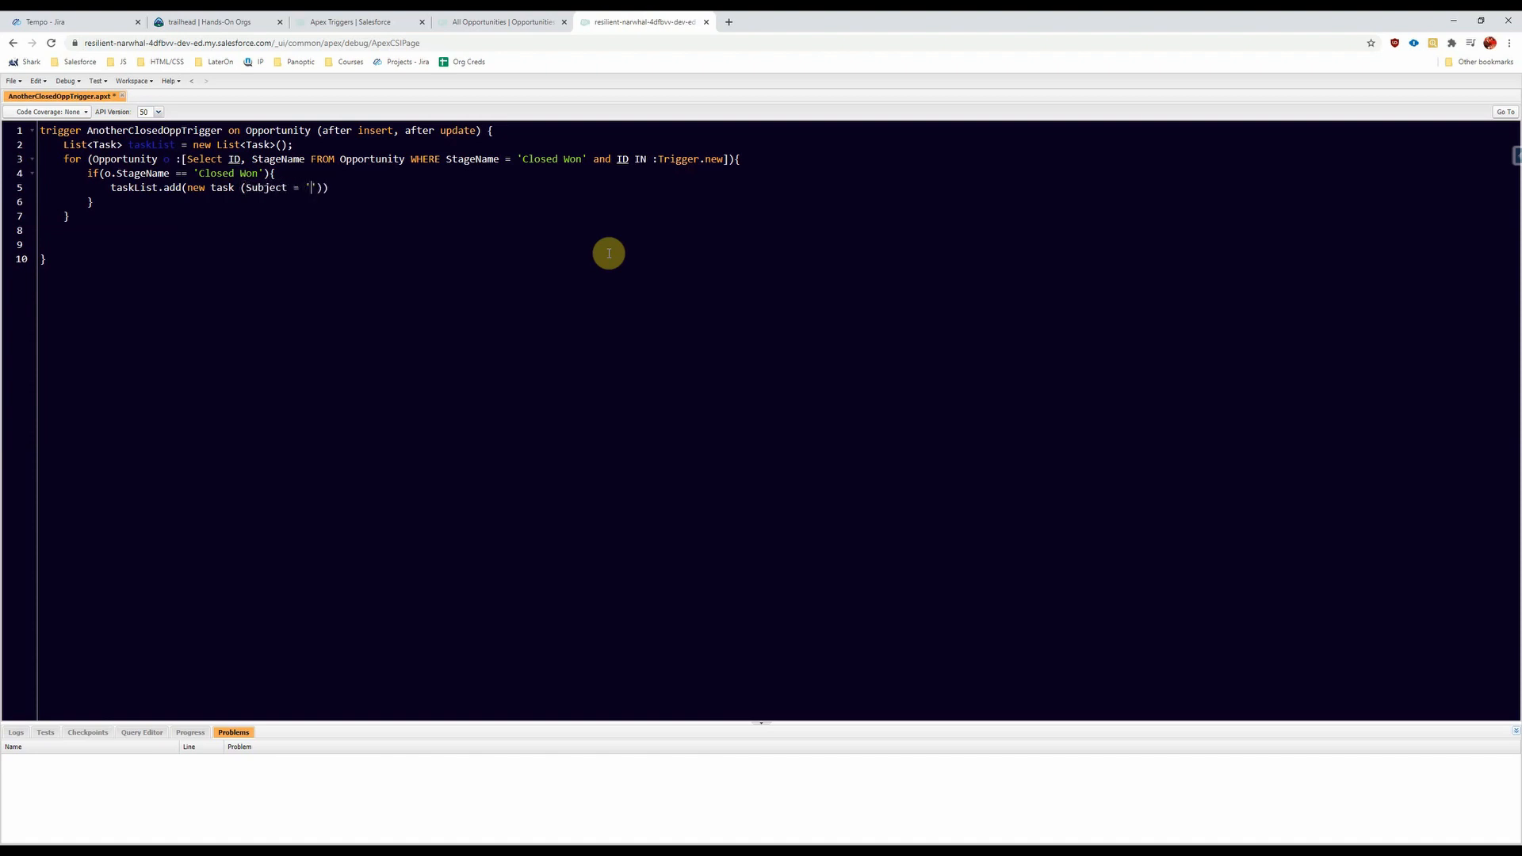
{"action": "type", "text": "Very Important Follow"}
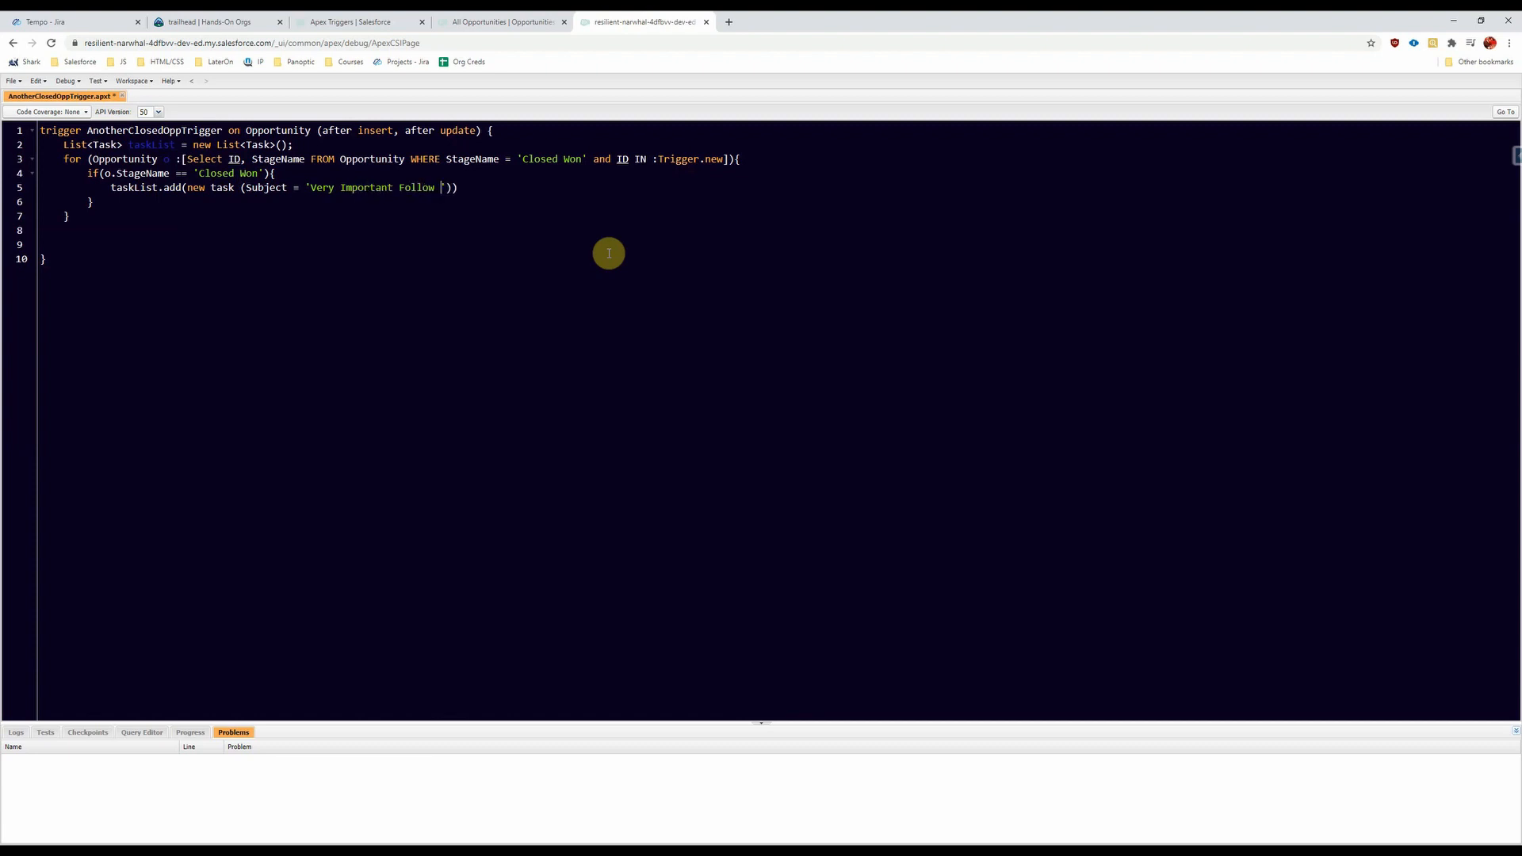
{"action": "type", "text": "Up Task"}
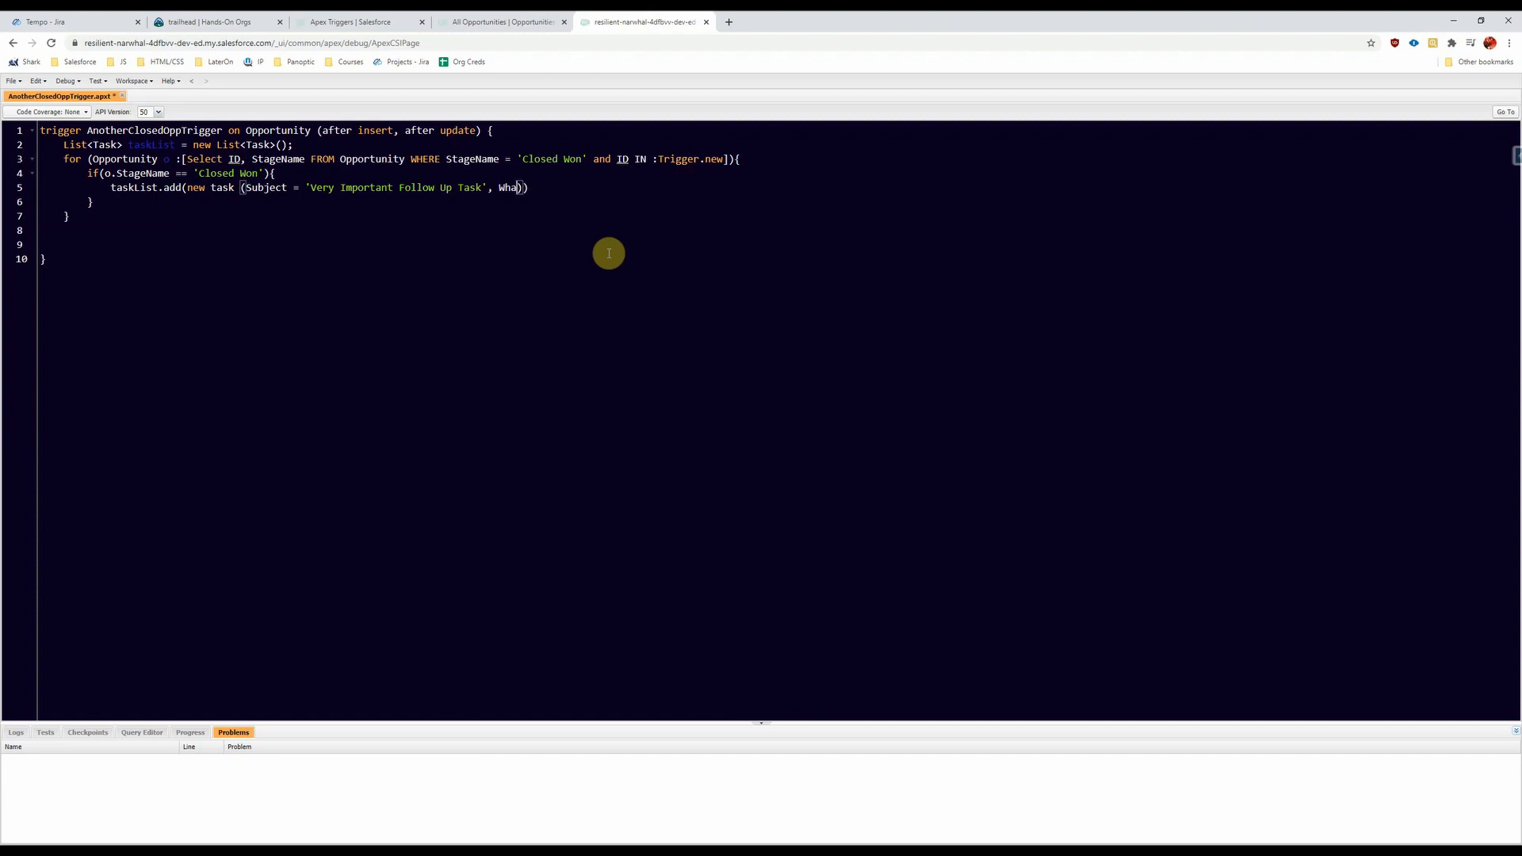
{"action": "type", "text": "tId"}
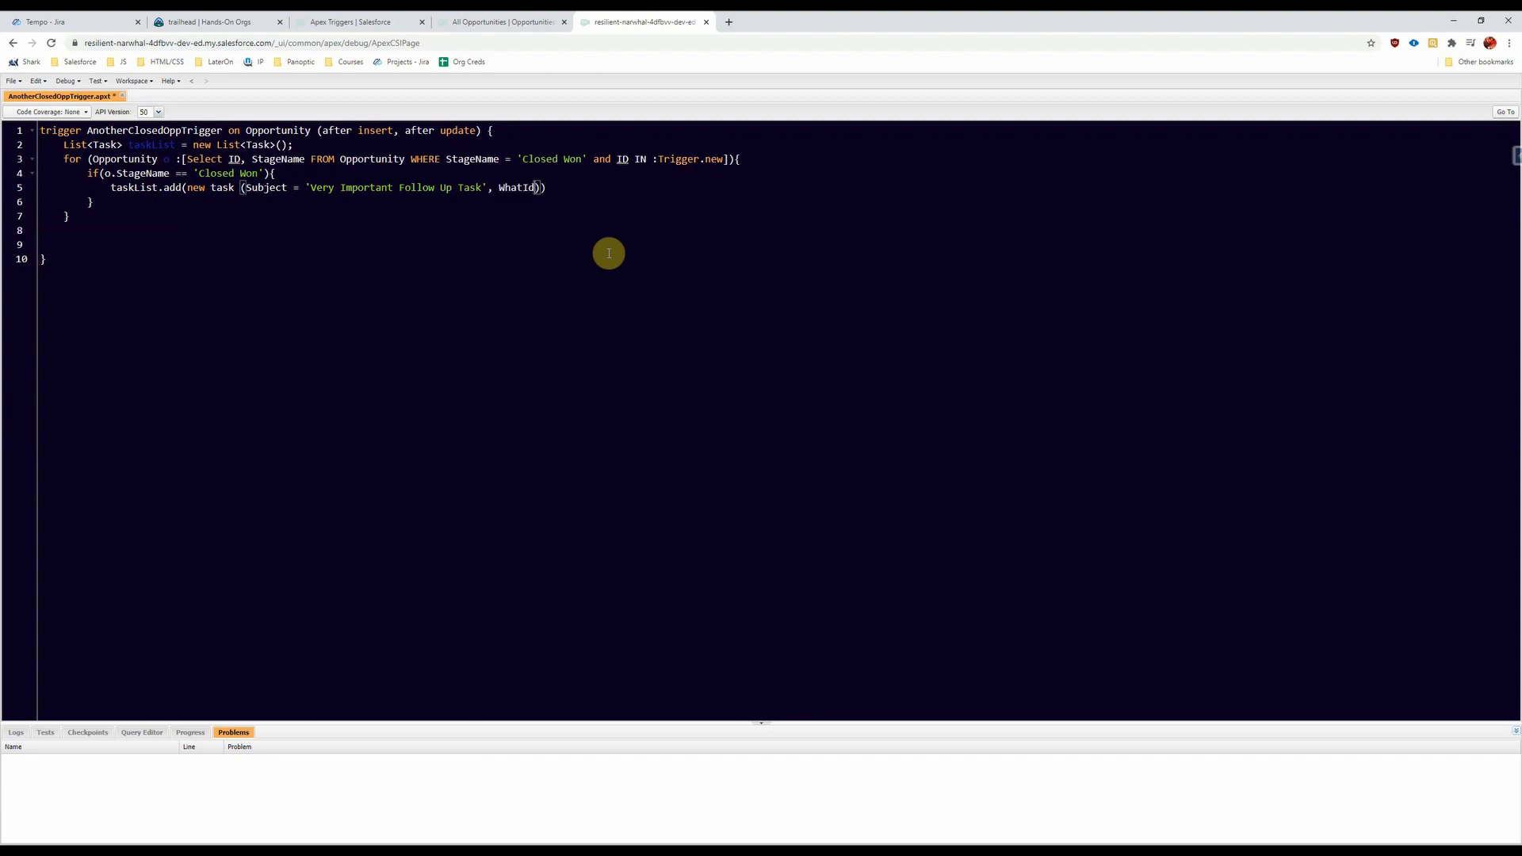
{"action": "type", "text": "=o.id"}
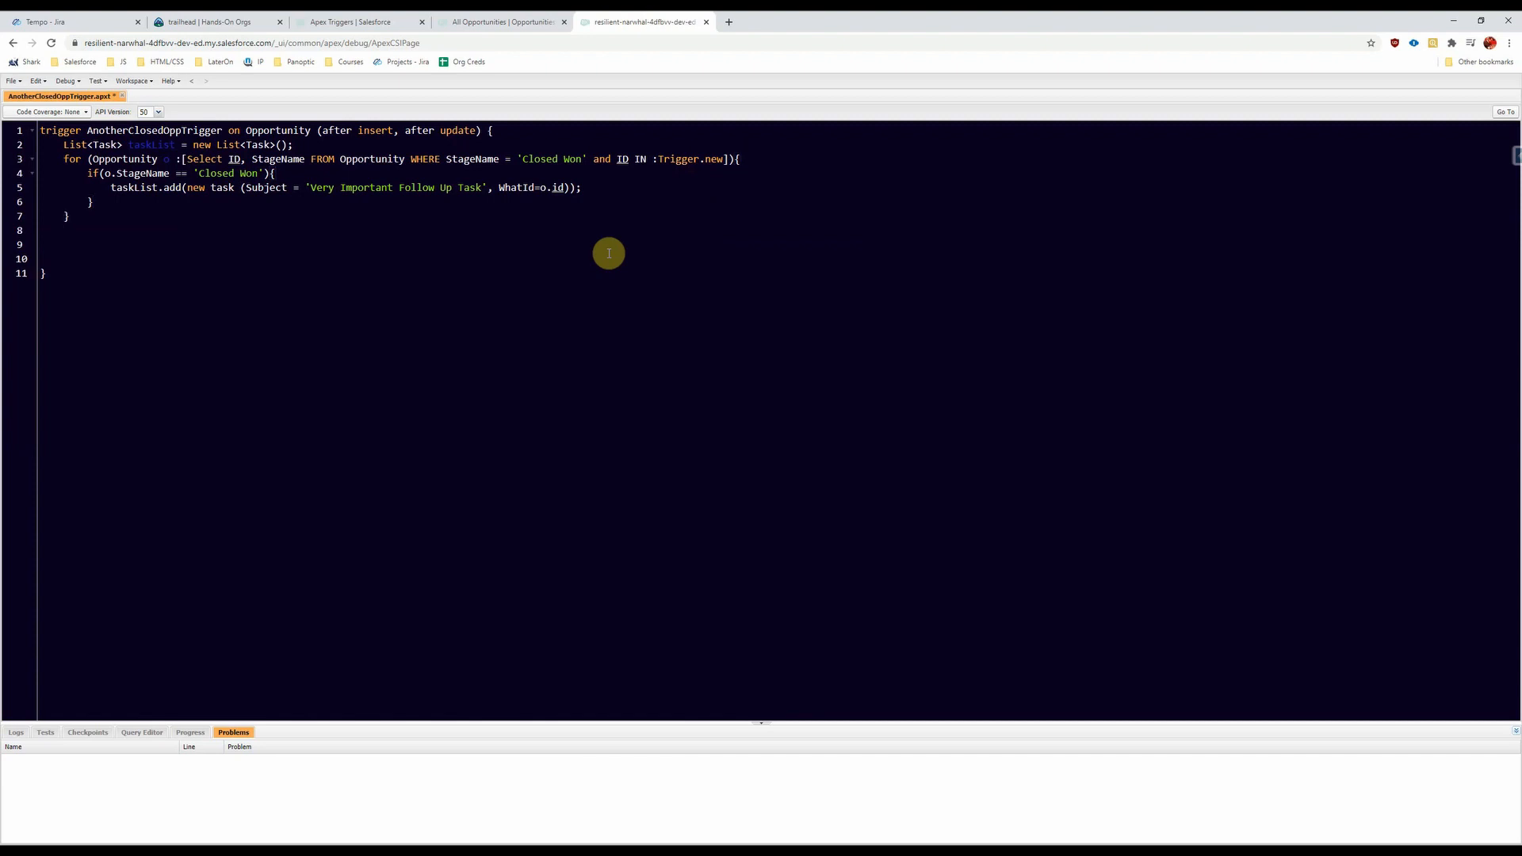
{"action": "type", "text": "if()"}
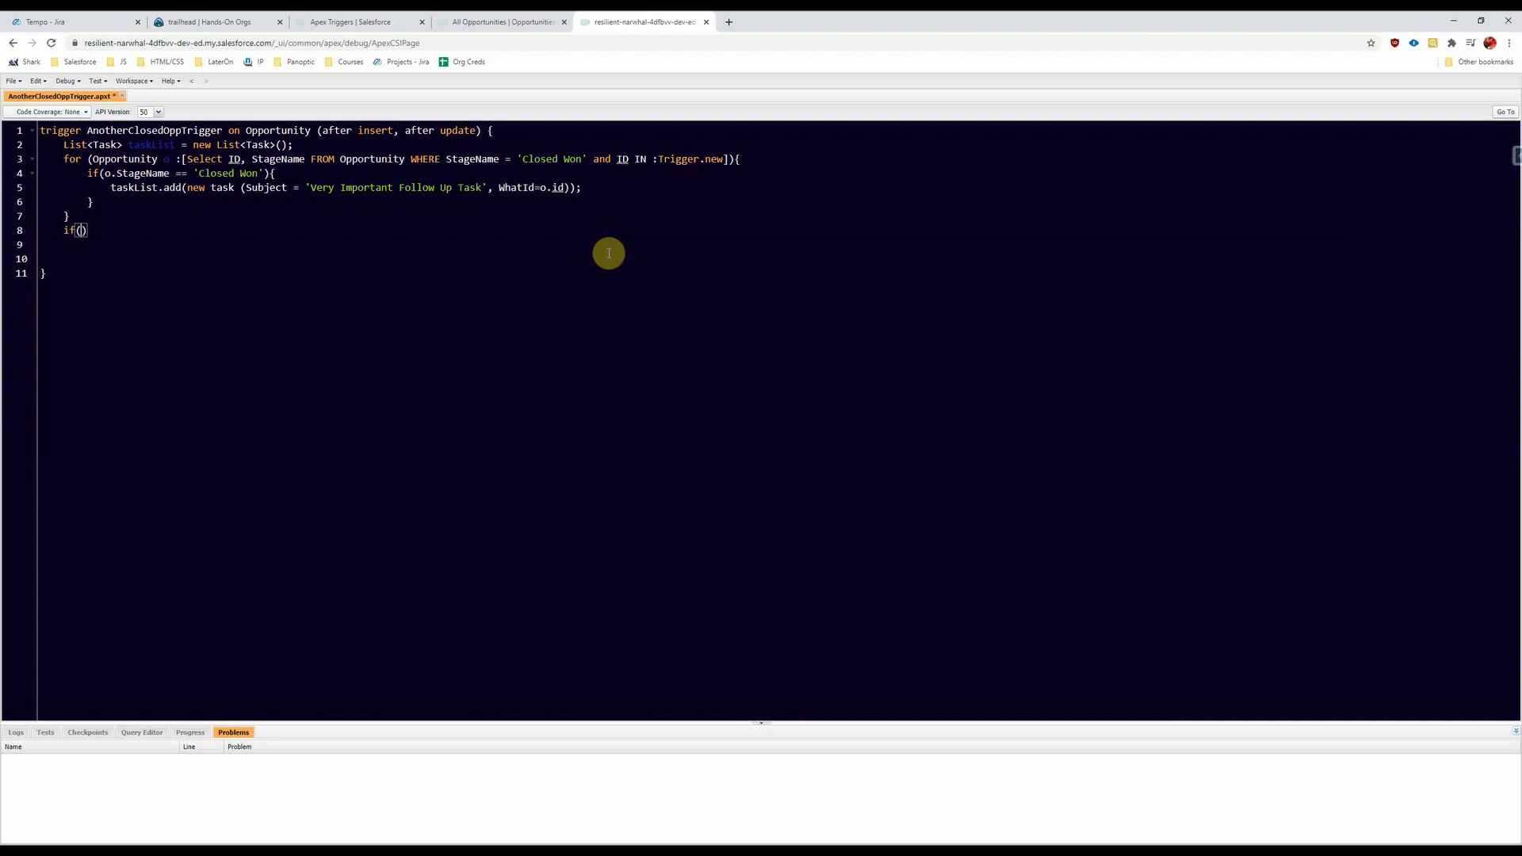
Step: Complete if(taskList.size() > 0){ insert taskList; } and save the trigger with Ctrl+S
{"action": "type", "text": "taskList."}
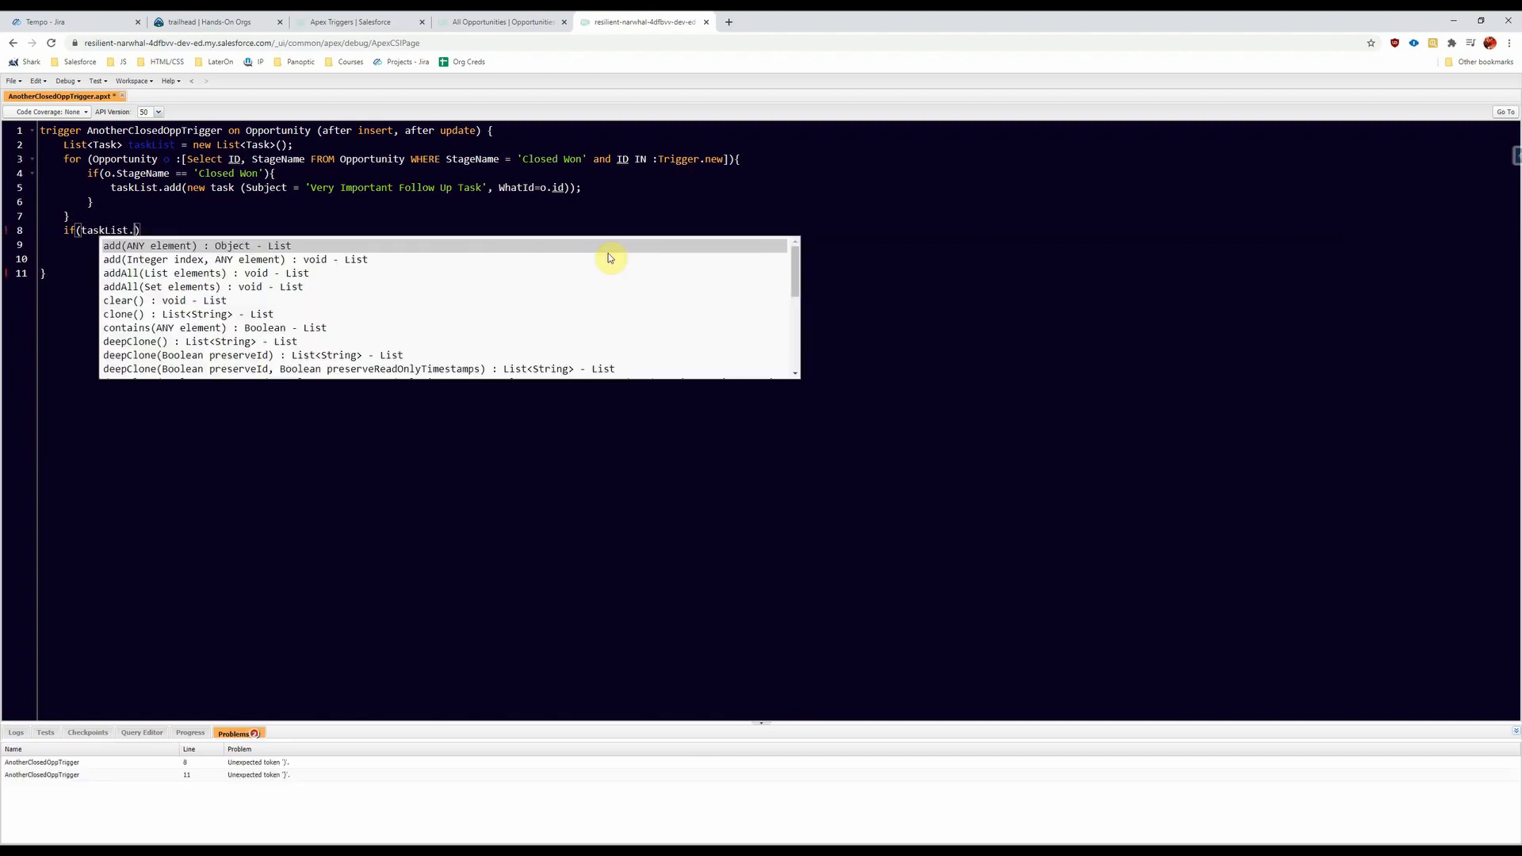
{"action": "type", "text": "size()"}
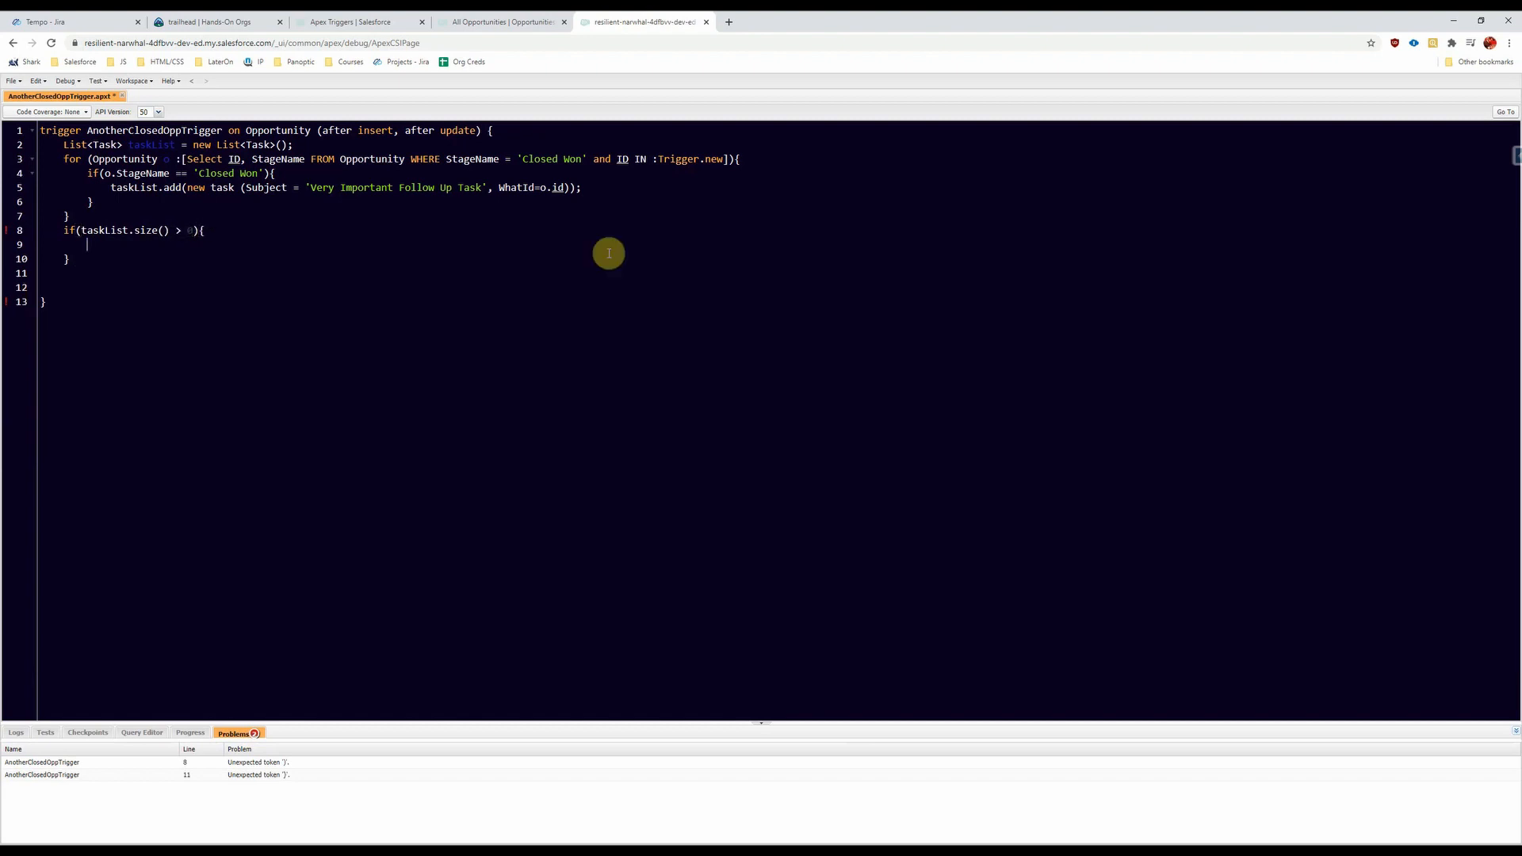
{"action": "type", "text": "insert taskList;"}
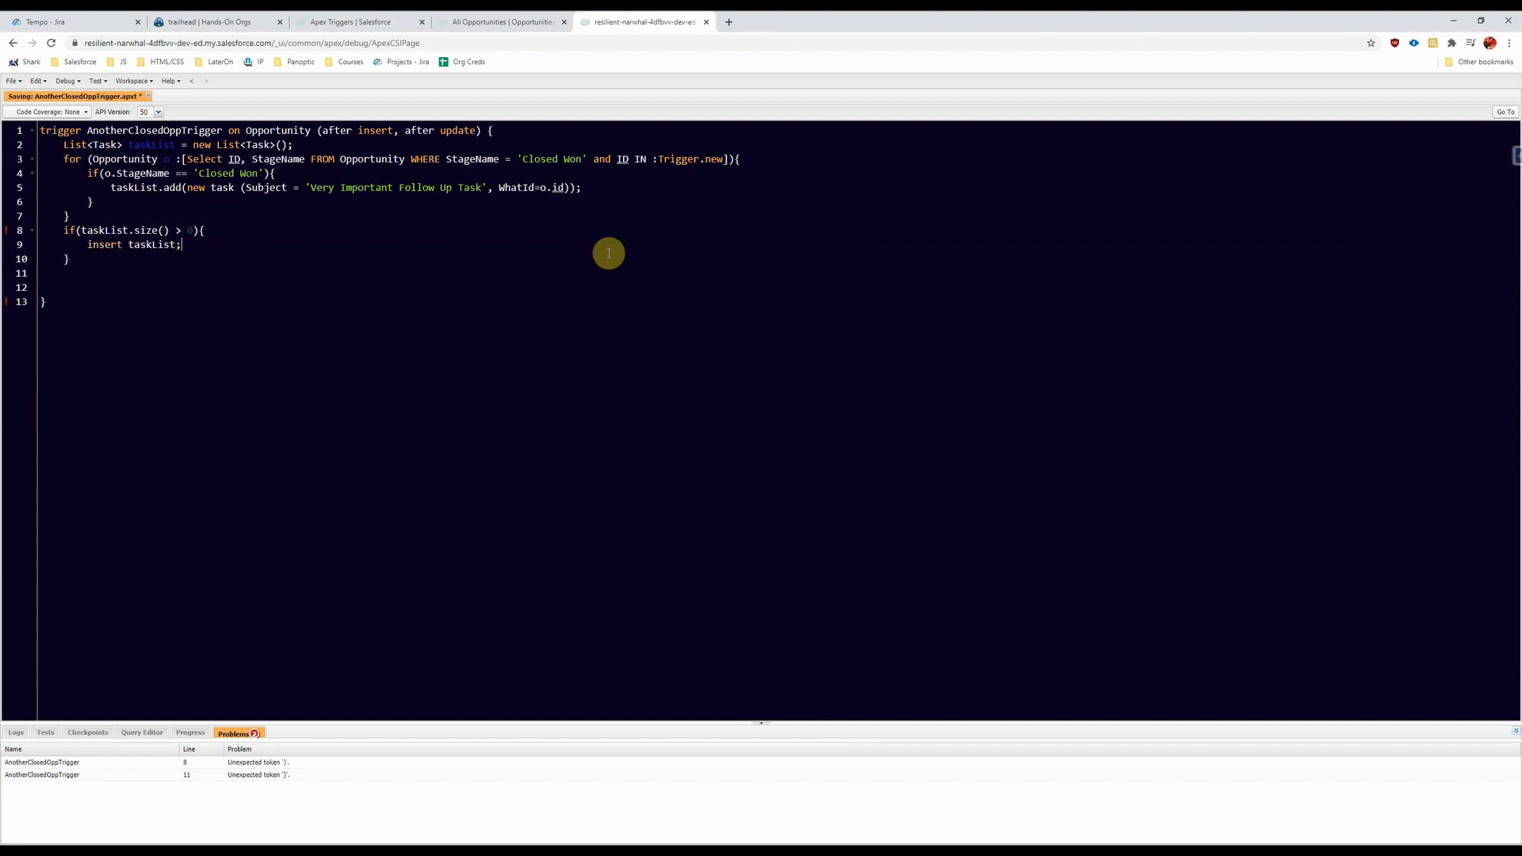
{"action": "mouse_move", "coordinate": [227, 311]}
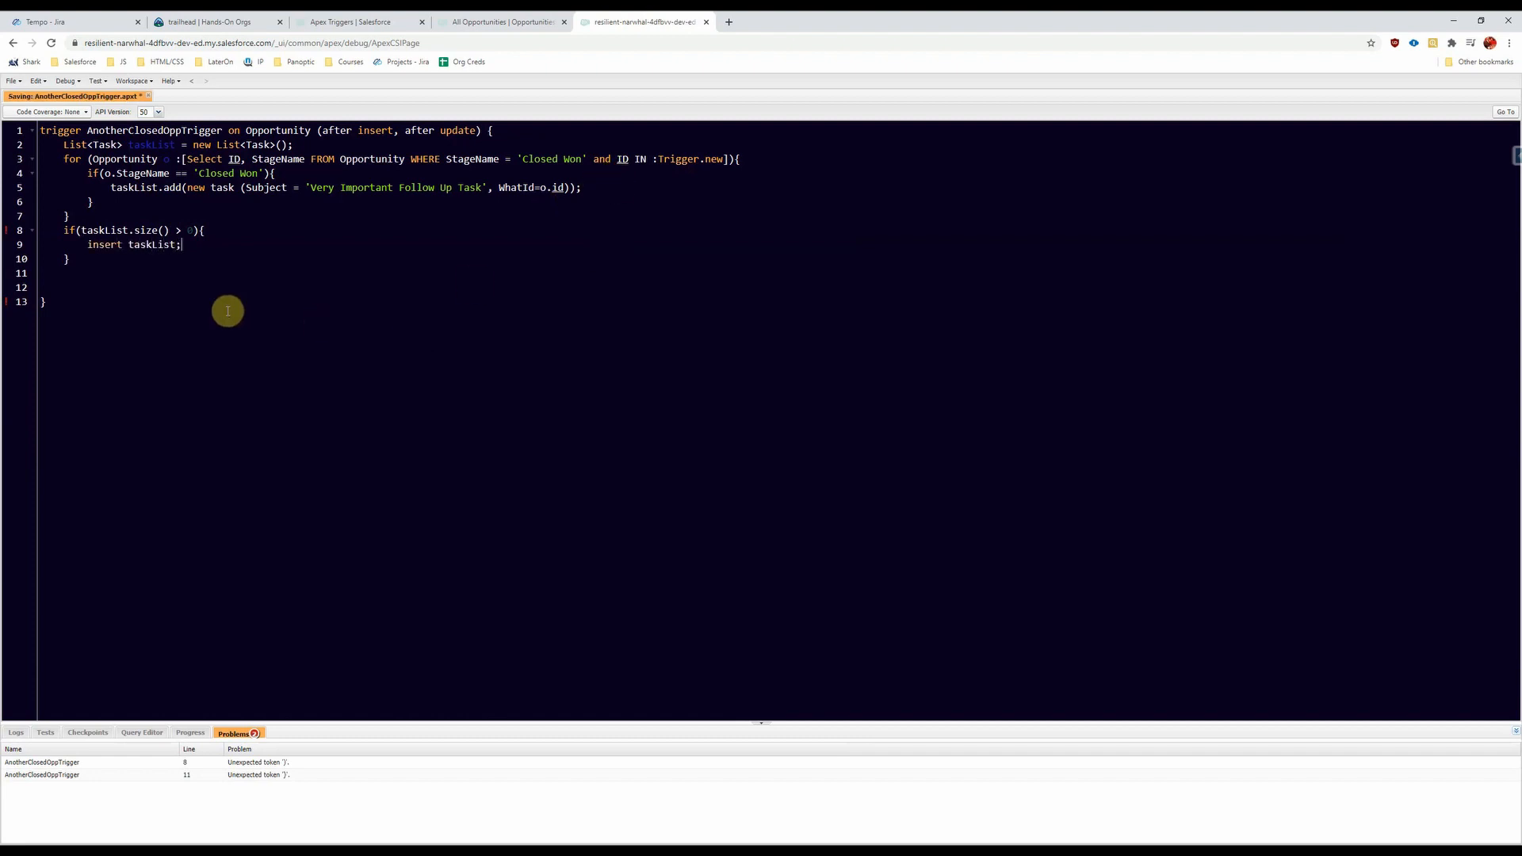
{"action": "key", "text": "ctrl+s"}
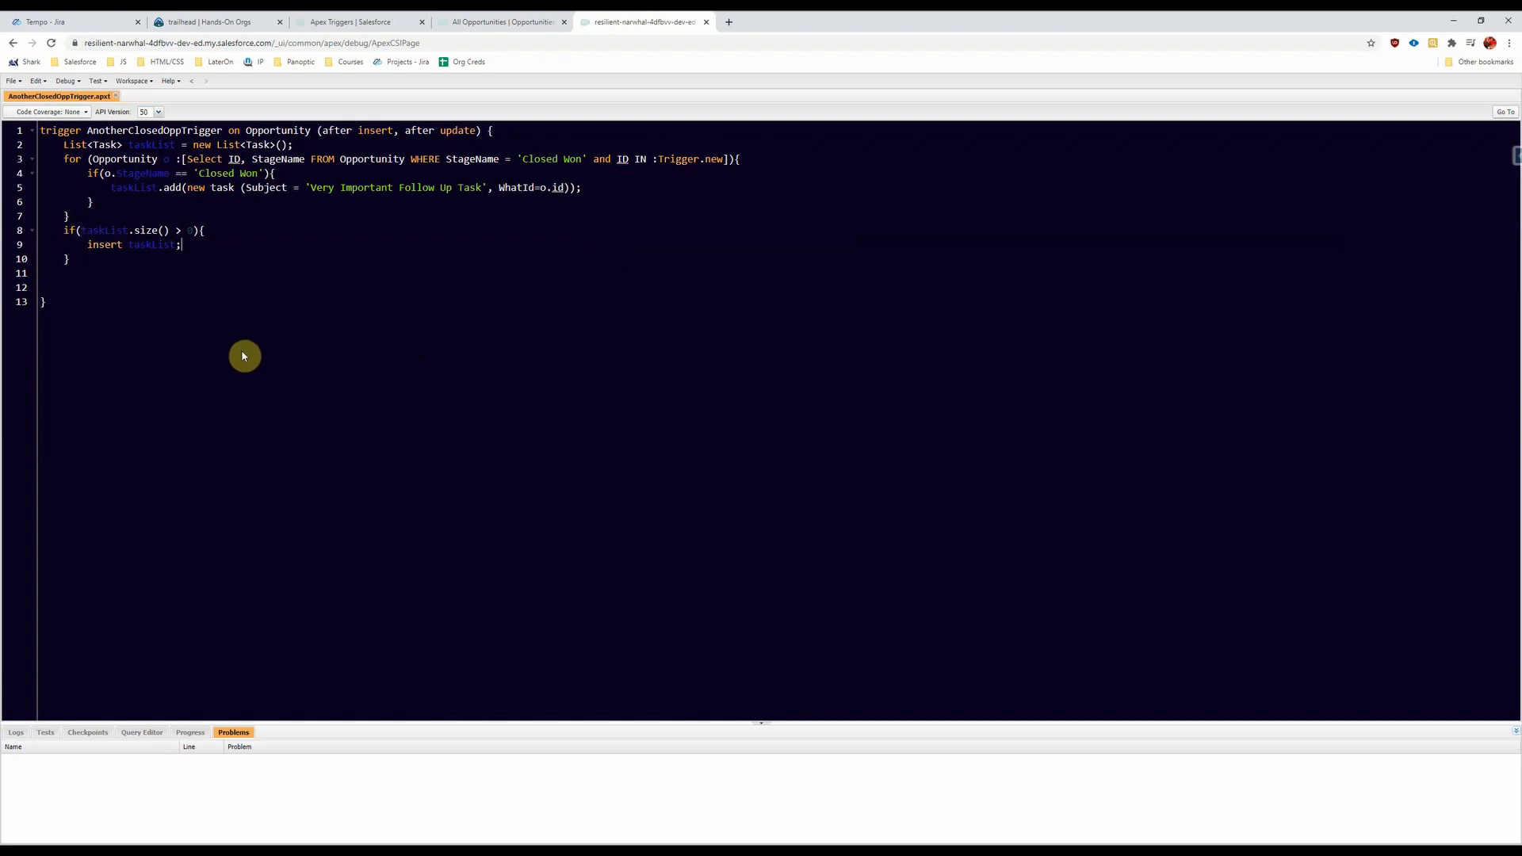
{"action": "mouse_move", "coordinate": [717, 419]}
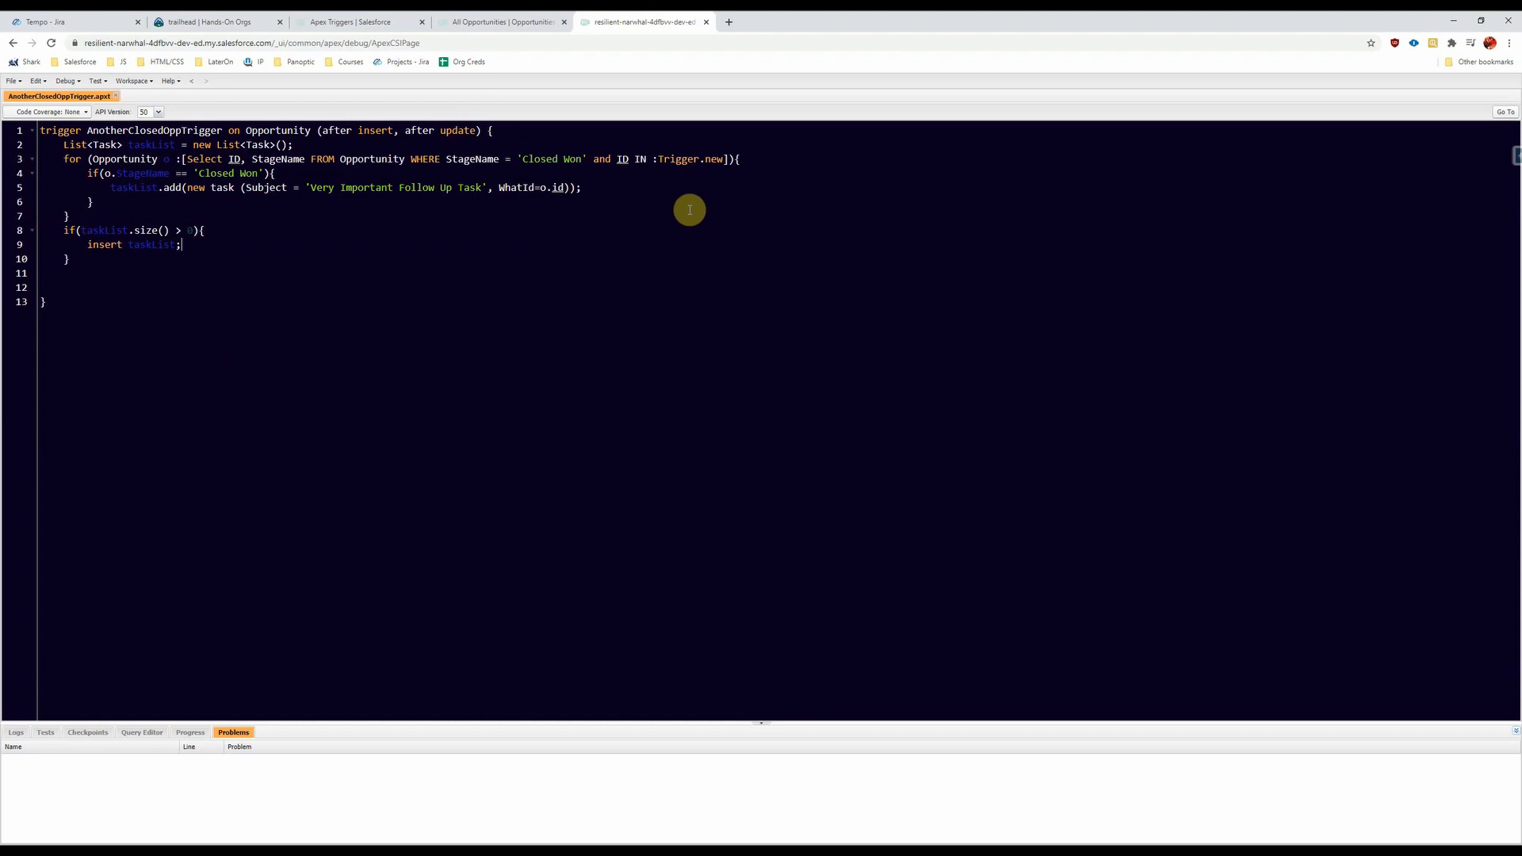
{"action": "left_click", "coordinate": [502, 22]}
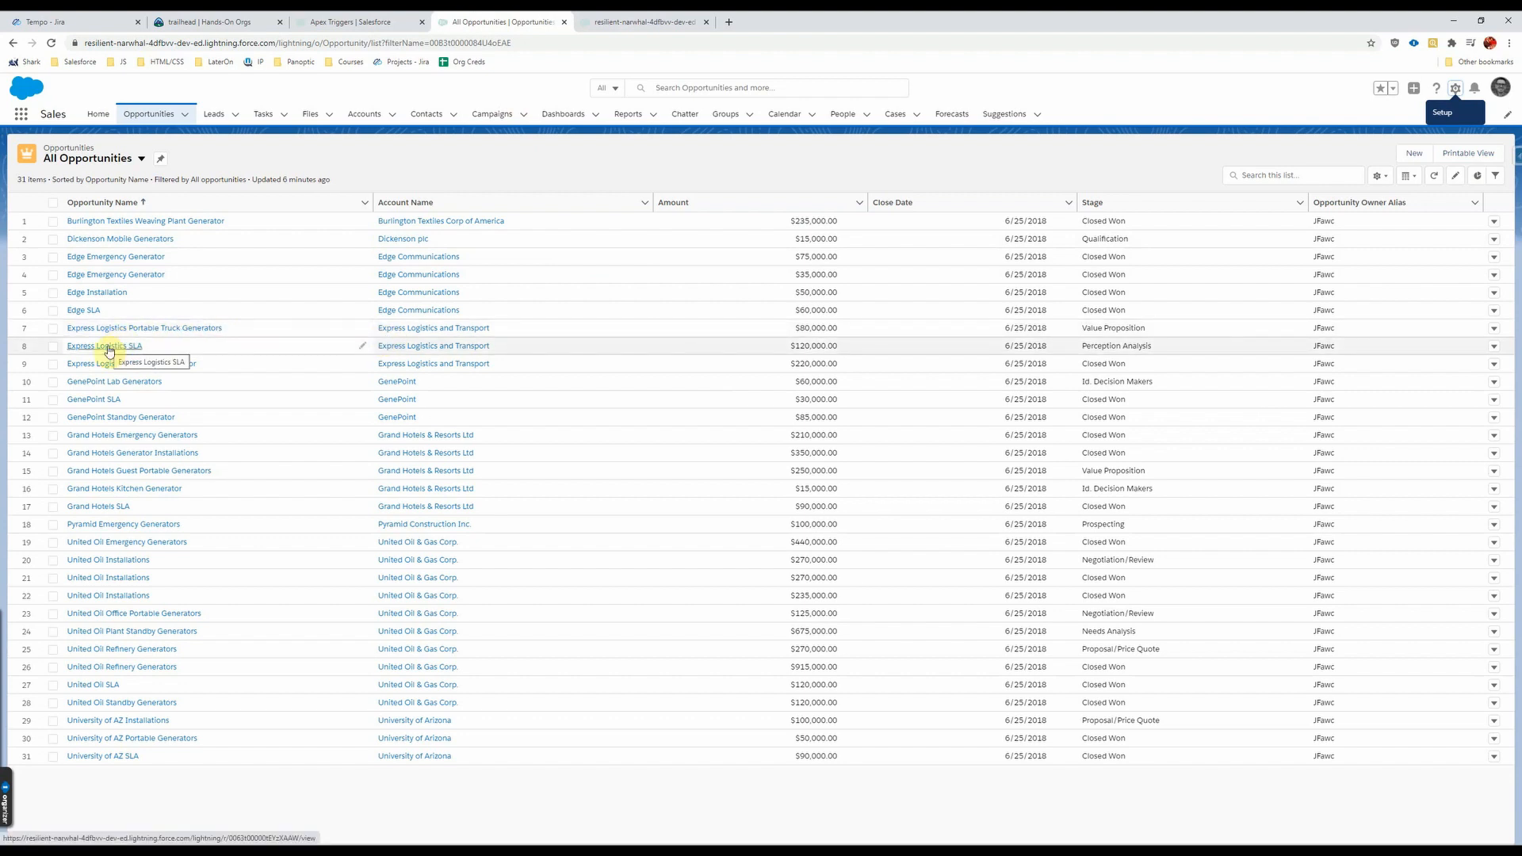
Step: Close the Express Logistics SLA opportunity with the stage Closed Won
{"action": "left_click", "coordinate": [103, 346]}
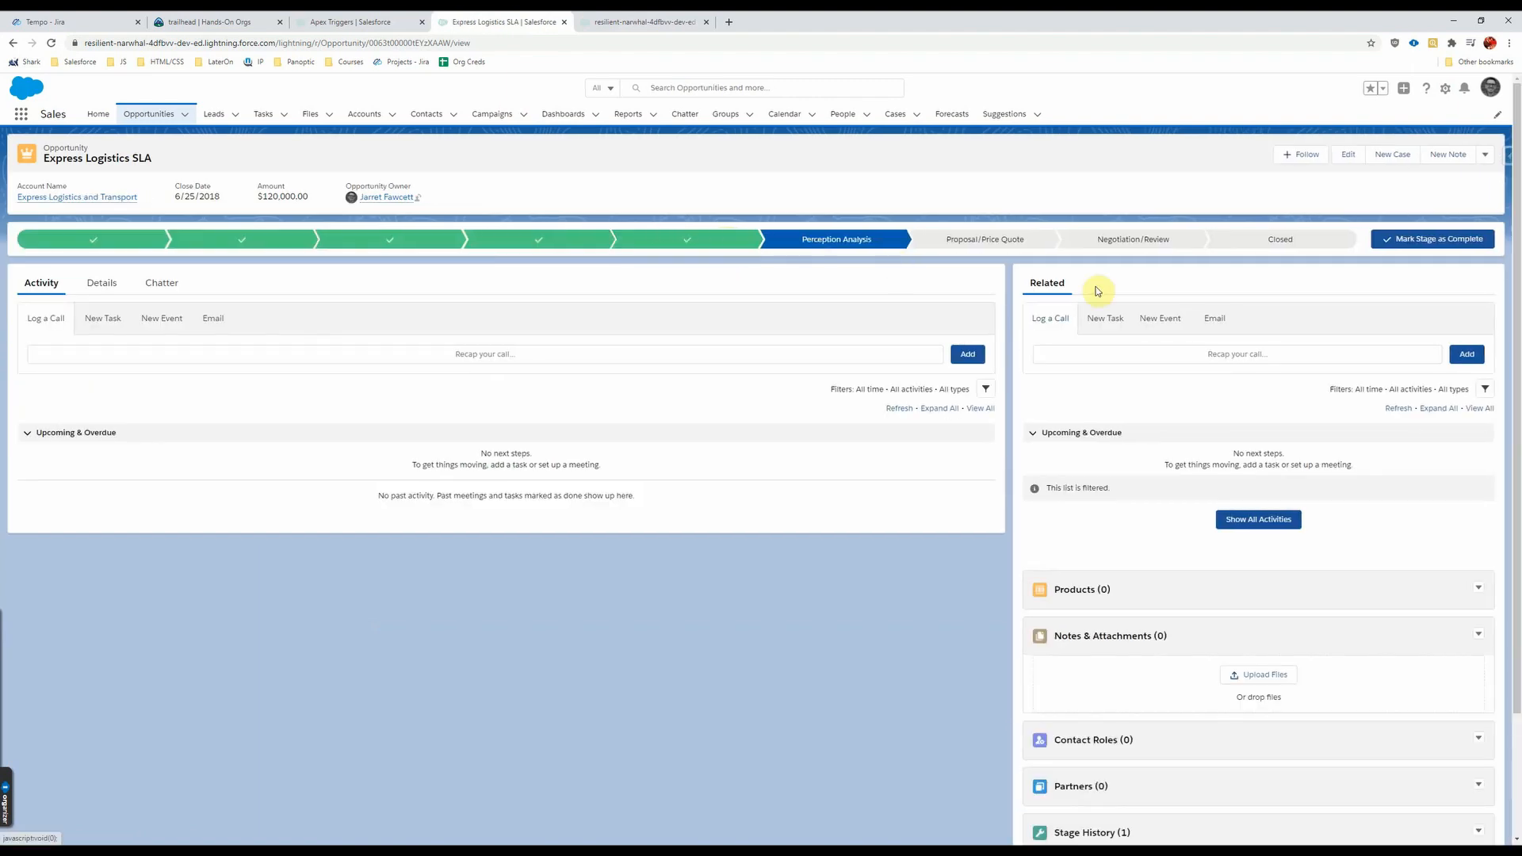
{"action": "left_click", "coordinate": [1279, 239]}
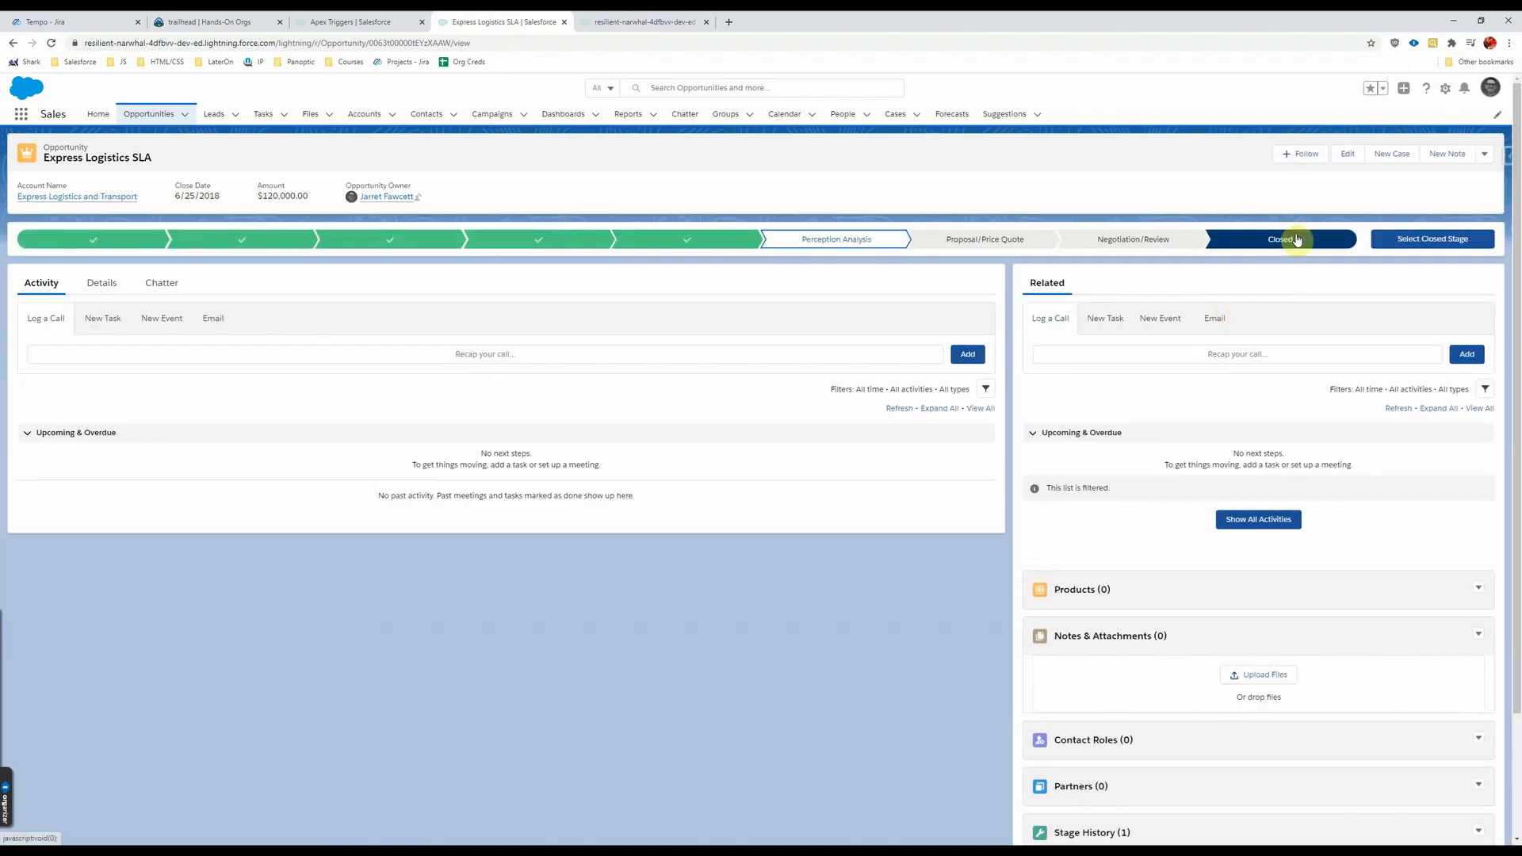
{"action": "left_click", "coordinate": [1288, 238]}
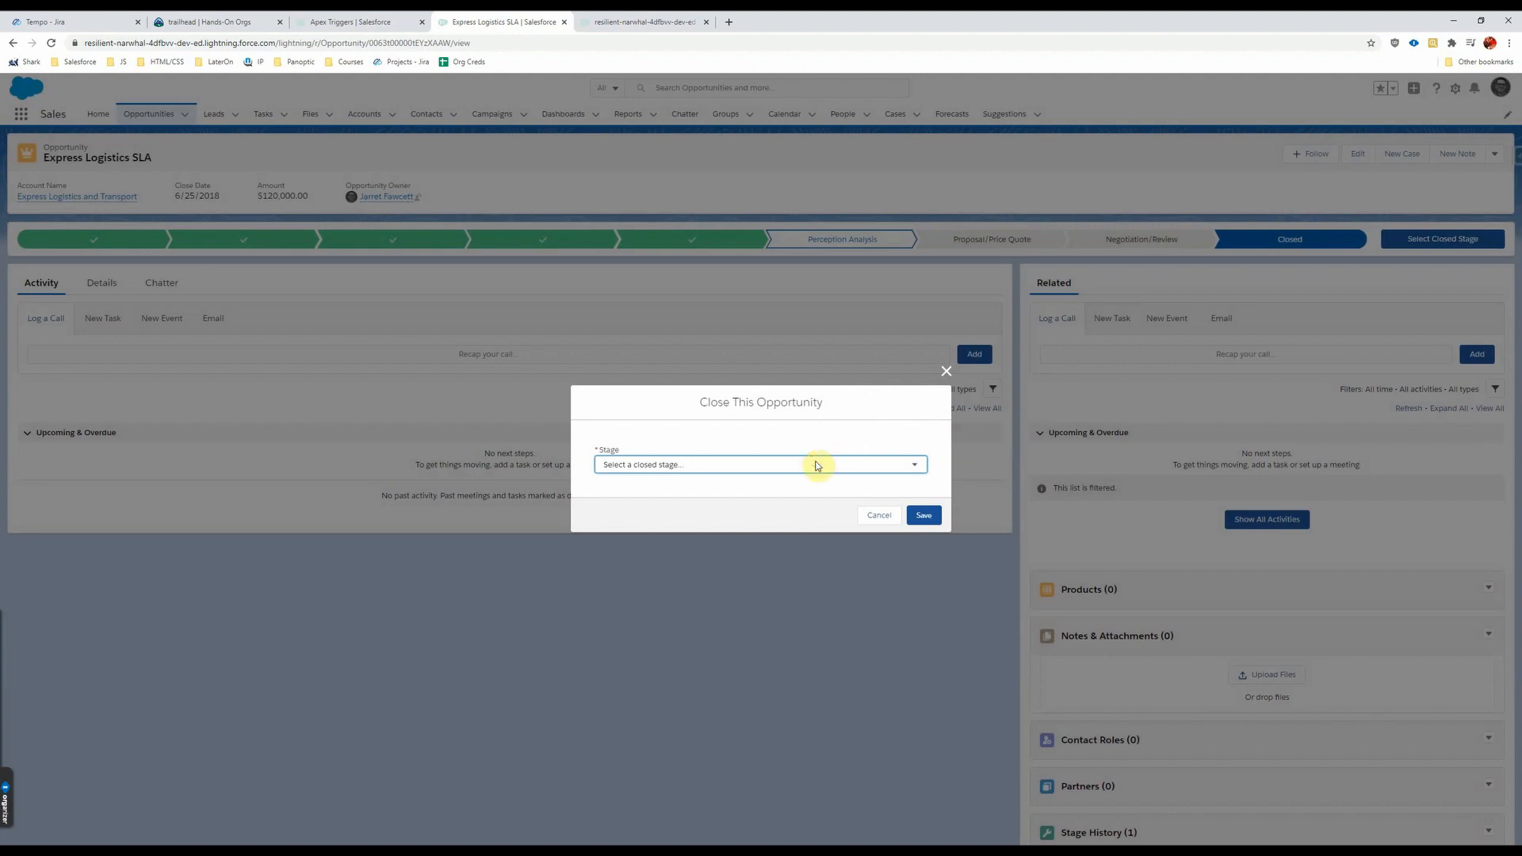
{"action": "left_click", "coordinate": [760, 464]}
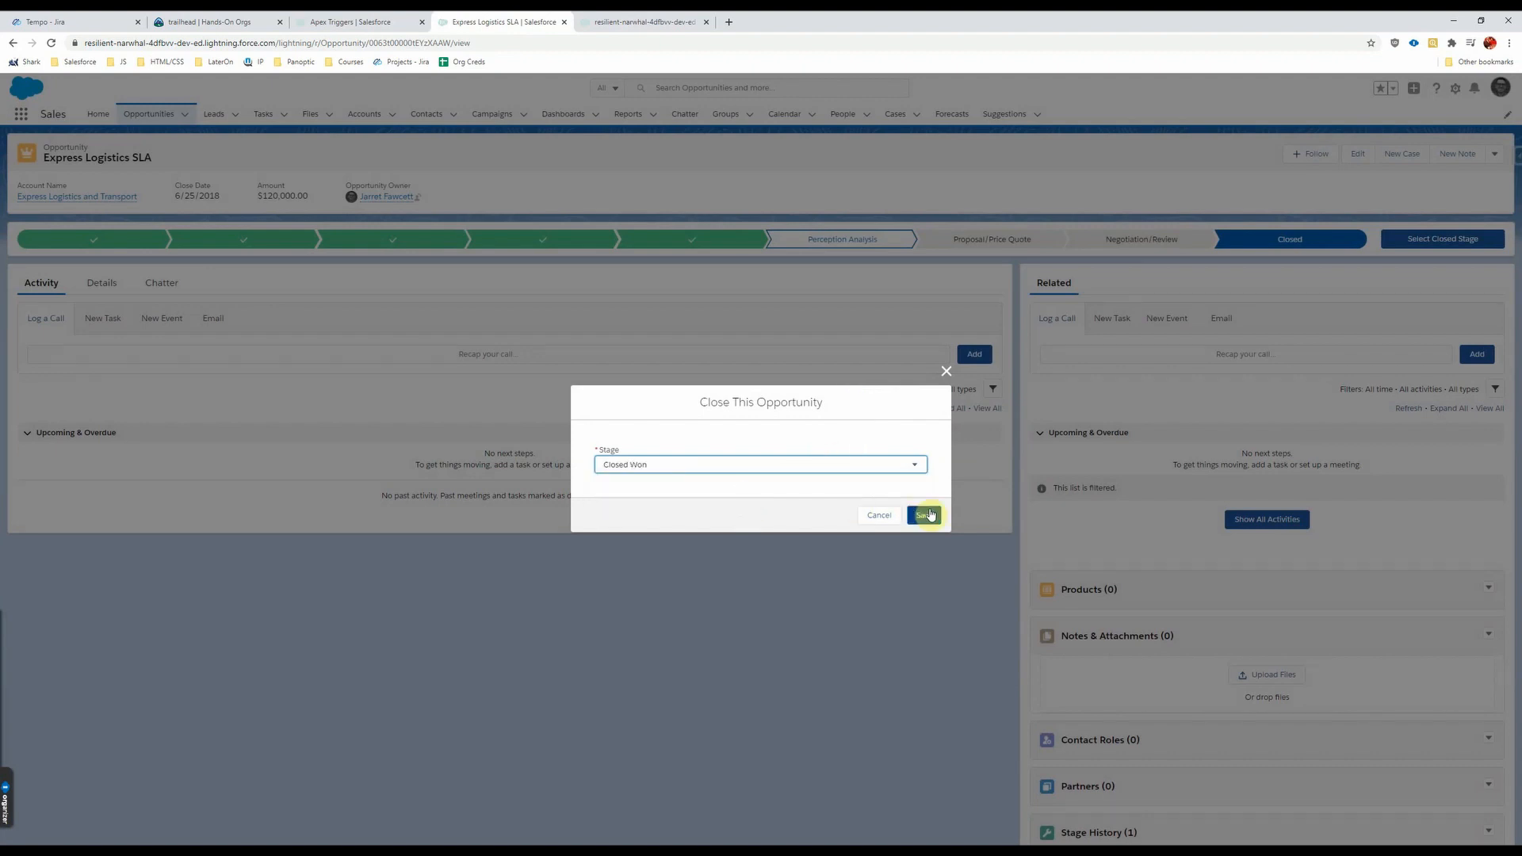
{"action": "left_click", "coordinate": [923, 515]}
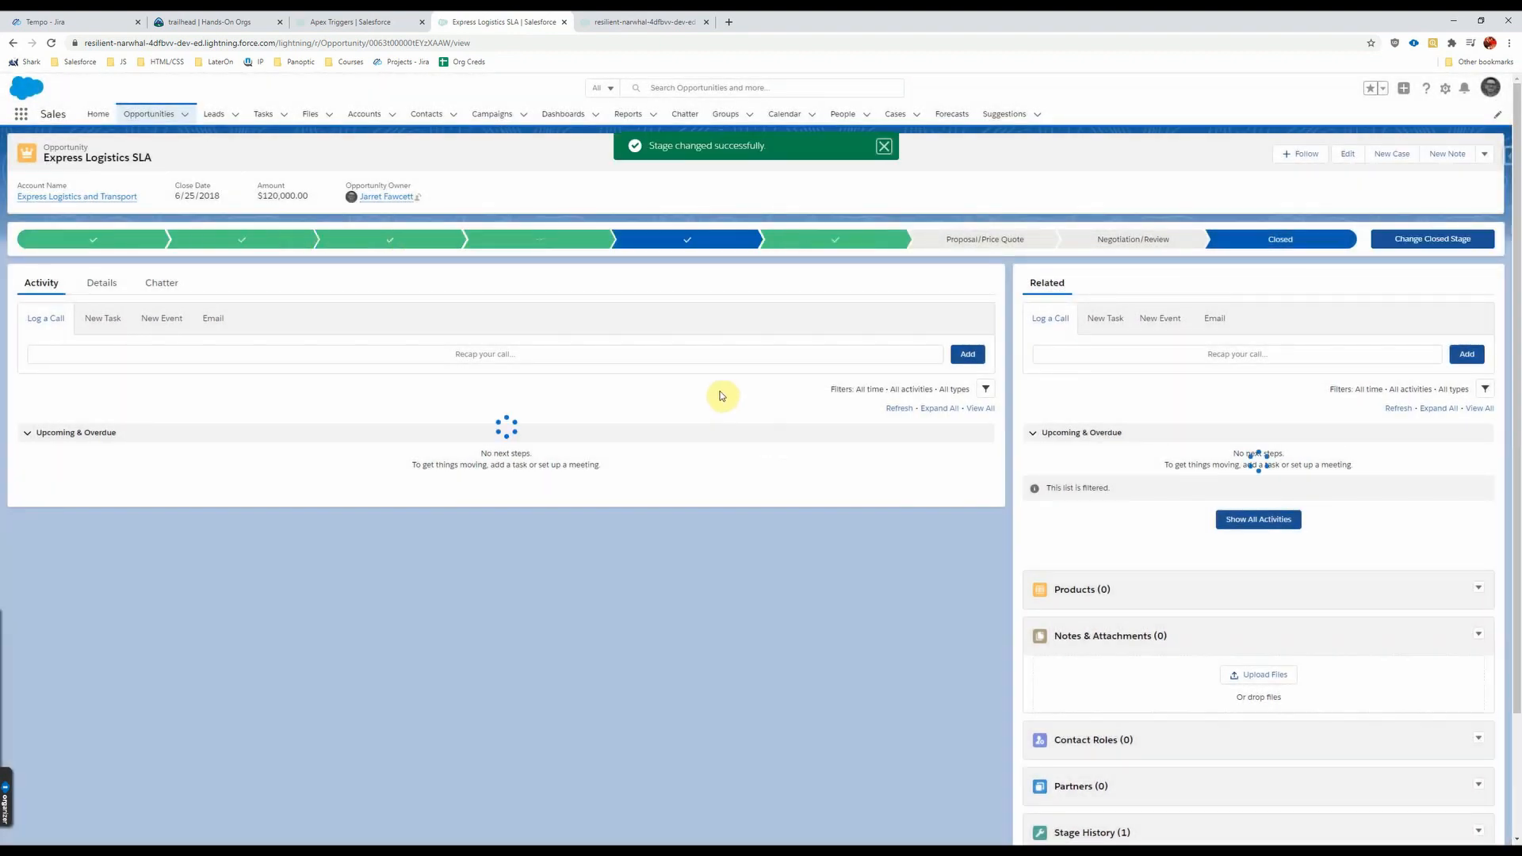